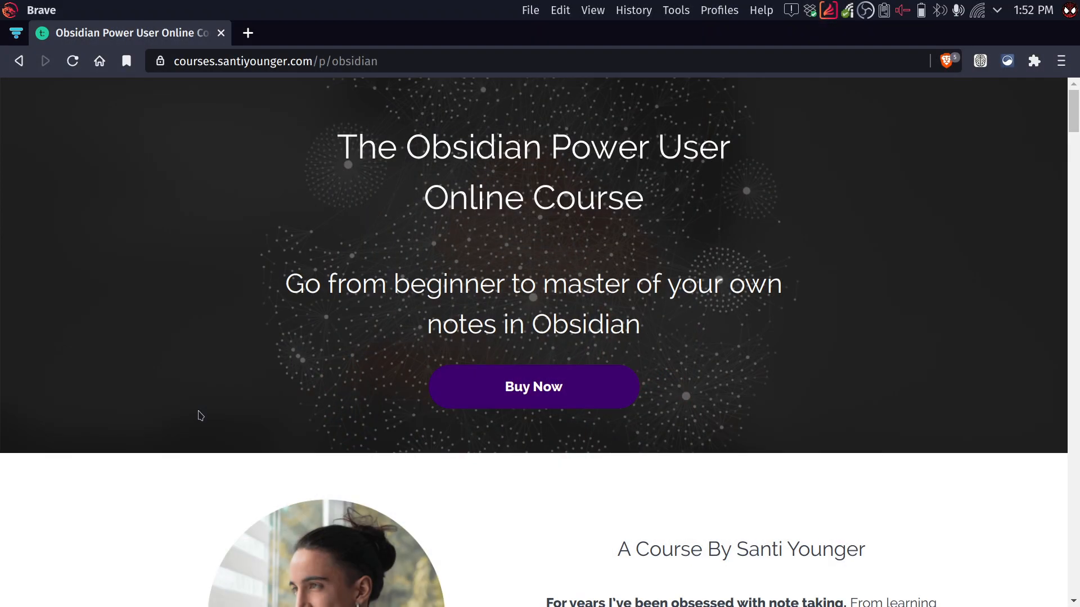
pyautogui.moveTo(304, 414)
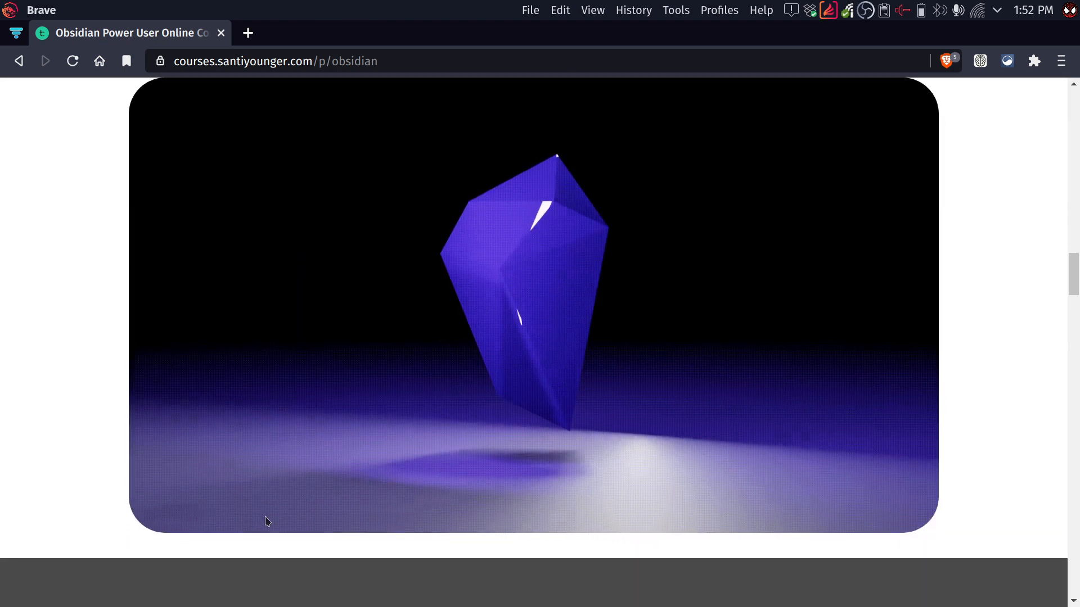
# Show the memex minmap Mind Map in Obsidian and pan across its branches
pyautogui.click(248, 33)
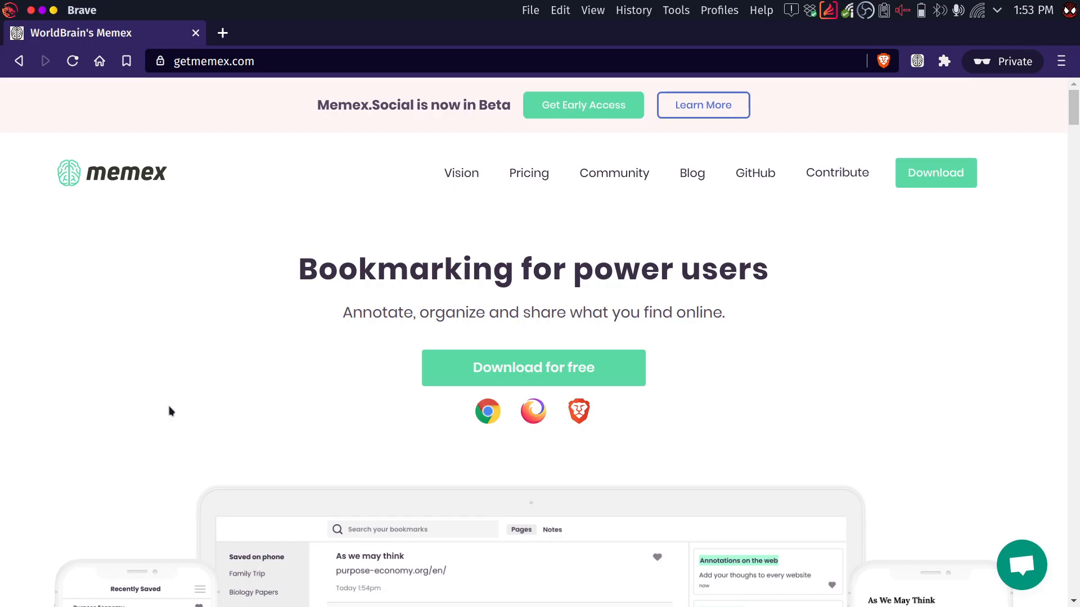
pyautogui.moveTo(282, 309)
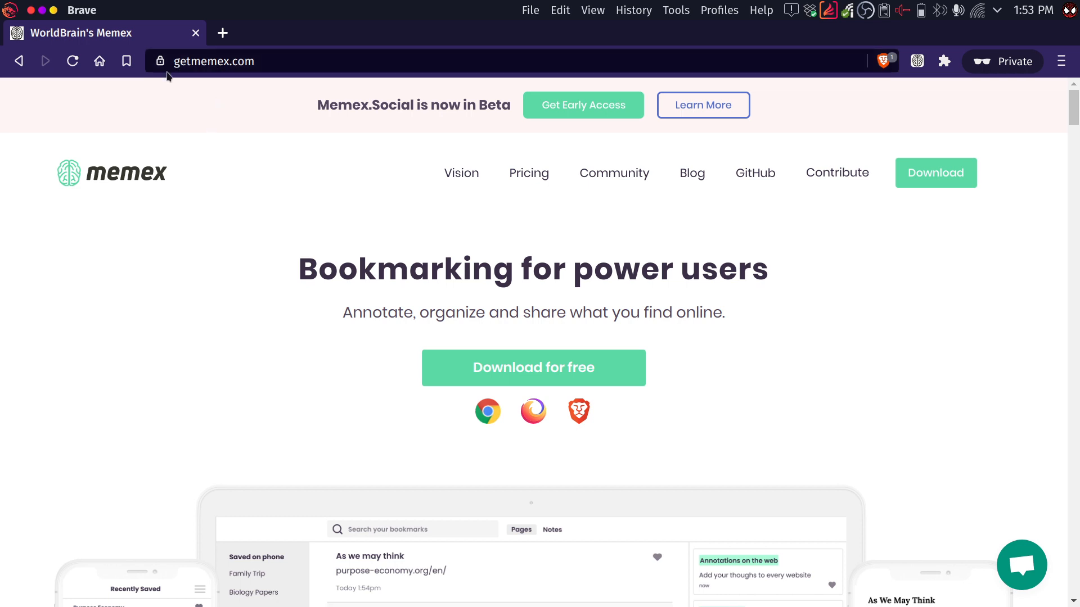
pyautogui.moveTo(188, 200)
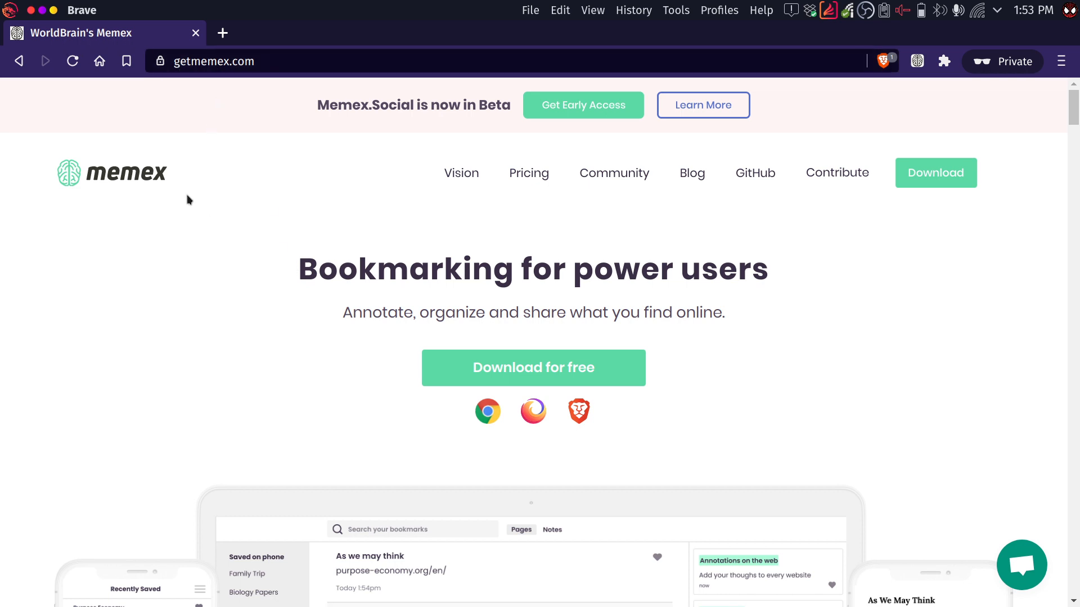
pyautogui.moveTo(299, 269); pyautogui.dragTo(531, 270)
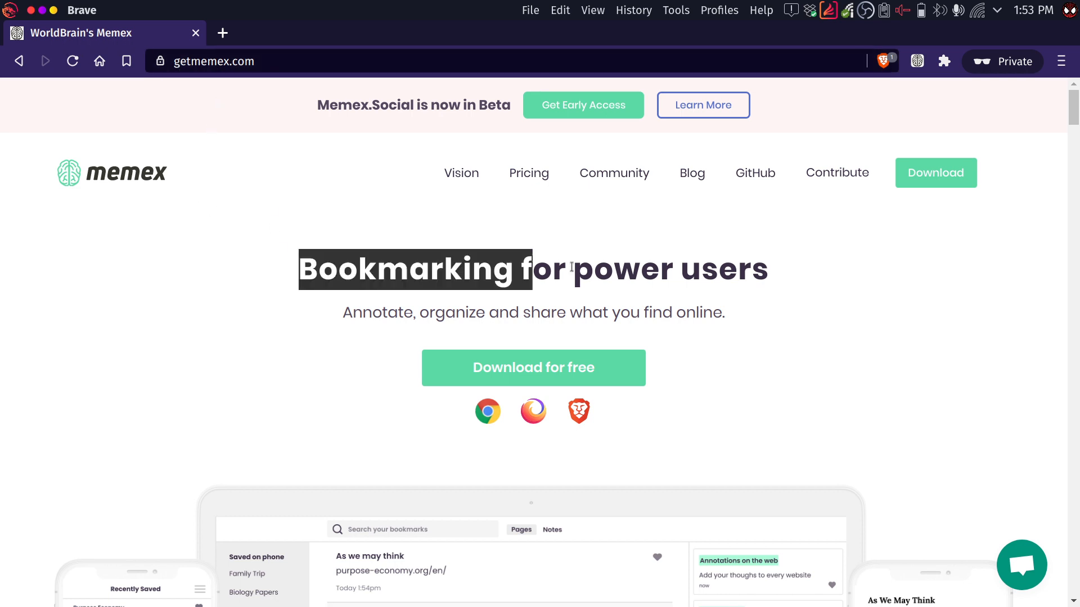
pyautogui.moveTo(527, 269); pyautogui.dragTo(766, 269)
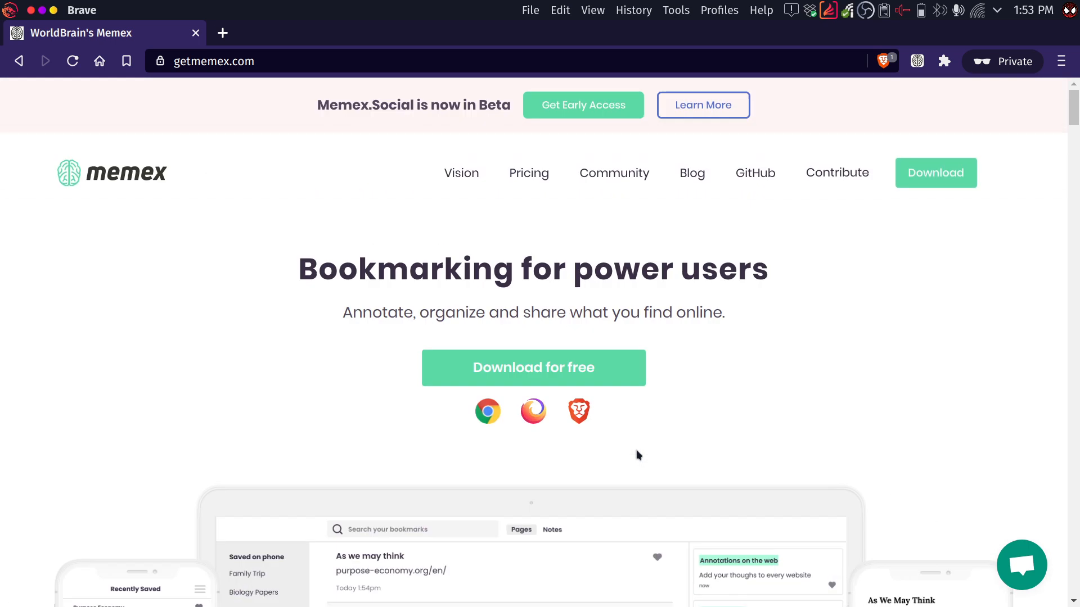
pyautogui.moveTo(734, 399)
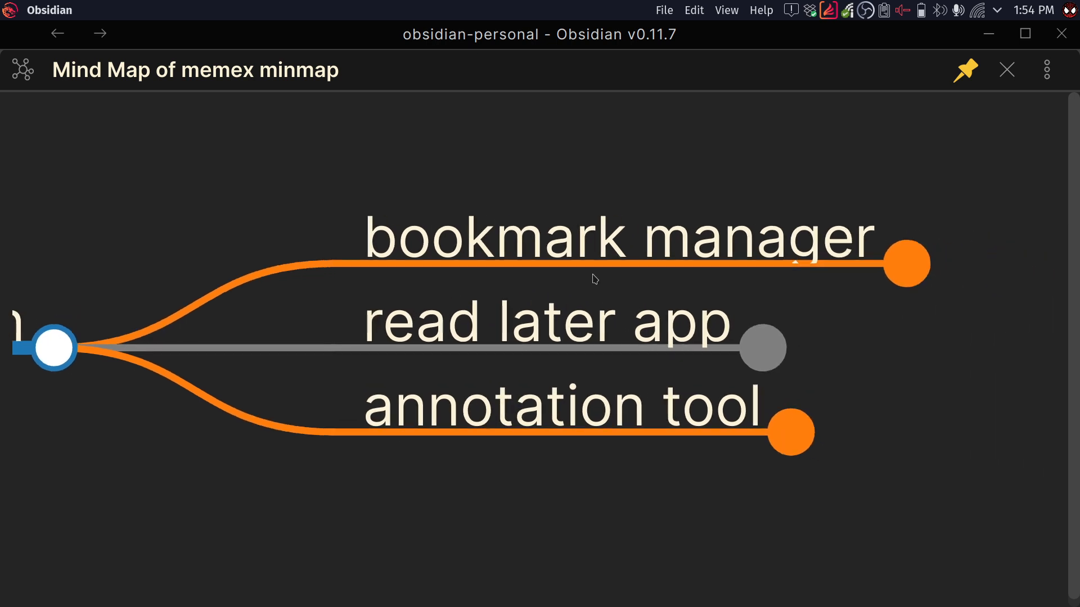
pyautogui.moveTo(565, 384)
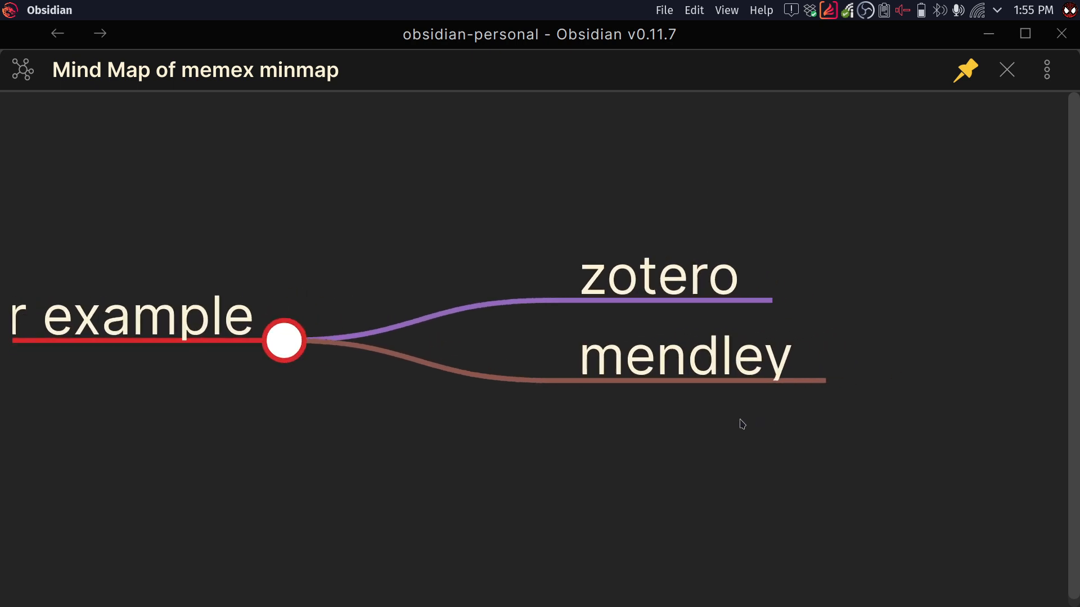
pyautogui.moveTo(705, 458)
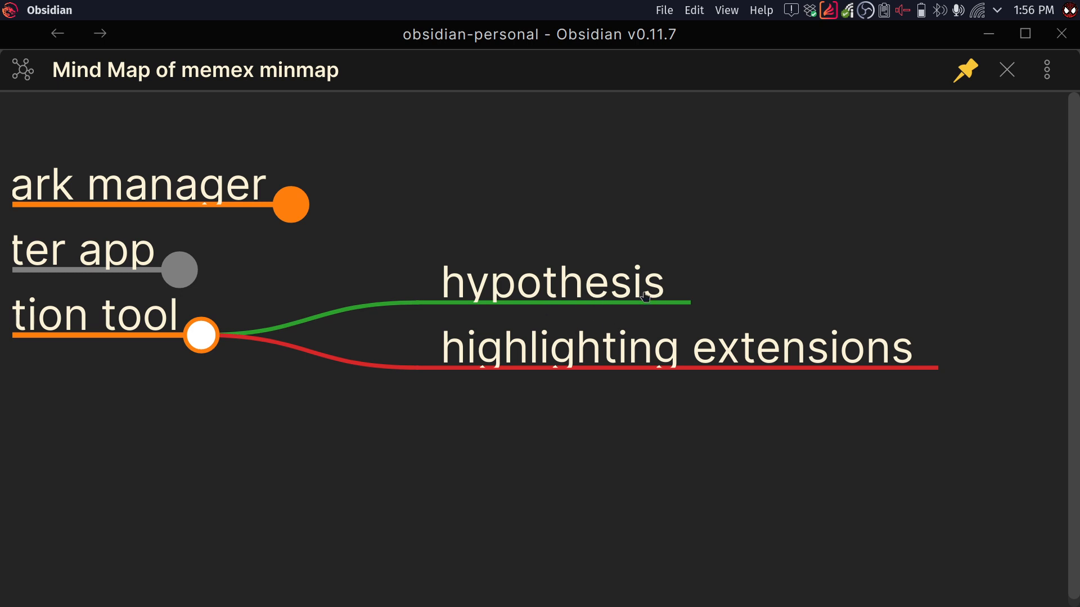
pyautogui.moveTo(607, 305)
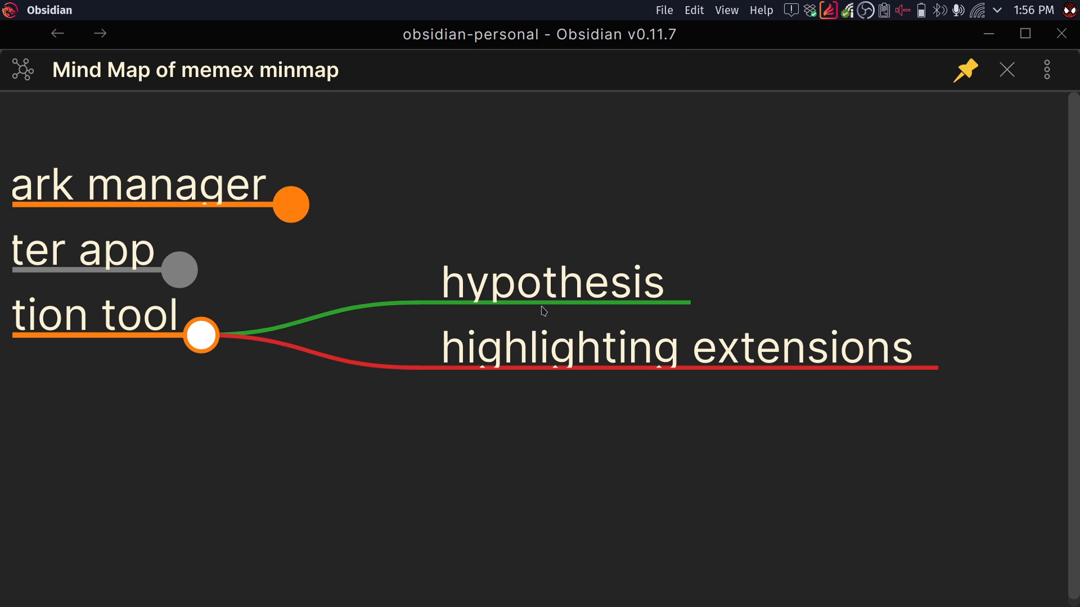
pyautogui.moveTo(541, 393)
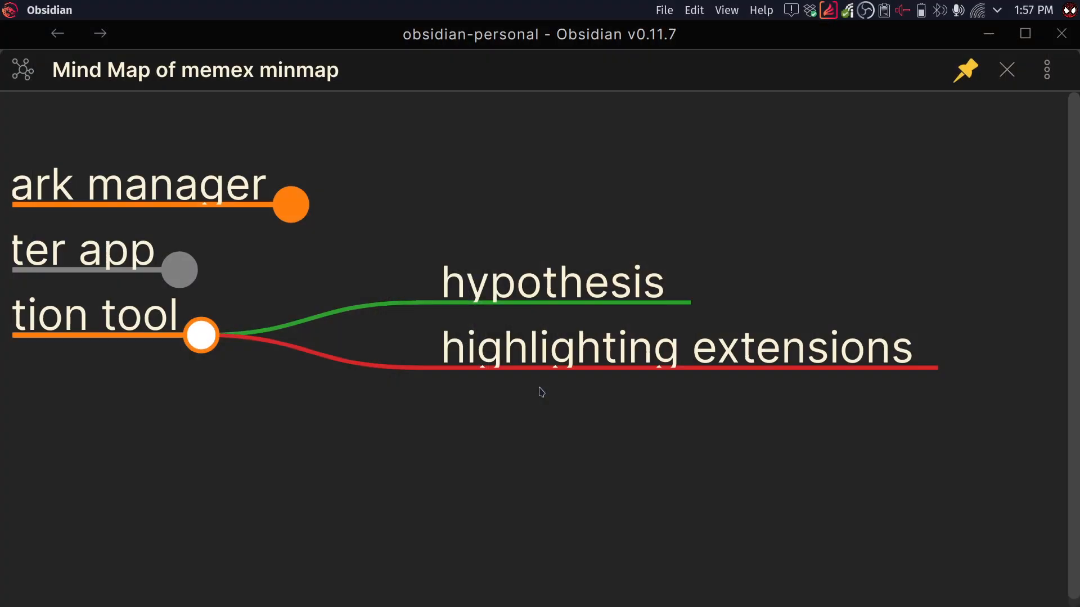
pyautogui.moveTo(845, 402)
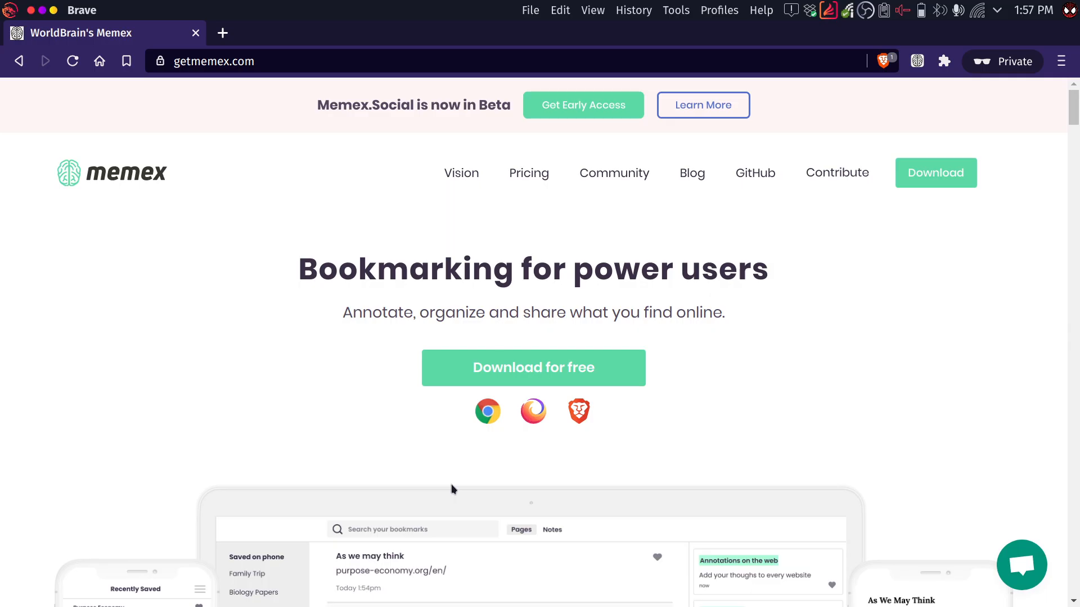
pyautogui.moveTo(361, 390)
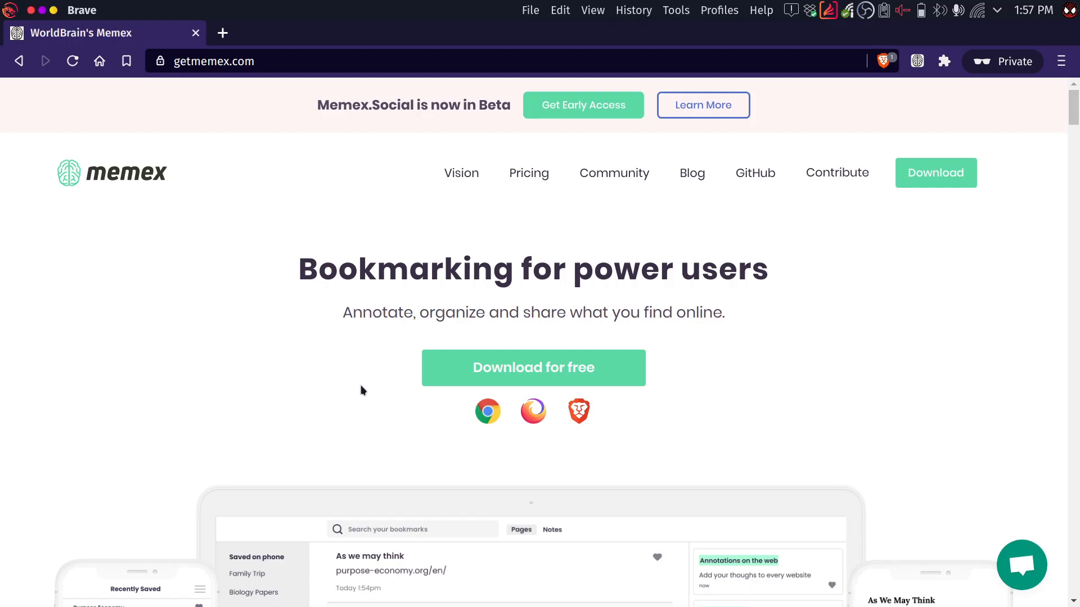
pyautogui.moveTo(521, 404)
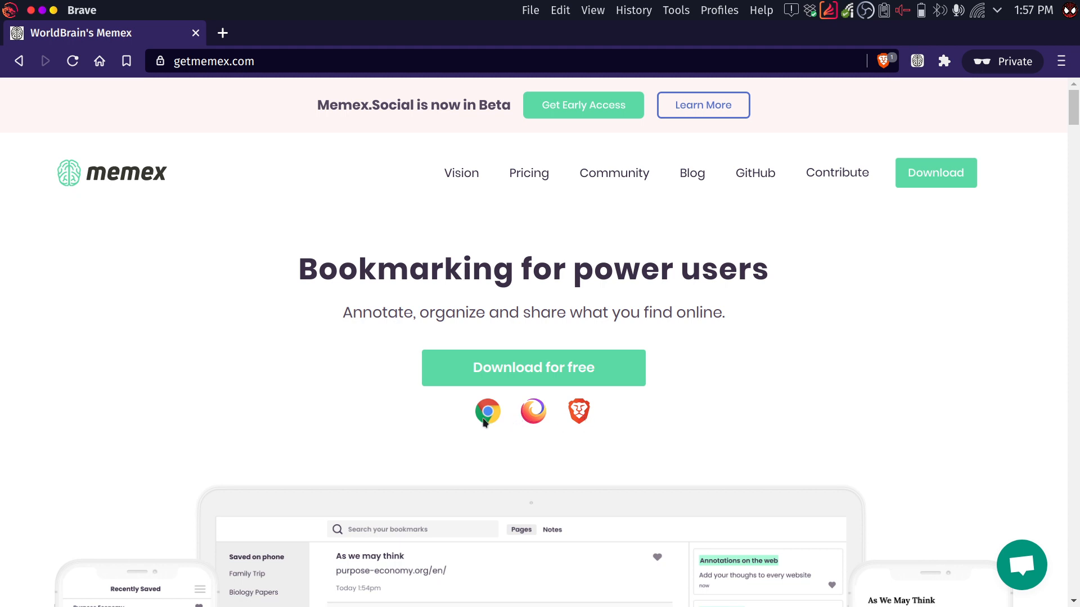
pyautogui.moveTo(541, 362)
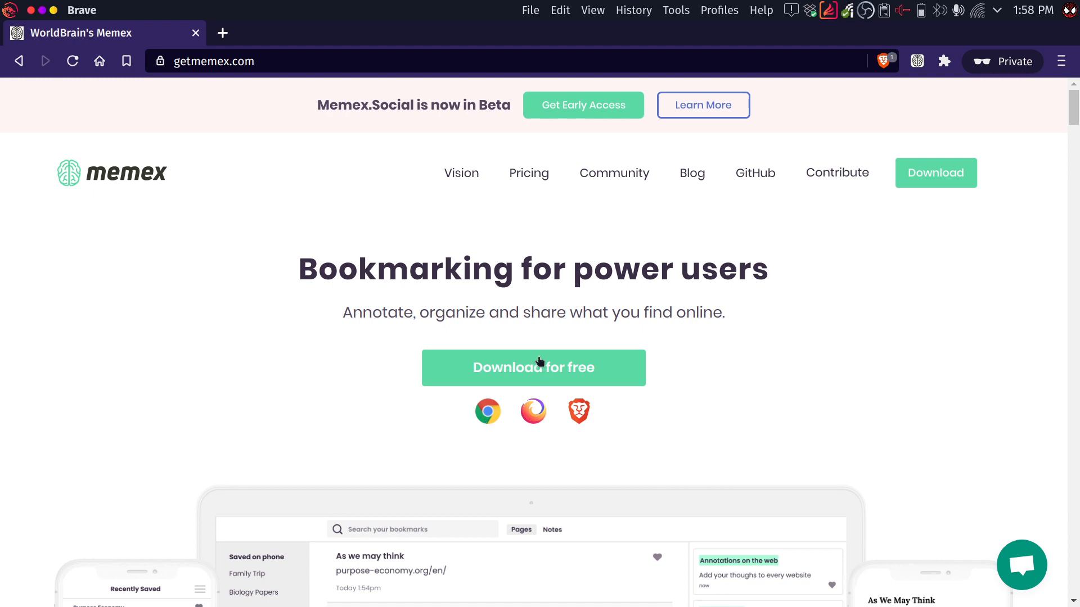
pyautogui.moveTo(580, 411)
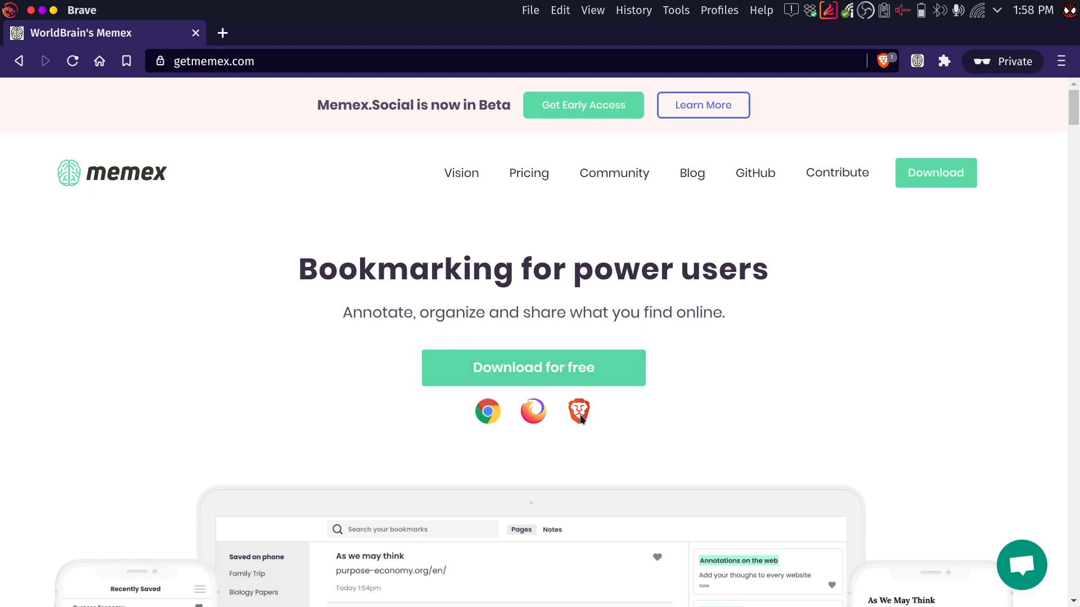
pyautogui.moveTo(571, 437)
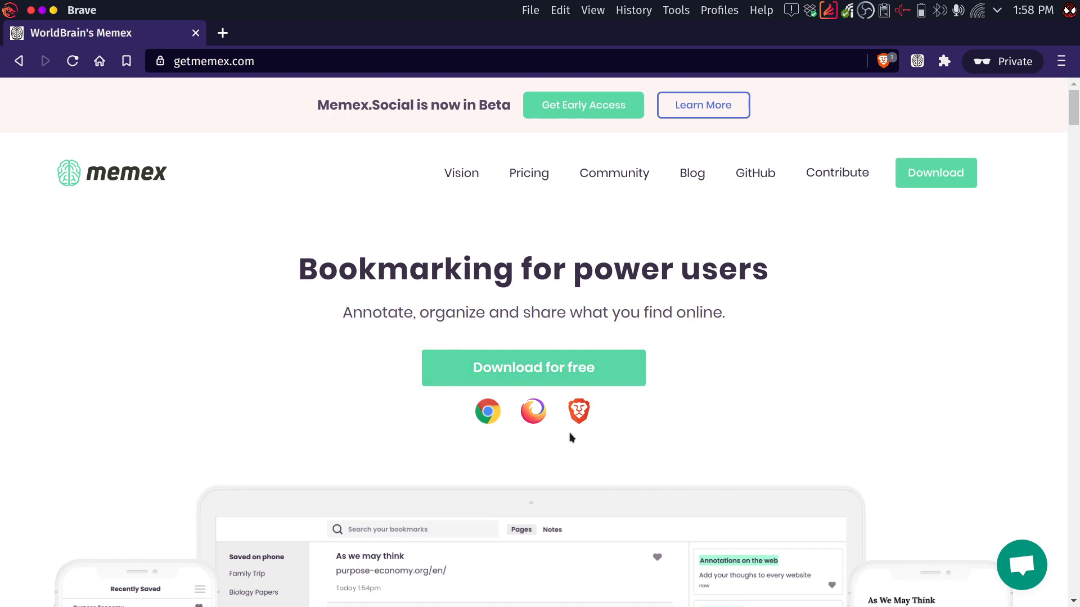
pyautogui.moveTo(523, 437)
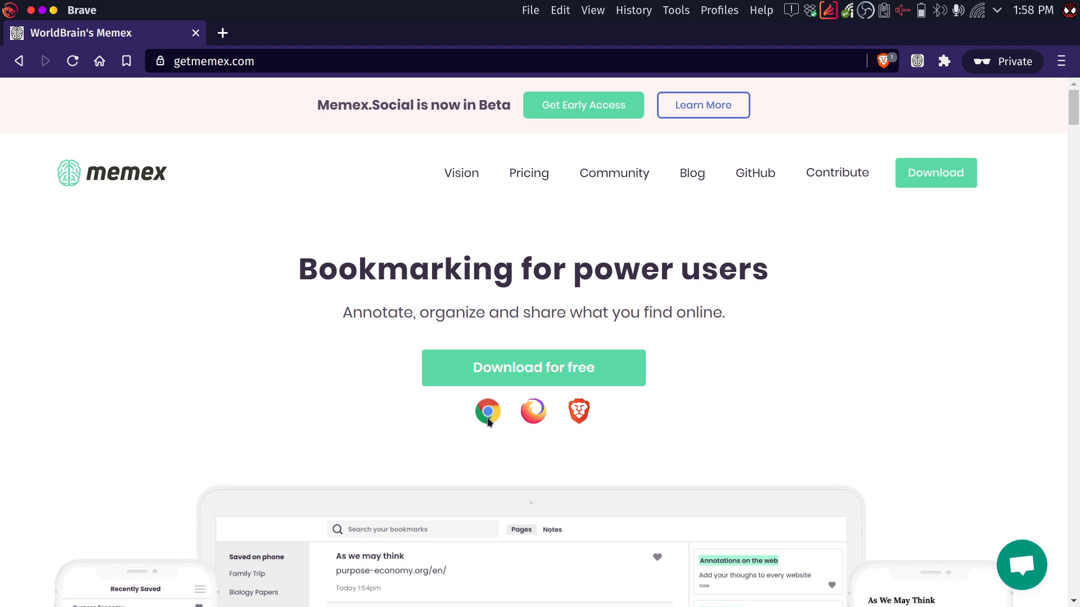
pyautogui.moveTo(533, 412)
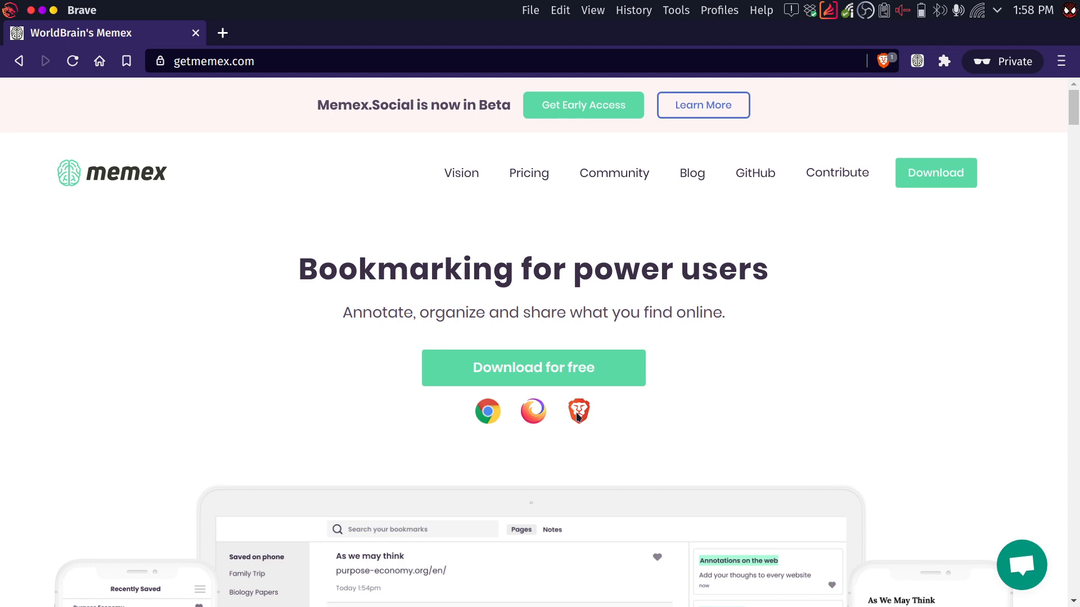
pyautogui.moveTo(582, 430)
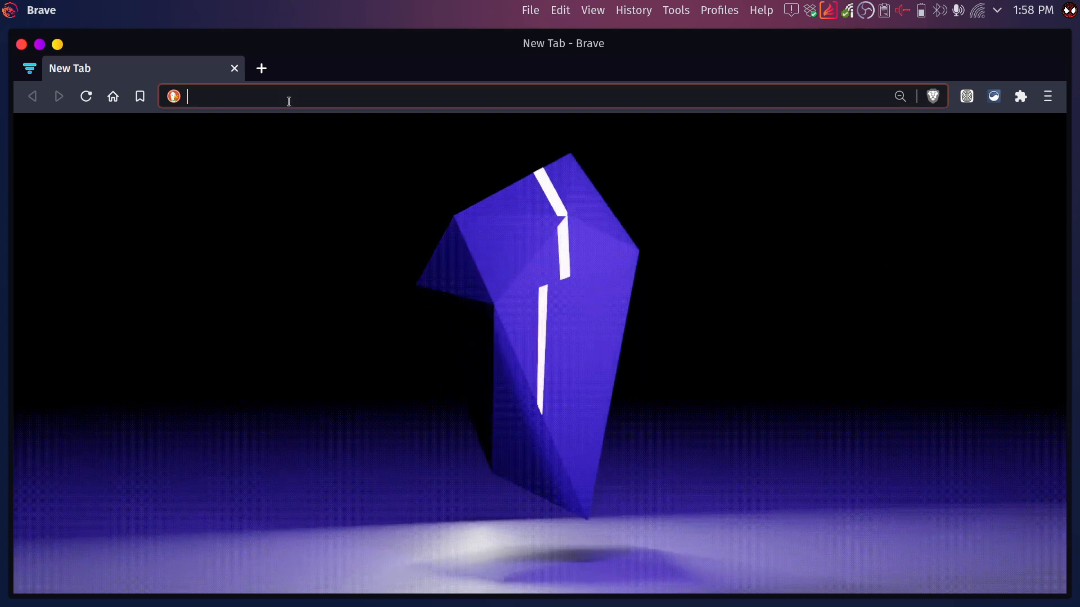
# Open the Memex dashboard and browse saved notes, such as those from As We May Think
pyautogui.write('Memex')
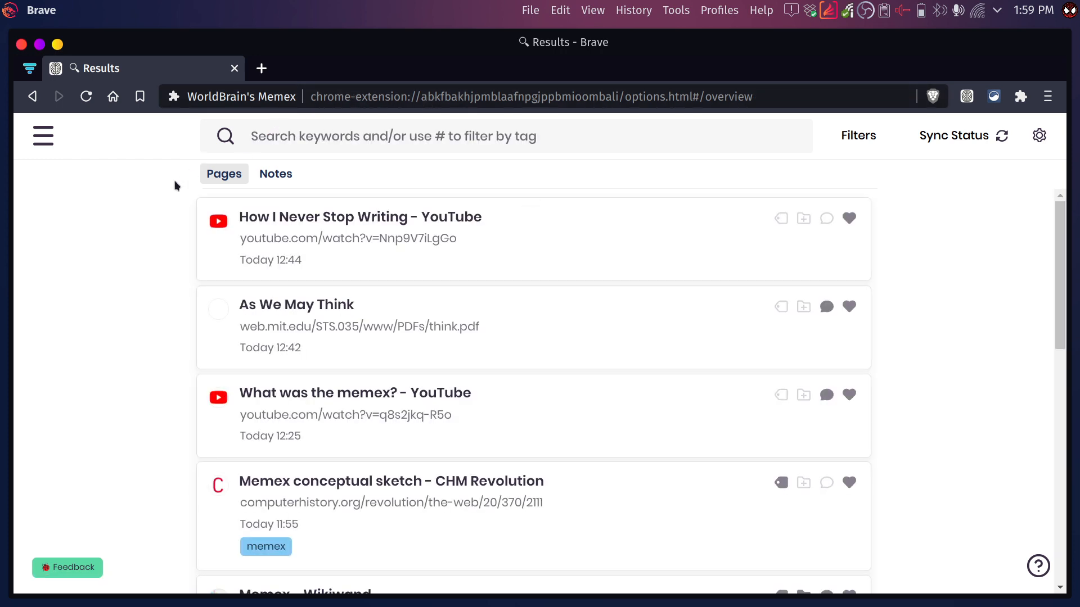
pyautogui.moveTo(117, 243)
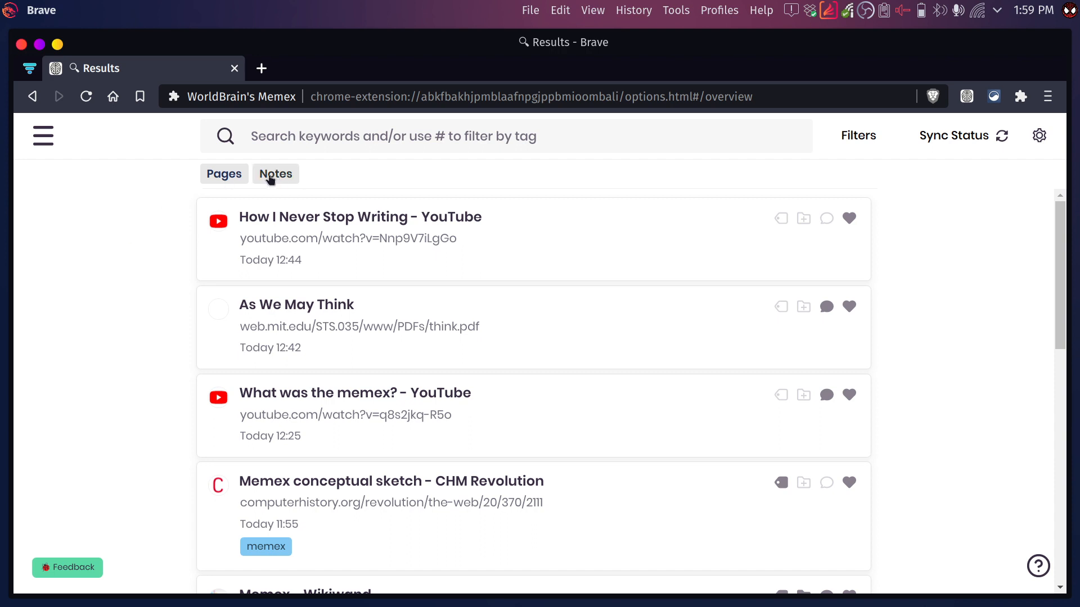
pyautogui.scroll(-3)
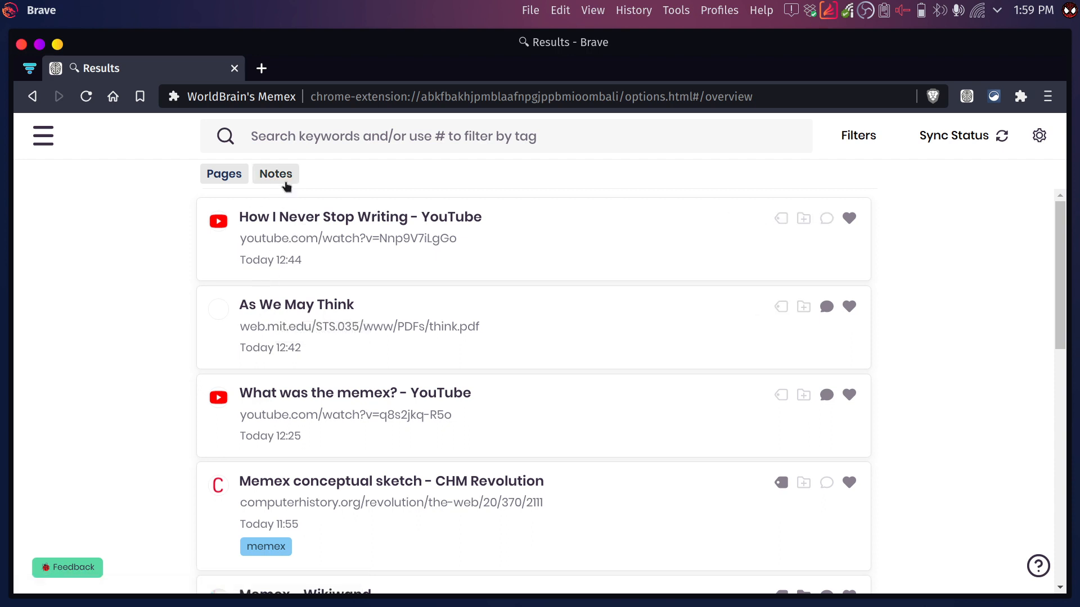
pyautogui.click(275, 174)
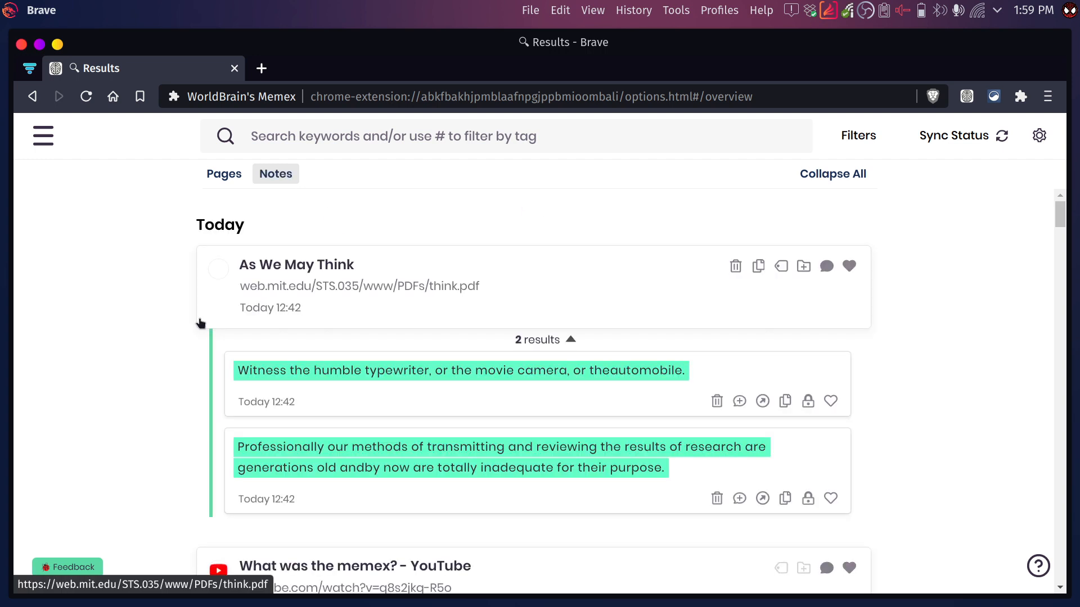
pyautogui.scroll(-3)
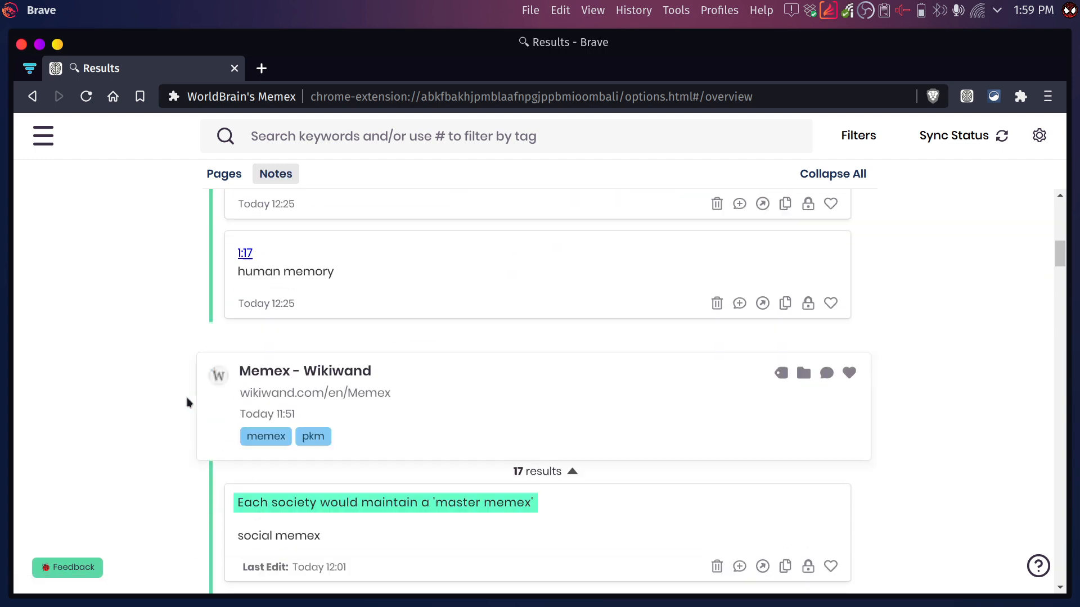
pyautogui.scroll(-3)
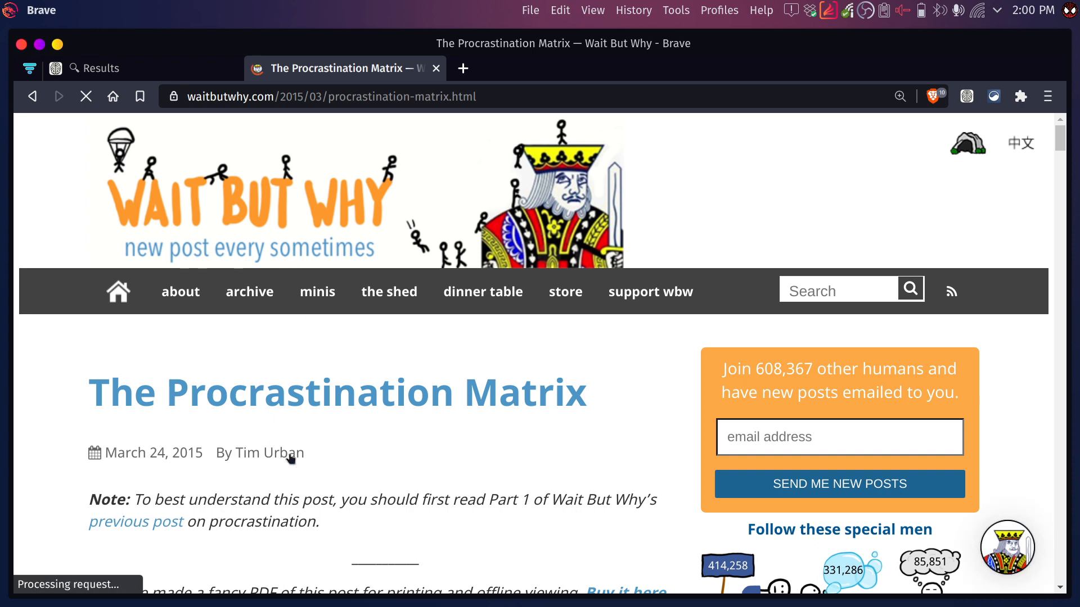
# Bookmark The Procrastination Matrix article from the Memex popup, then dismiss it
pyautogui.scroll(-3)
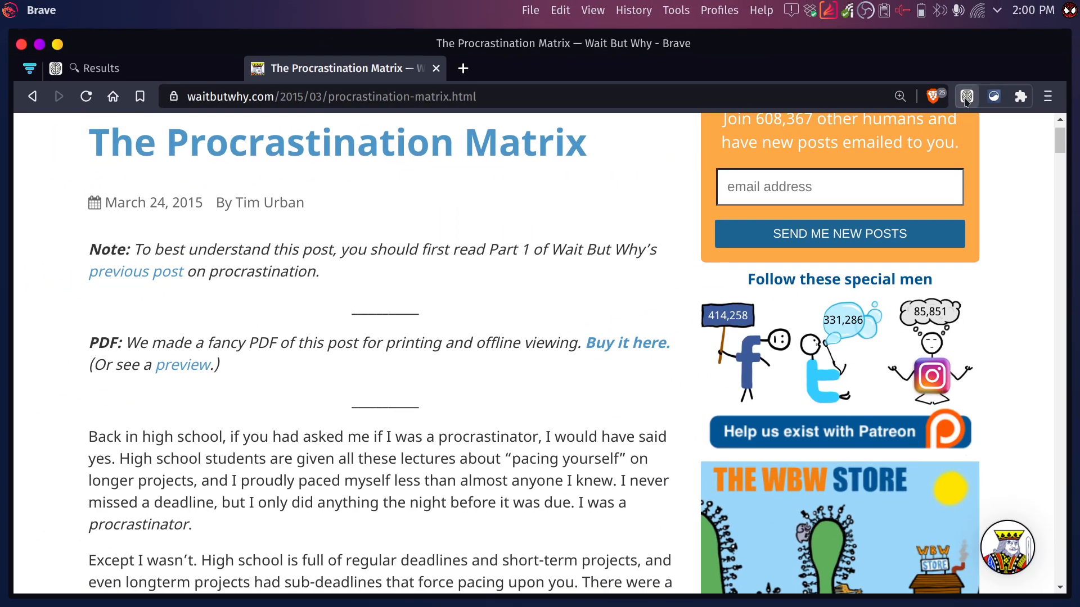
pyautogui.click(967, 96)
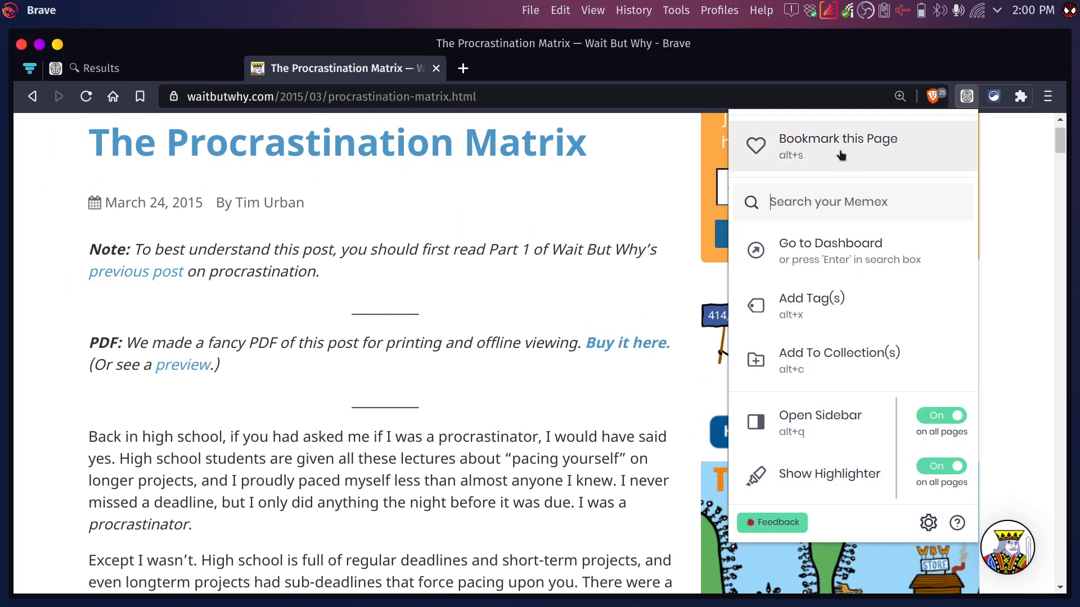
pyautogui.click(837, 145)
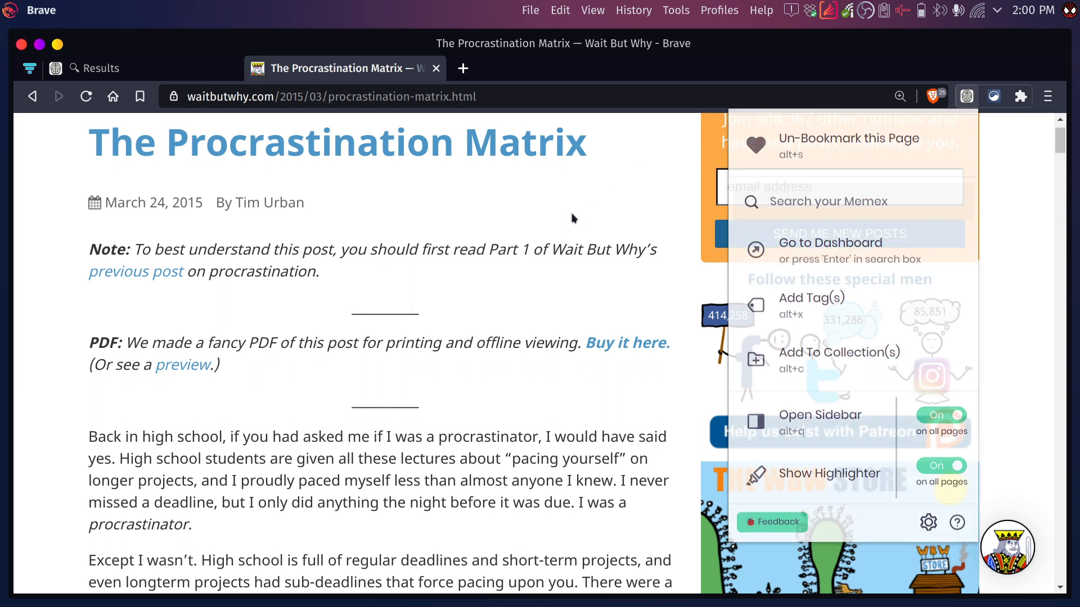
pyautogui.click(830, 242)
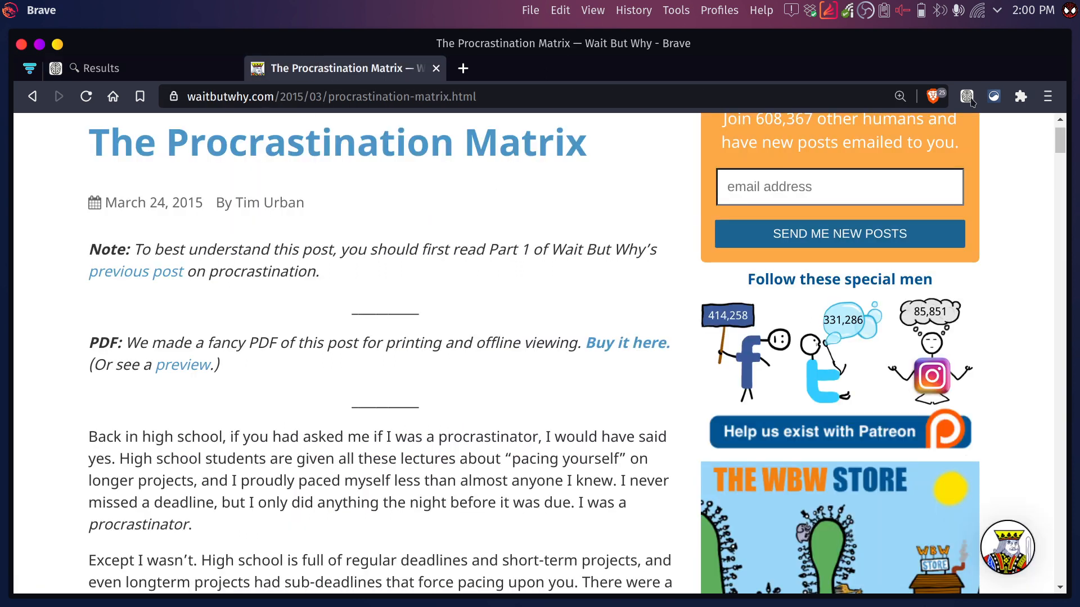
pyautogui.click(968, 96)
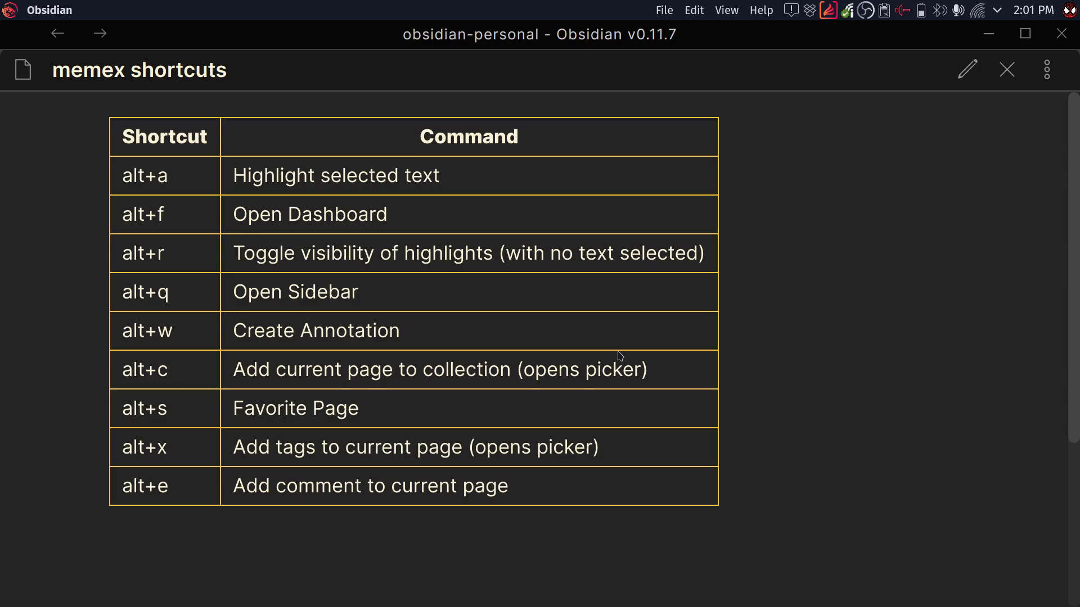
pyautogui.moveTo(252, 363)
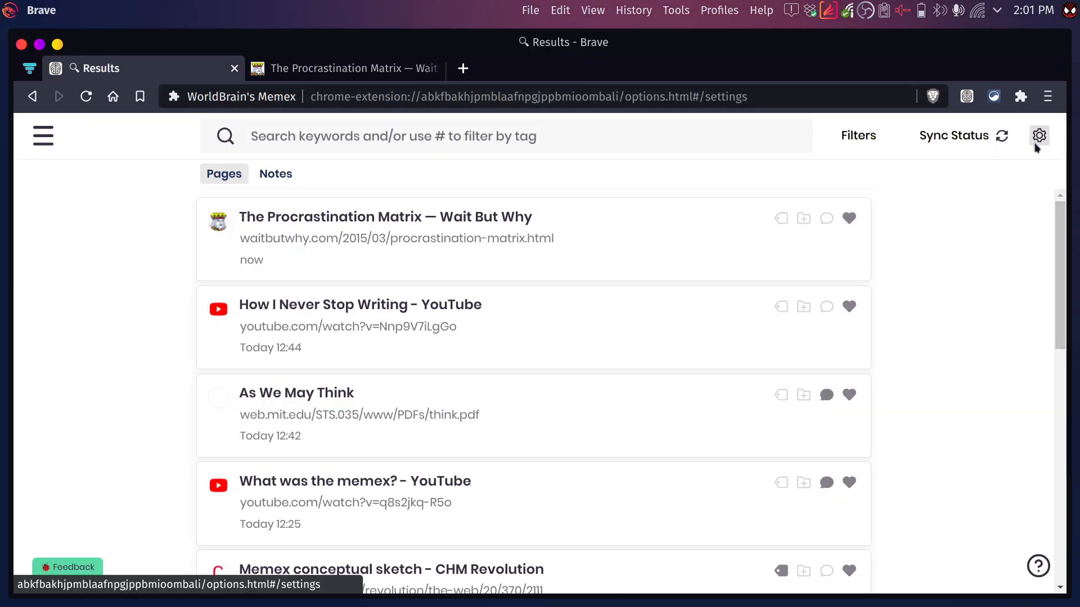
# Open Memex Settings from the gear icon and view the Keyboard Shortcuts
pyautogui.click(1039, 136)
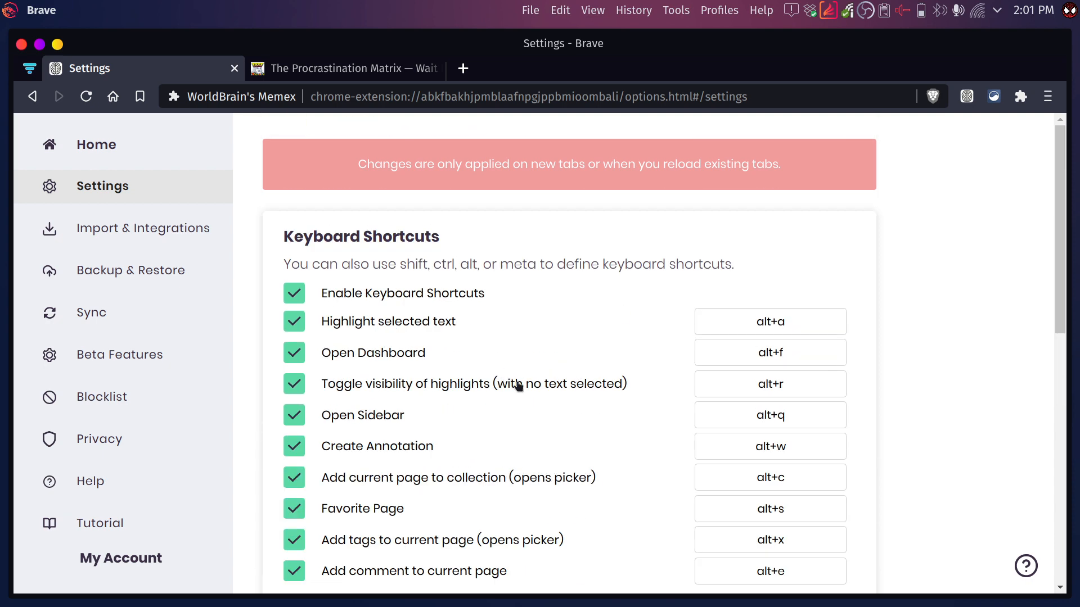
pyautogui.scroll(-3)
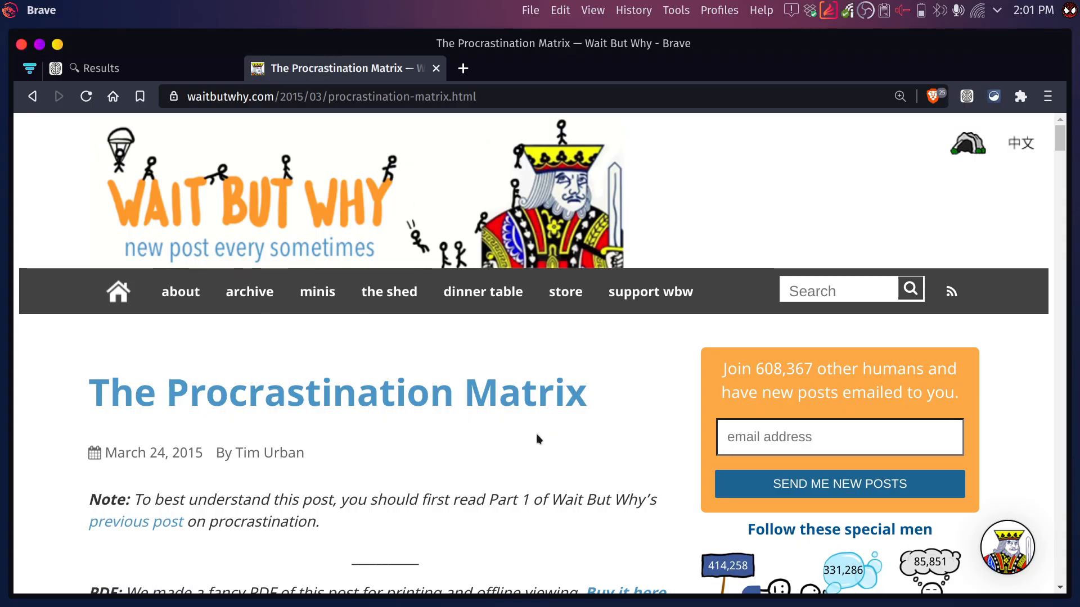
pyautogui.moveTo(607, 458)
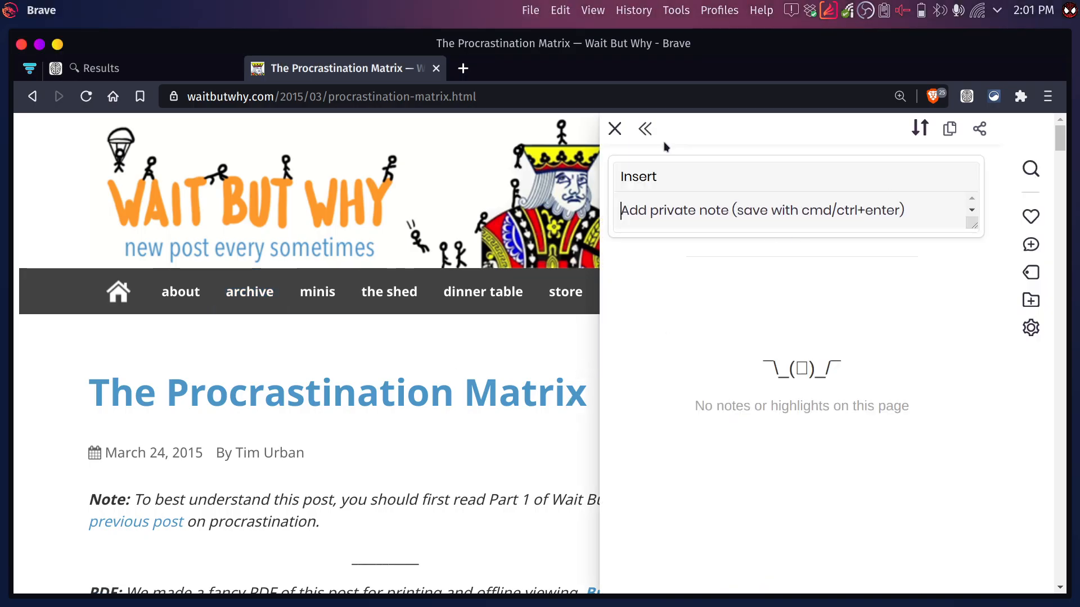
pyautogui.moveTo(1030, 216)
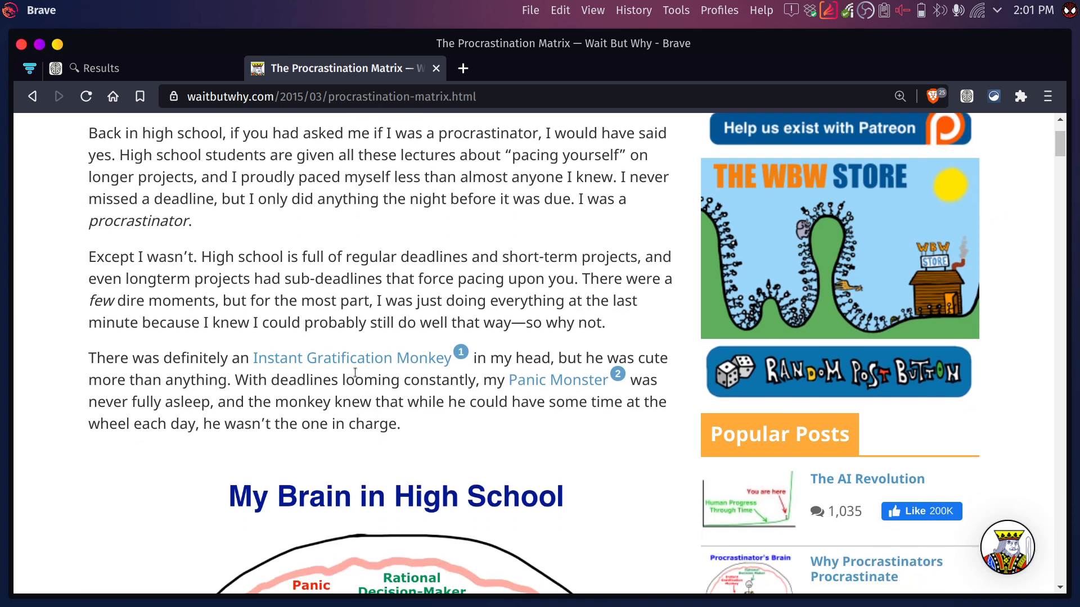
# Highlight the last-minute passage, toggle the annotations sidebar, and open and close the popup
pyautogui.moveTo(89, 257); pyautogui.dragTo(604, 322)
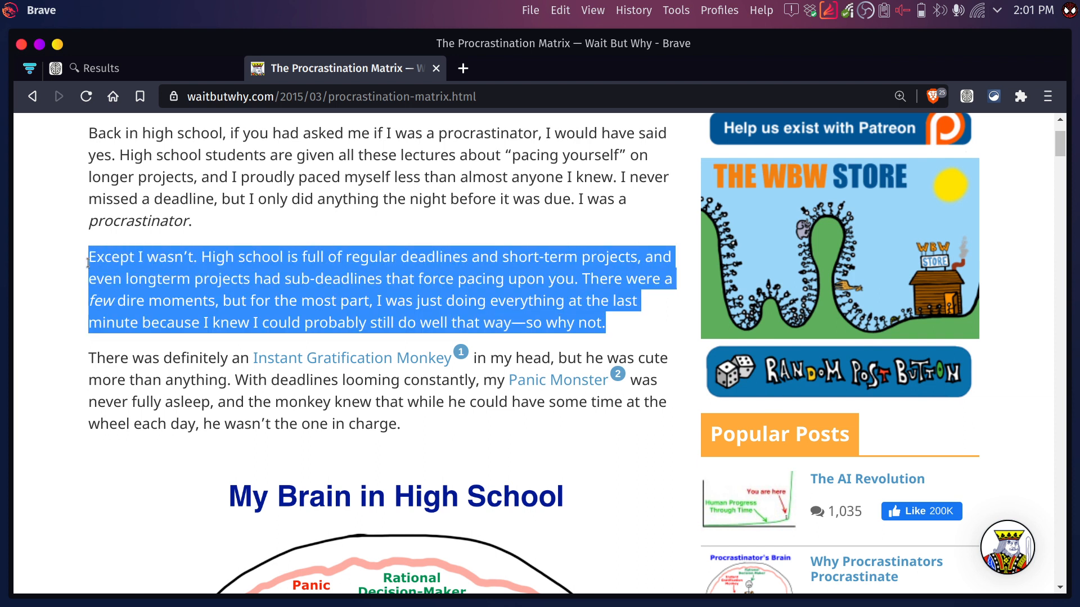
pyautogui.moveTo(88, 257); pyautogui.dragTo(220, 300)
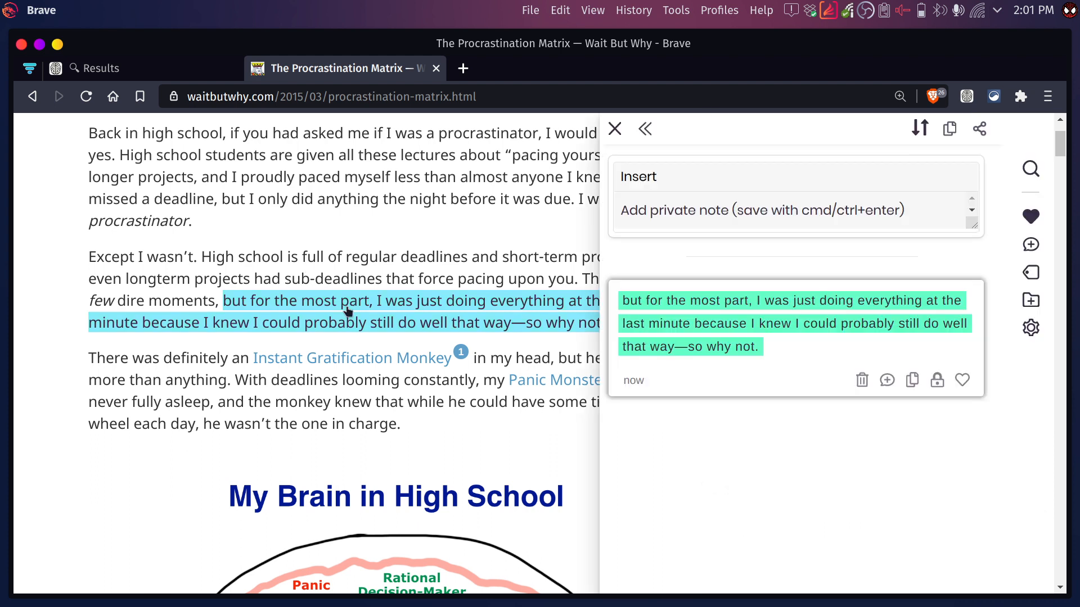
pyautogui.click(613, 129)
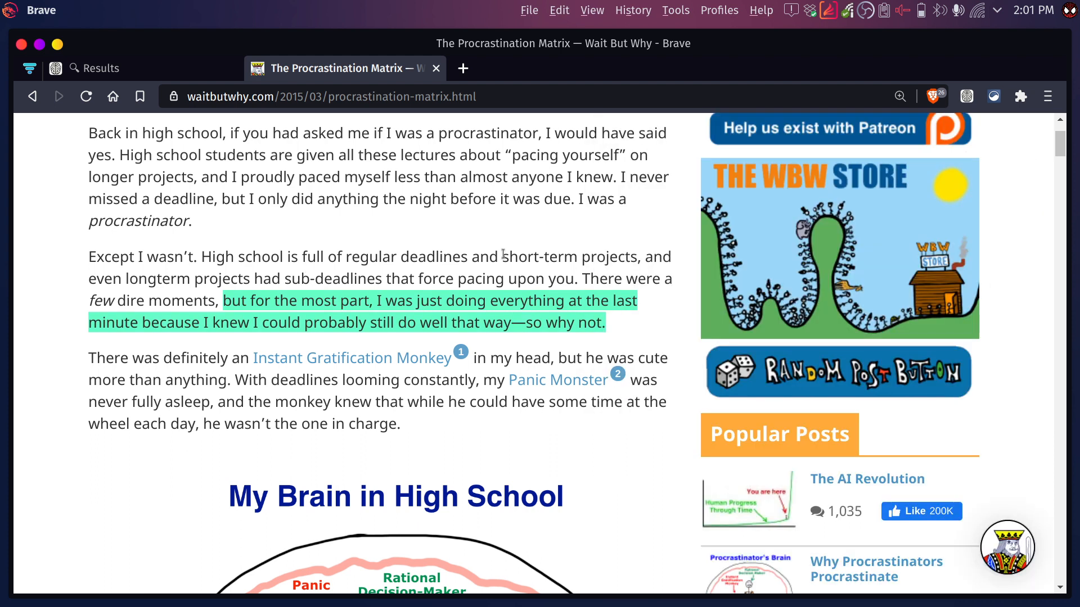
pyautogui.click(966, 96)
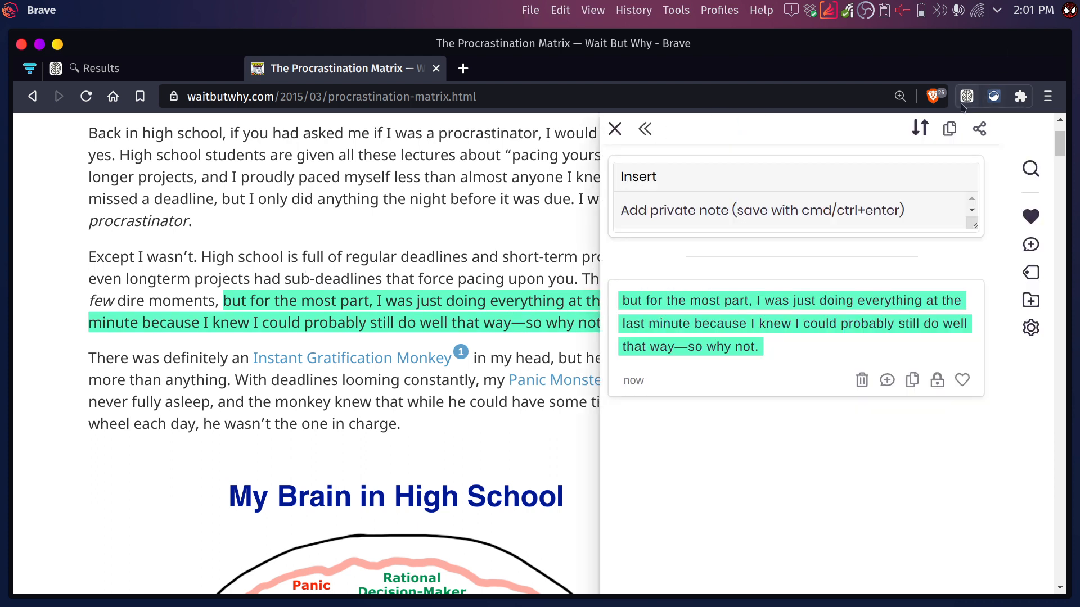
pyautogui.click(614, 129)
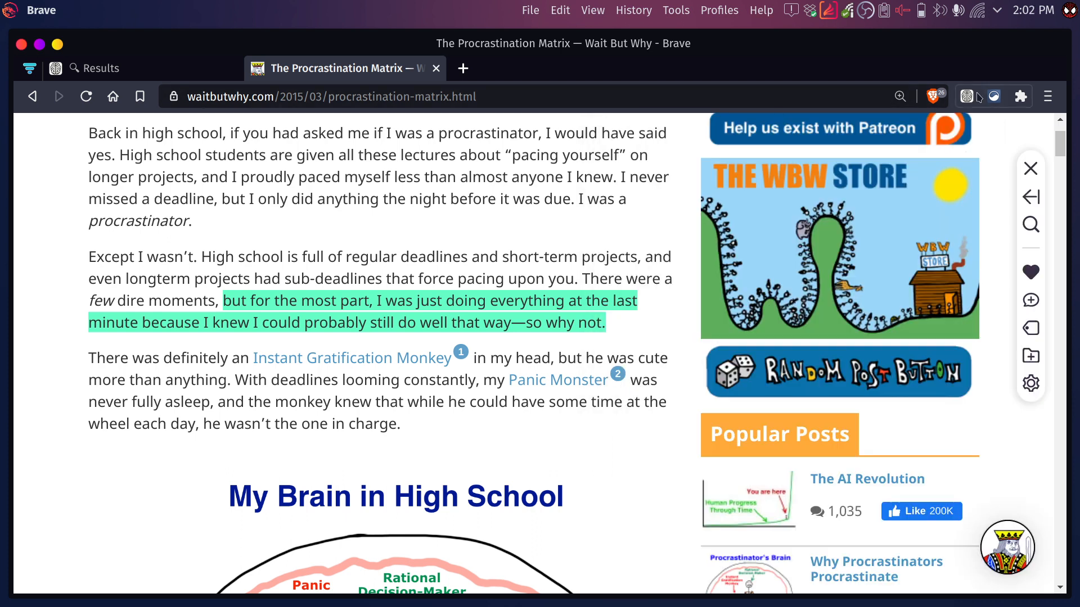
pyautogui.click(966, 96)
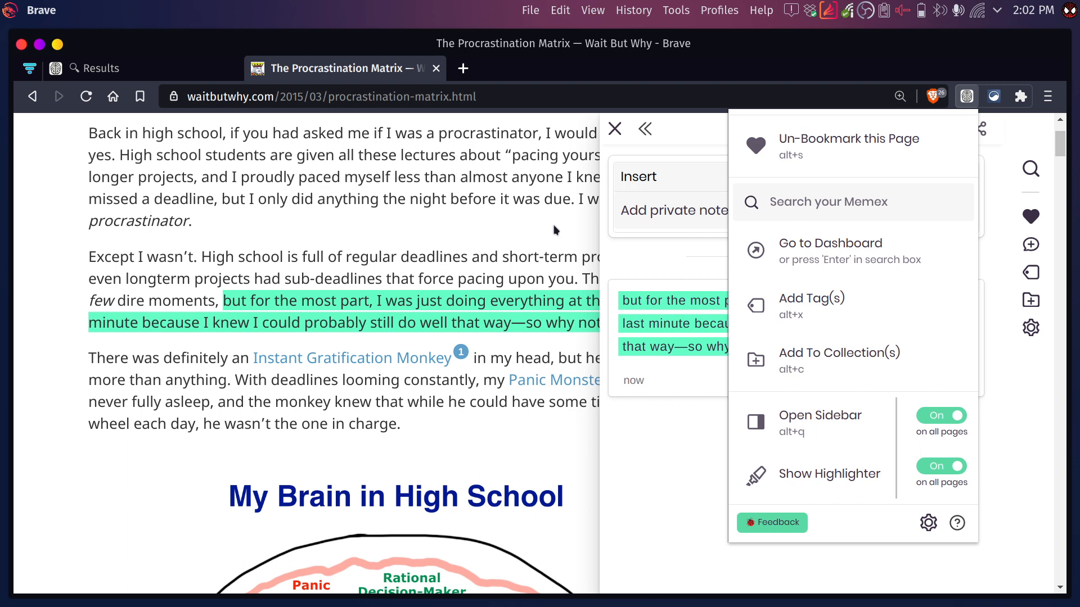
pyautogui.click(613, 129)
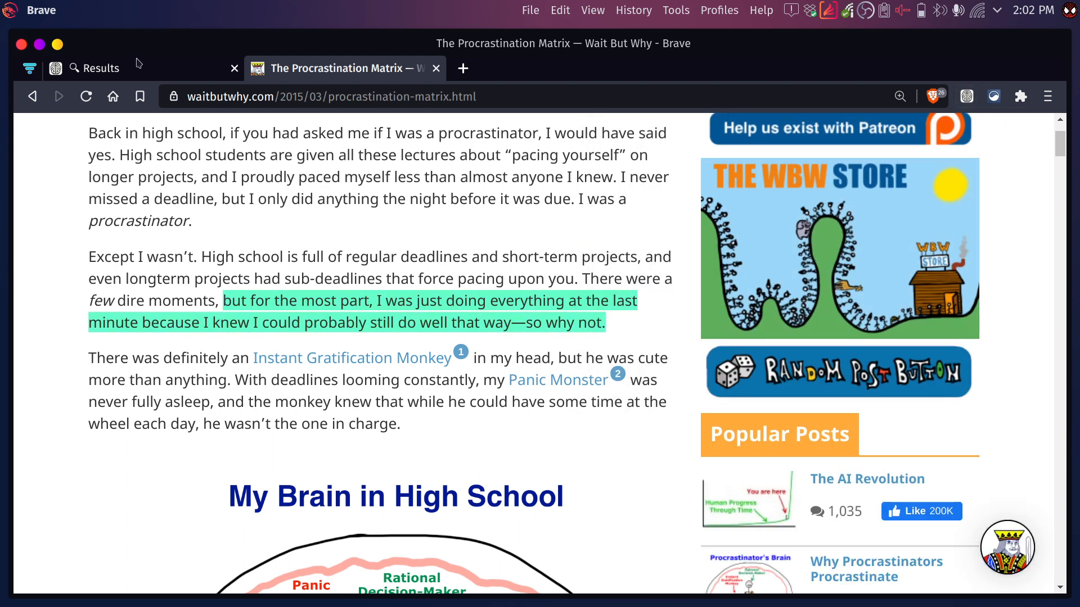
# Highlight the passages about the monkey not in charge and its business career
pyautogui.scroll(-3)
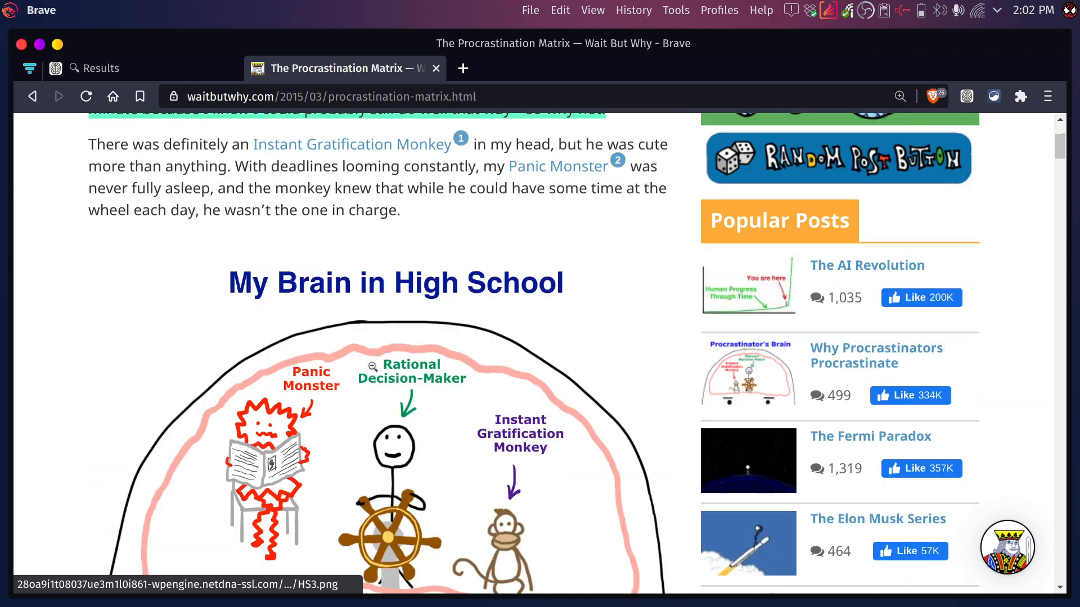
pyautogui.moveTo(330, 246); pyautogui.dragTo(398, 267)
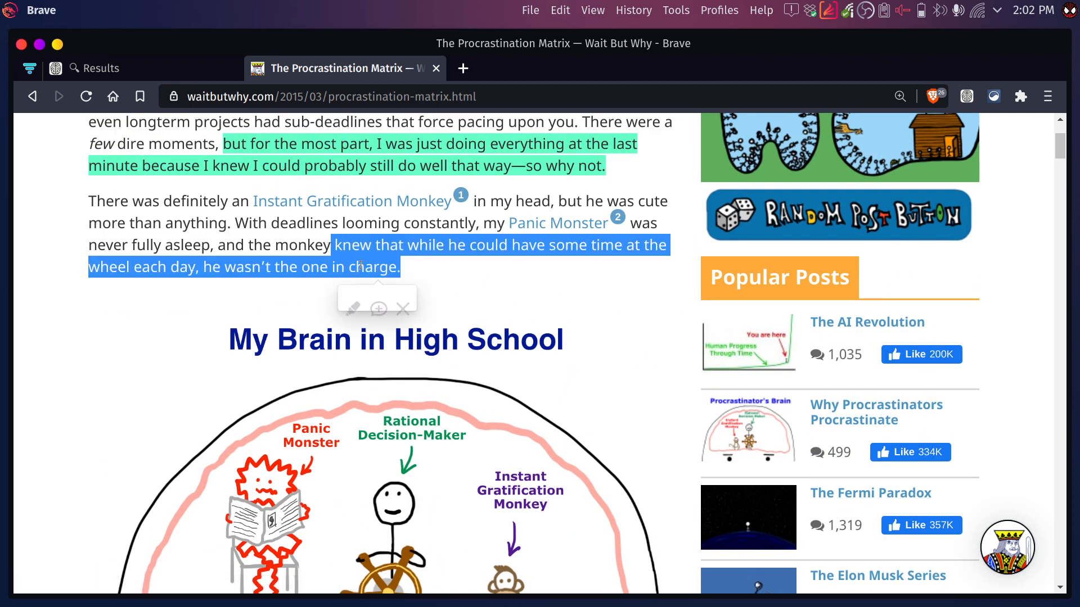
pyautogui.scroll(-3)
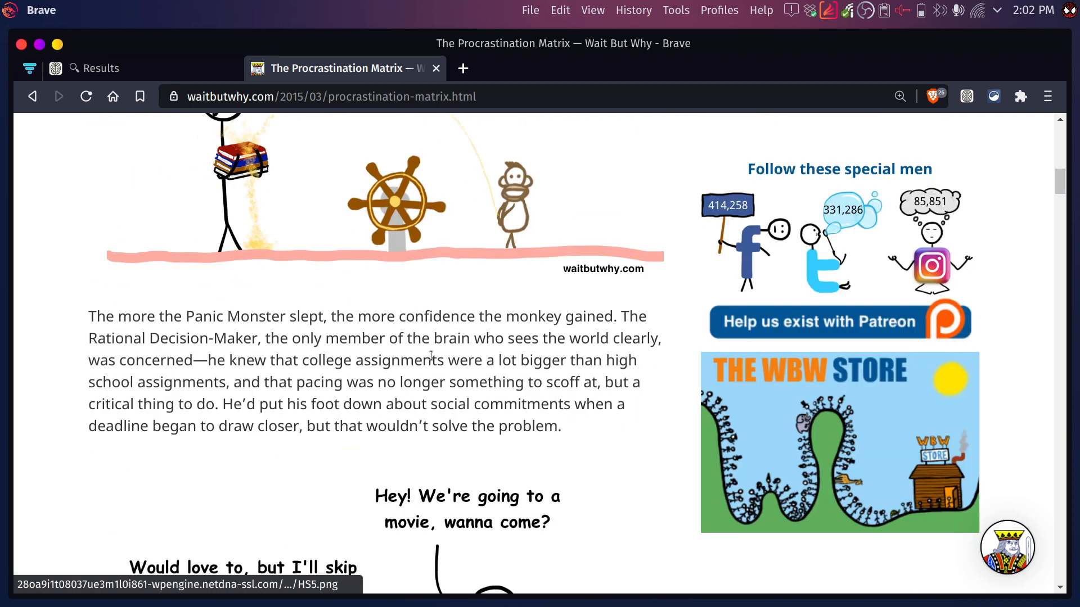
pyautogui.scroll(-3)
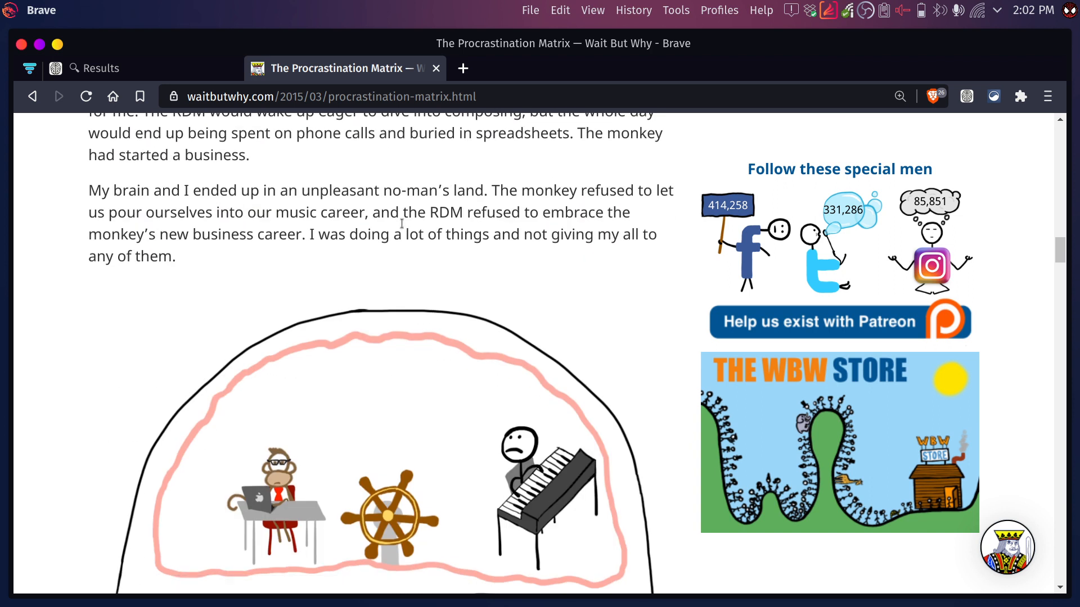
pyautogui.moveTo(311, 212); pyautogui.dragTo(175, 256)
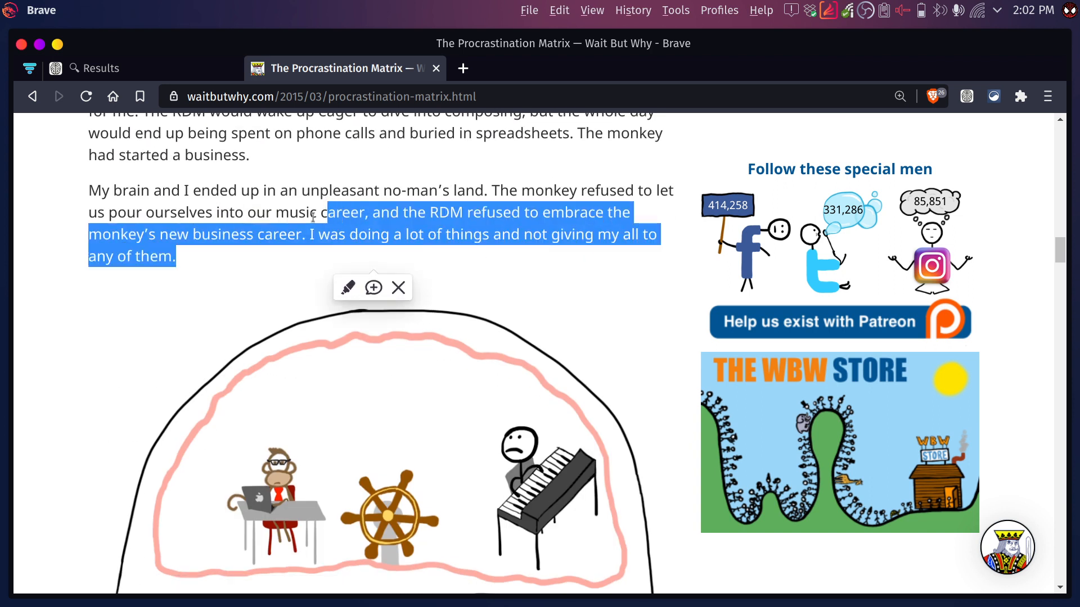
pyautogui.click(100, 68)
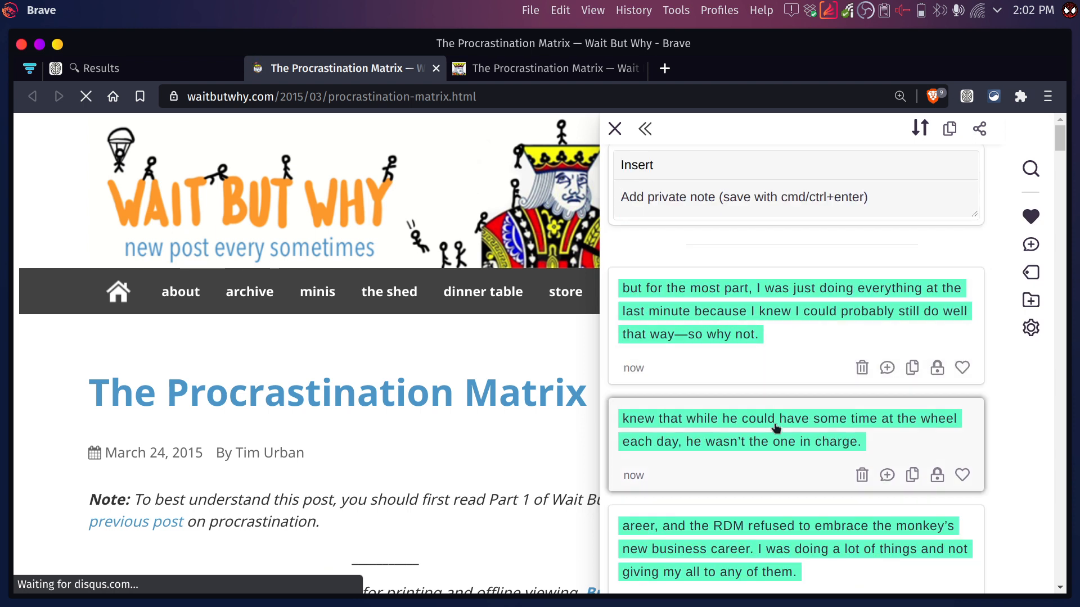
pyautogui.click(613, 129)
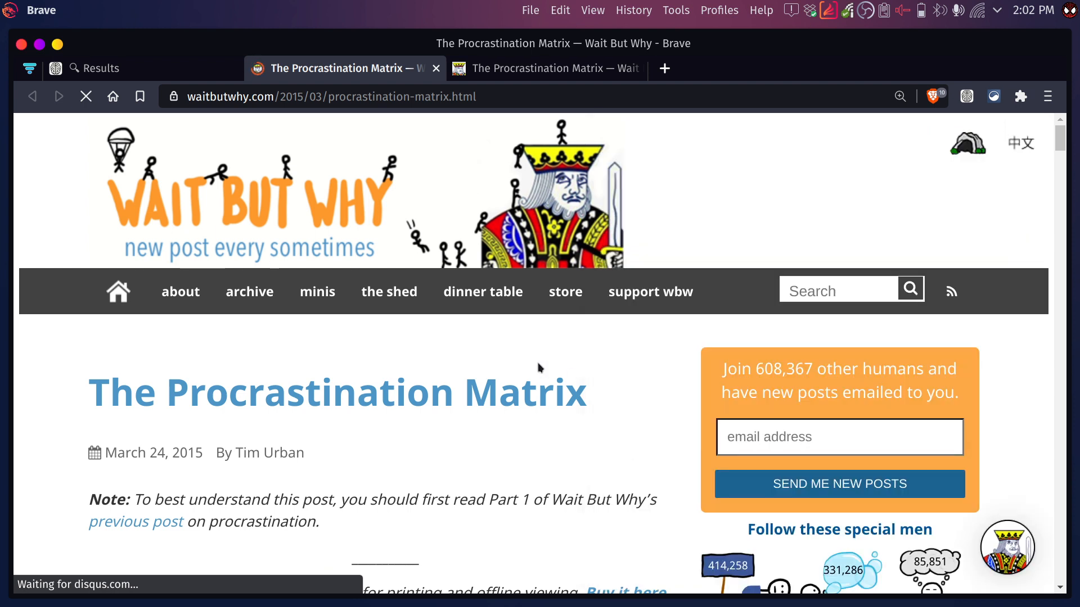
pyautogui.moveTo(505, 339)
pyautogui.write('Memex |')
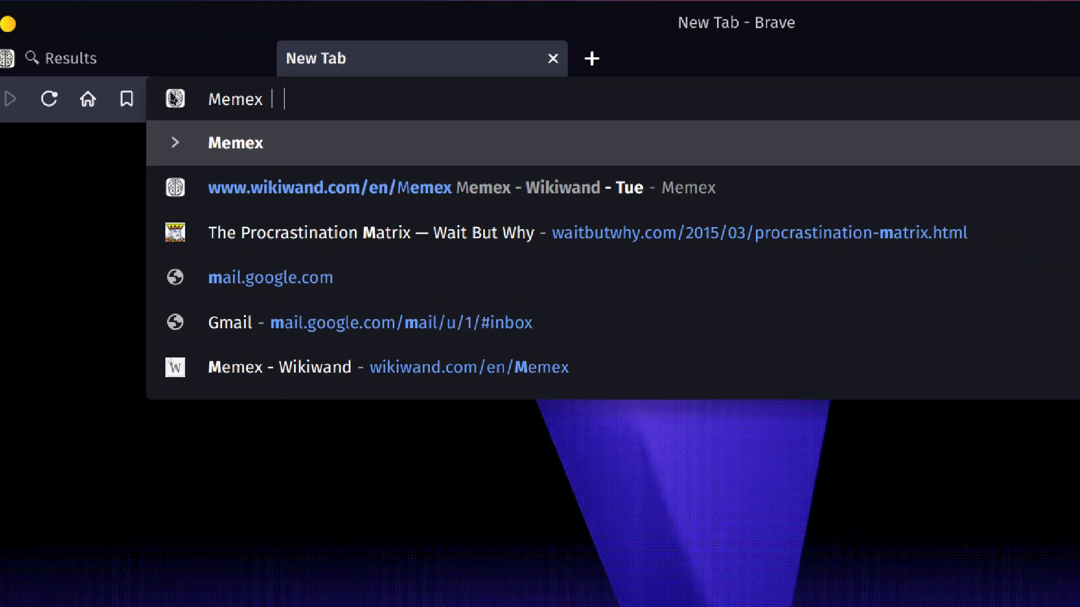
# Search saved pages from the address bar for 'procrastination', then for 'memex'
pyautogui.write('pro')
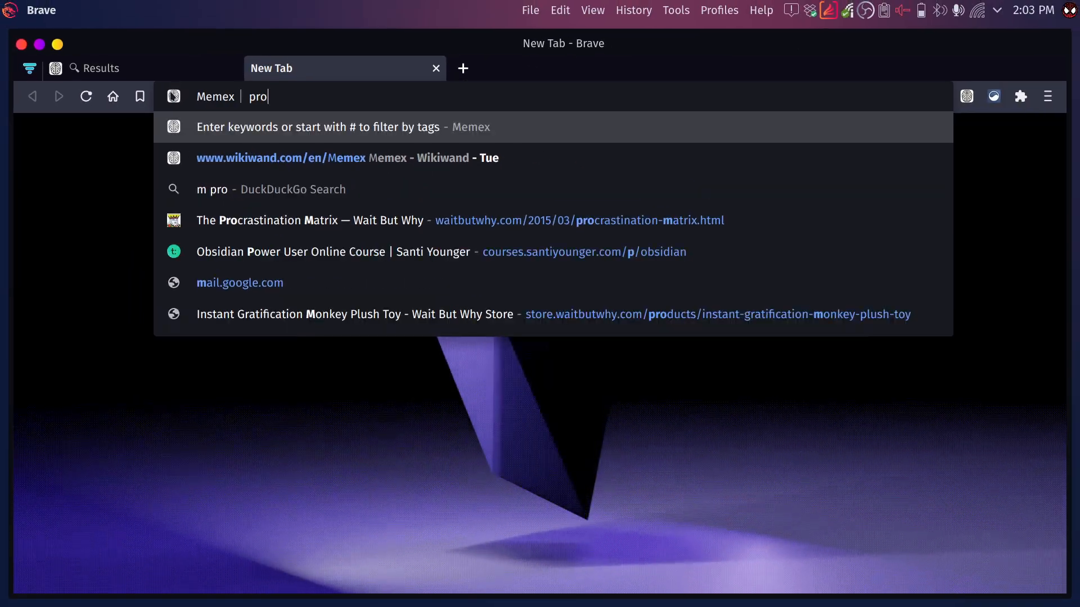
pyautogui.write('crasti')
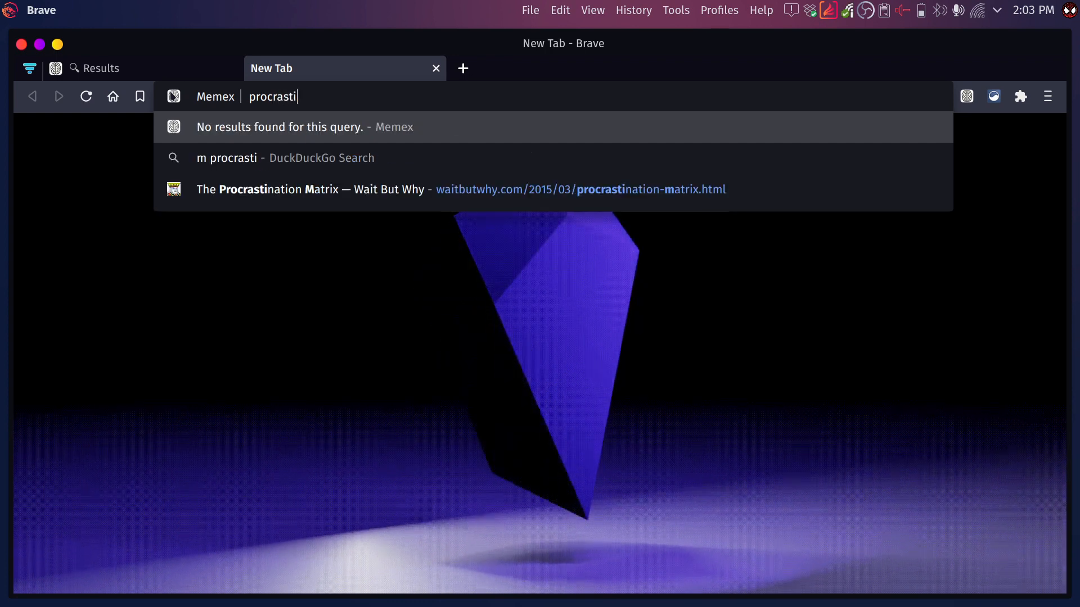
pyautogui.write('nation')
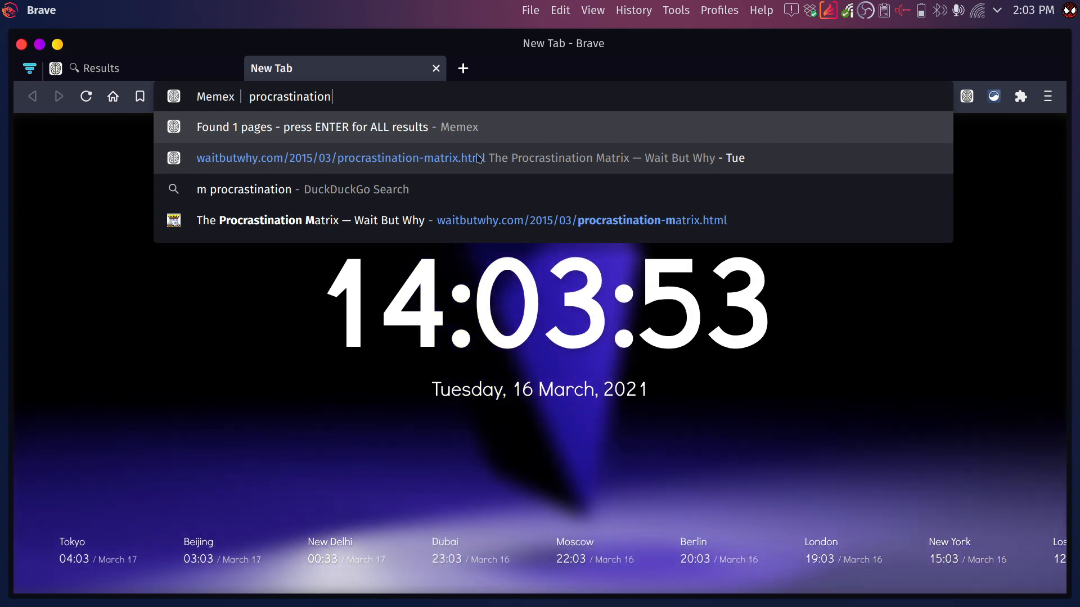
pyautogui.write('m')
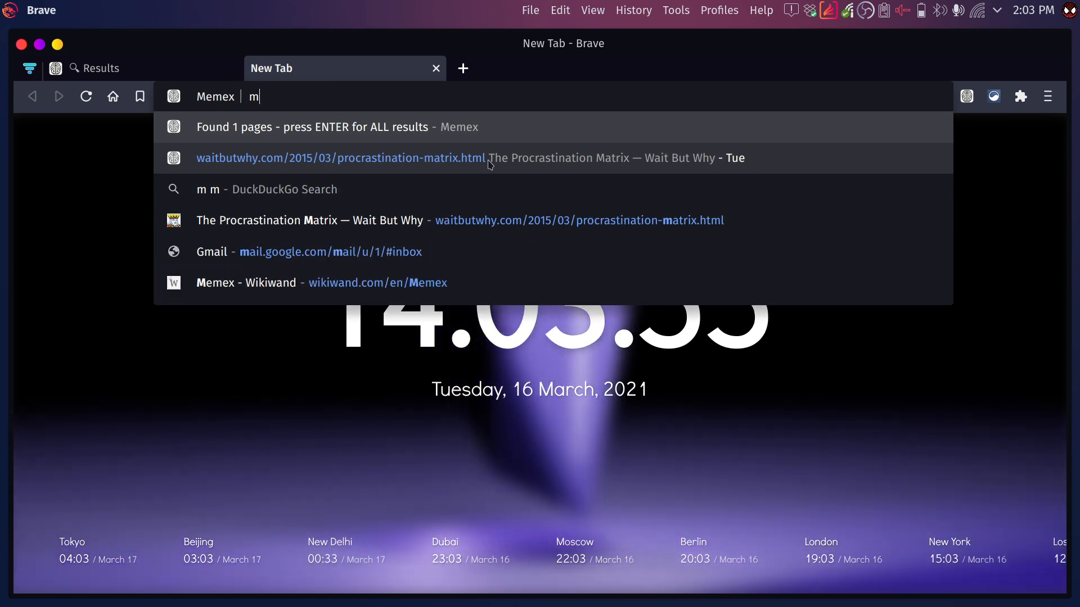
pyautogui.write('emex')
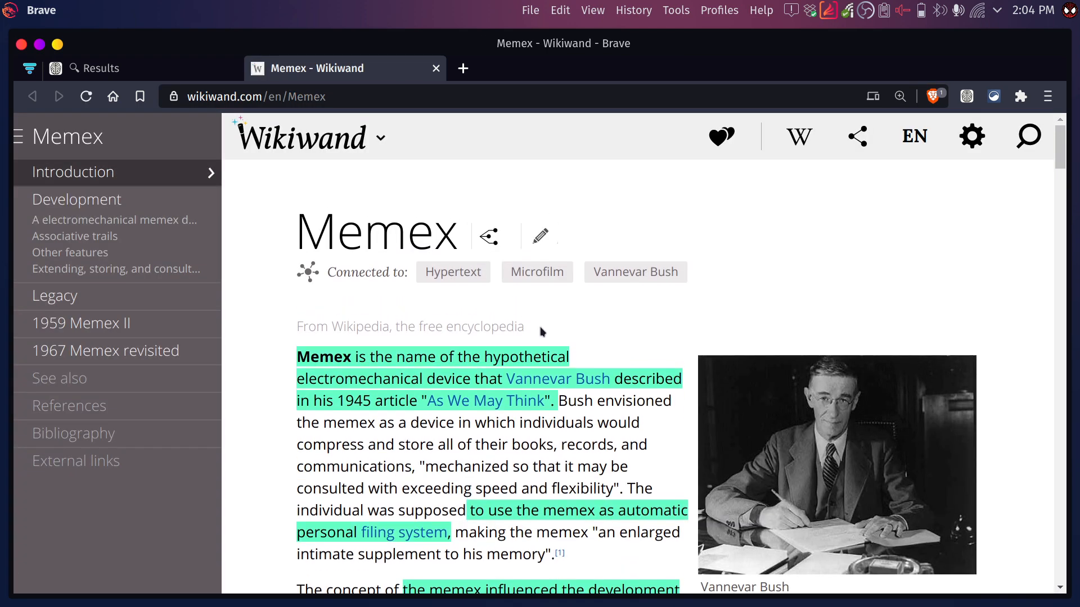
pyautogui.moveTo(606, 401)
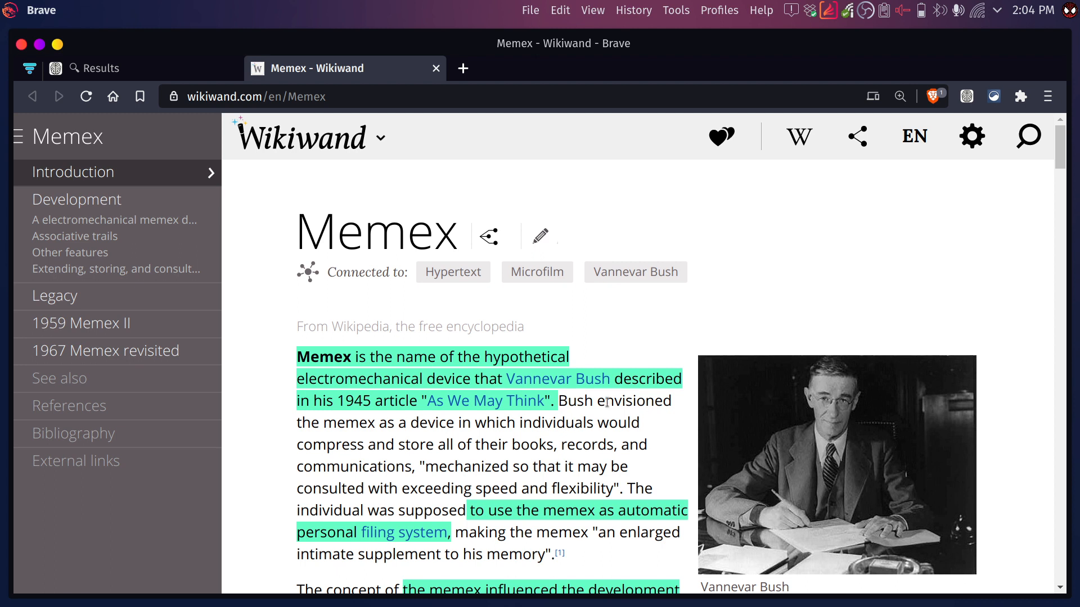
# Search the address bar for 'memex desk' to list three matching saved pages
pyautogui.scroll(-3)
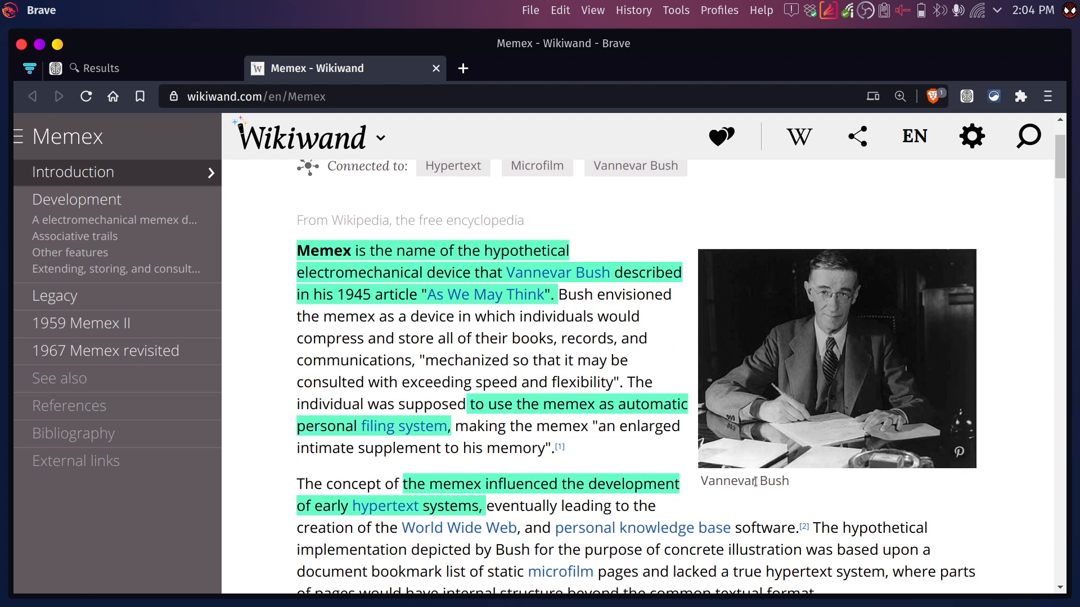
pyautogui.moveTo(519, 439)
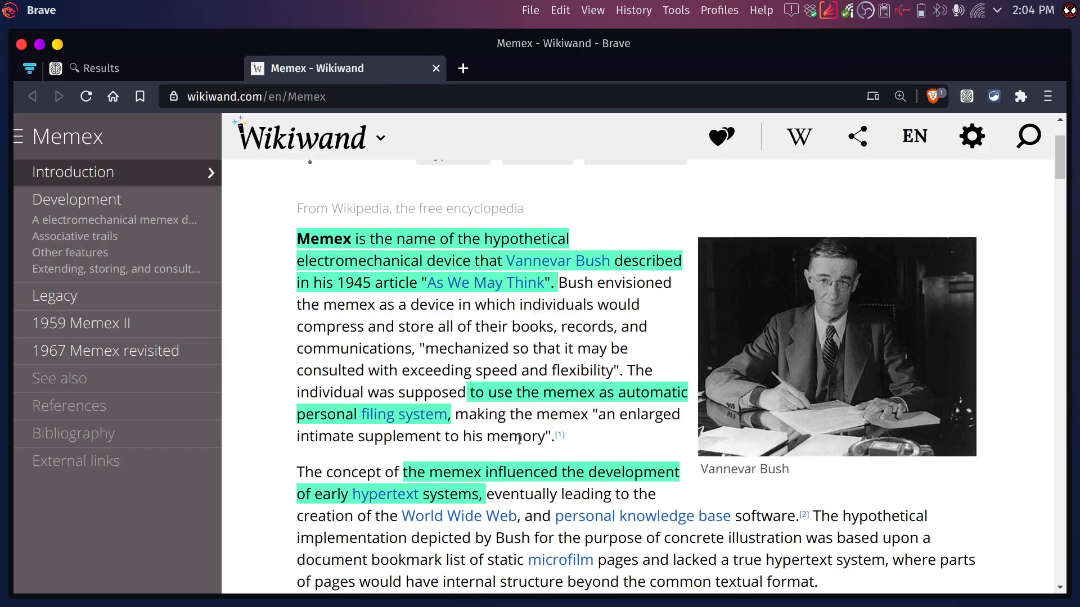
pyautogui.moveTo(611, 344)
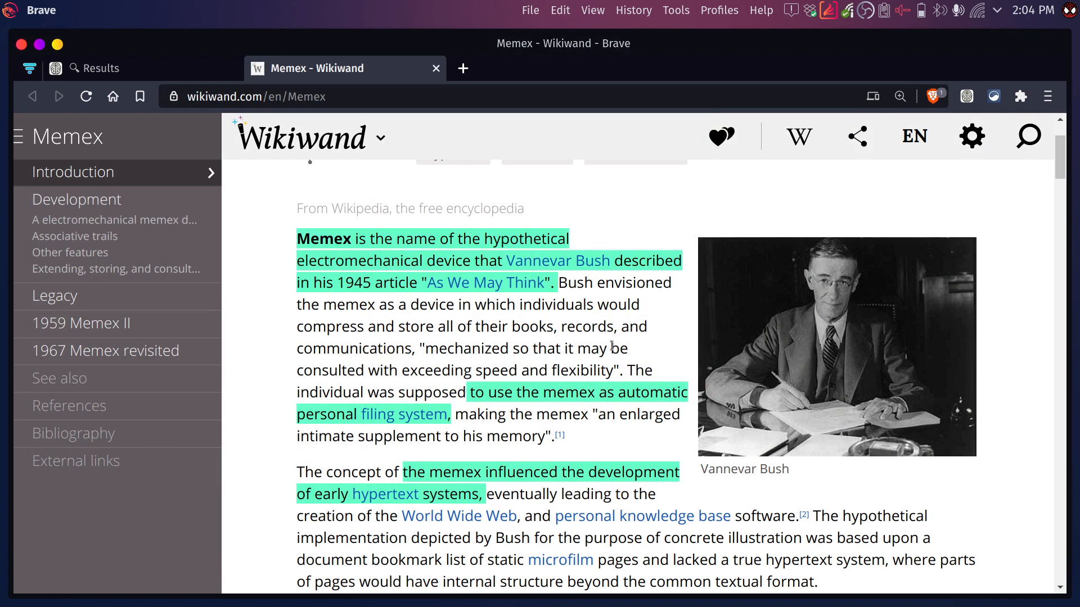
pyautogui.write('memex desk')
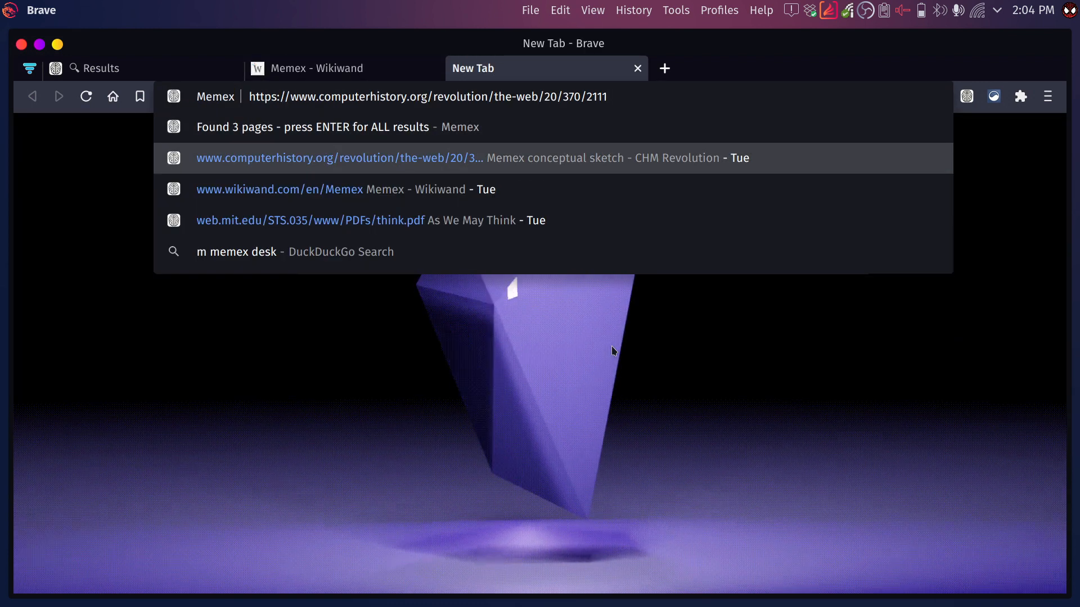
# Open the computerhistory.org Memex desk sketch as an image tab, then return to Wikiwand
pyautogui.click(338, 158)
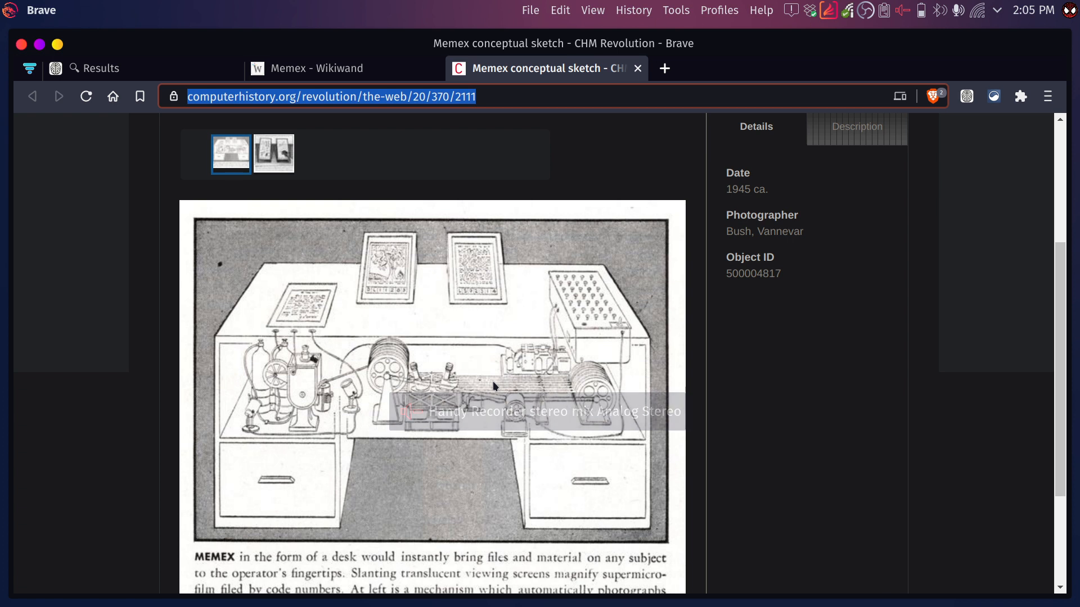
pyautogui.rightClick(493, 386)
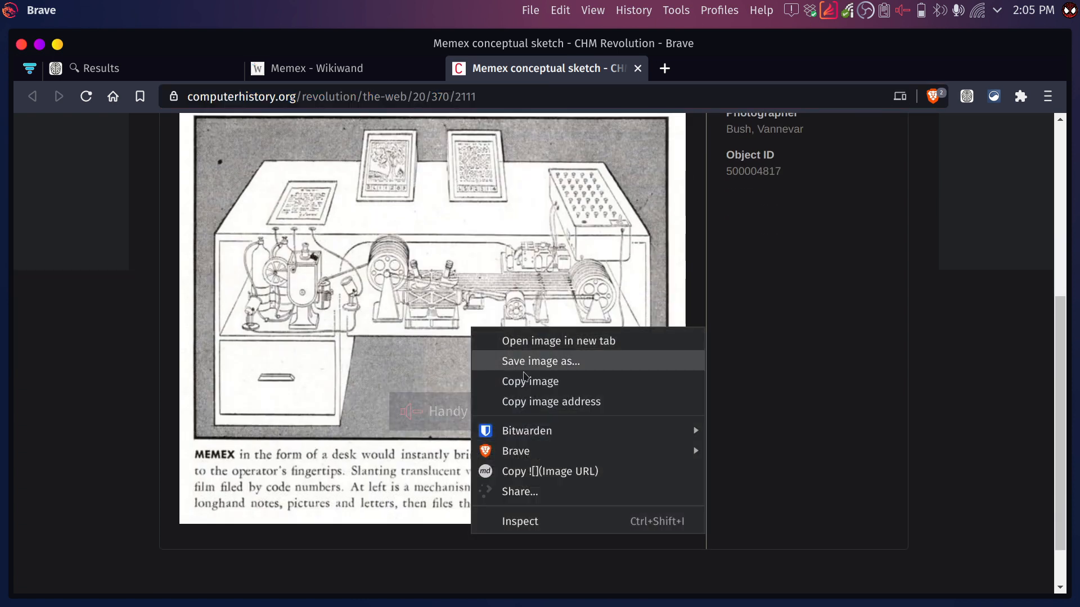
pyautogui.click(559, 340)
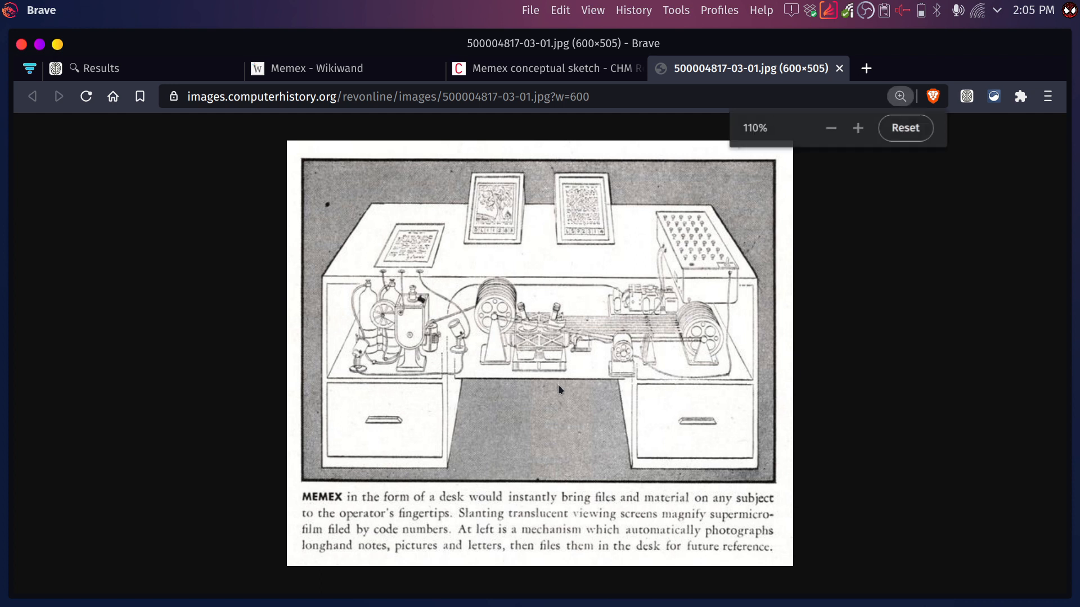
pyautogui.click(857, 128)
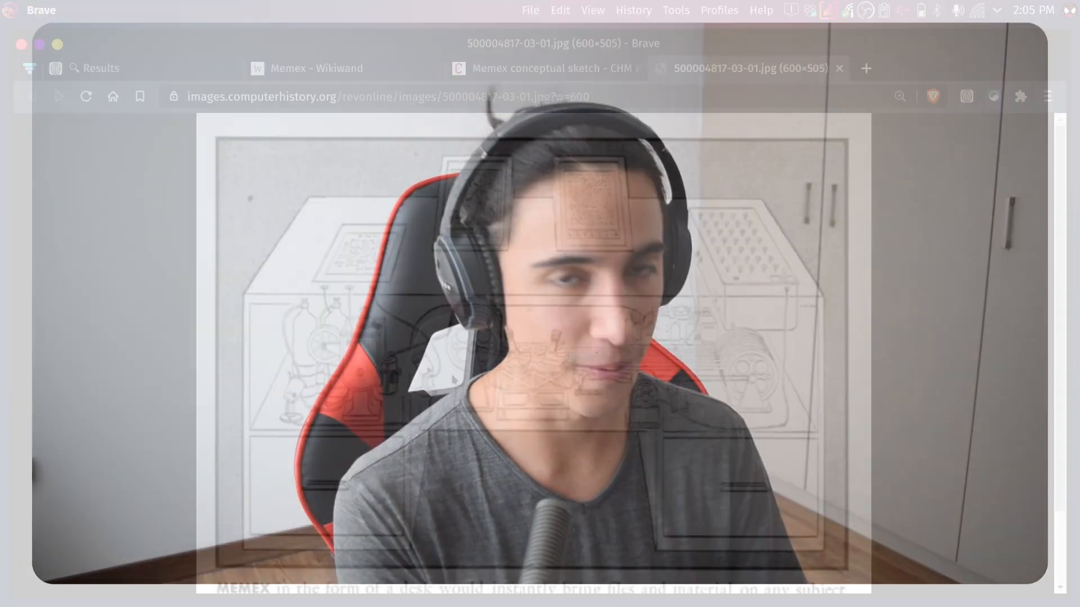
pyautogui.click(544, 68)
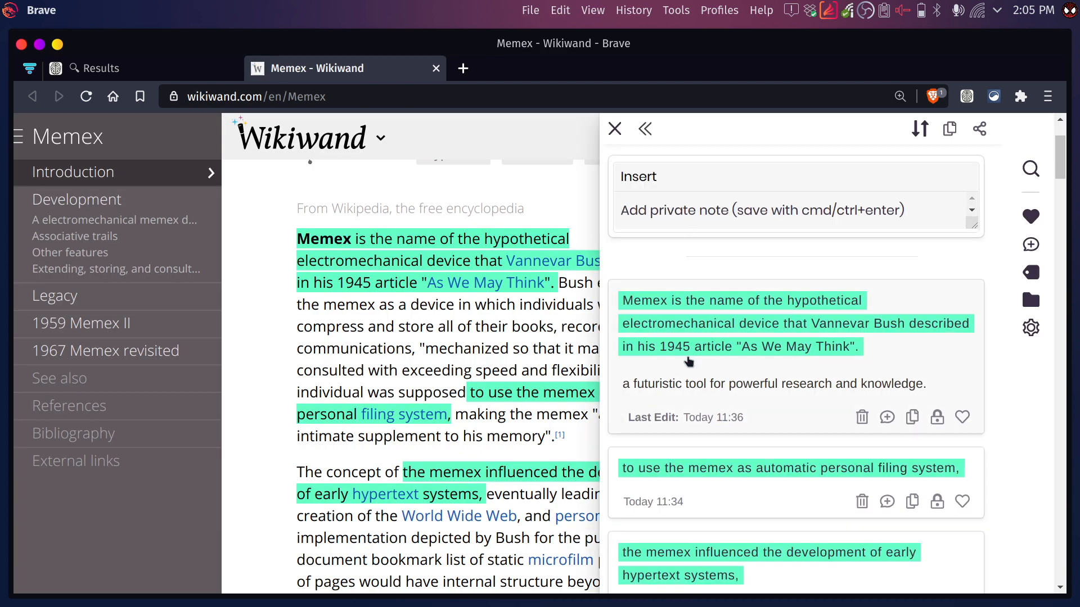
pyautogui.moveTo(676, 390)
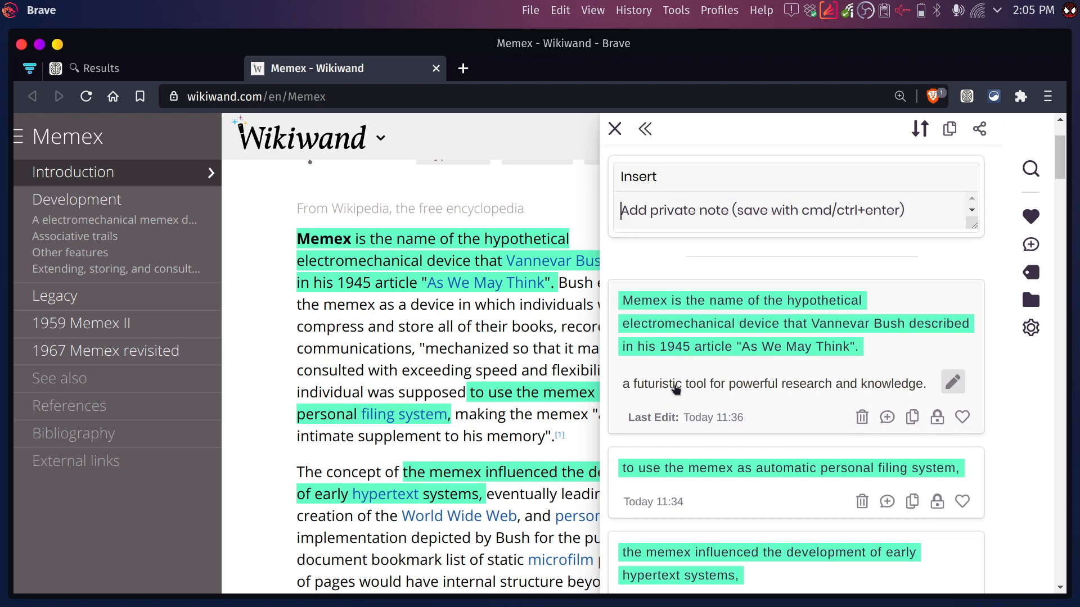
pyautogui.moveTo(644, 129)
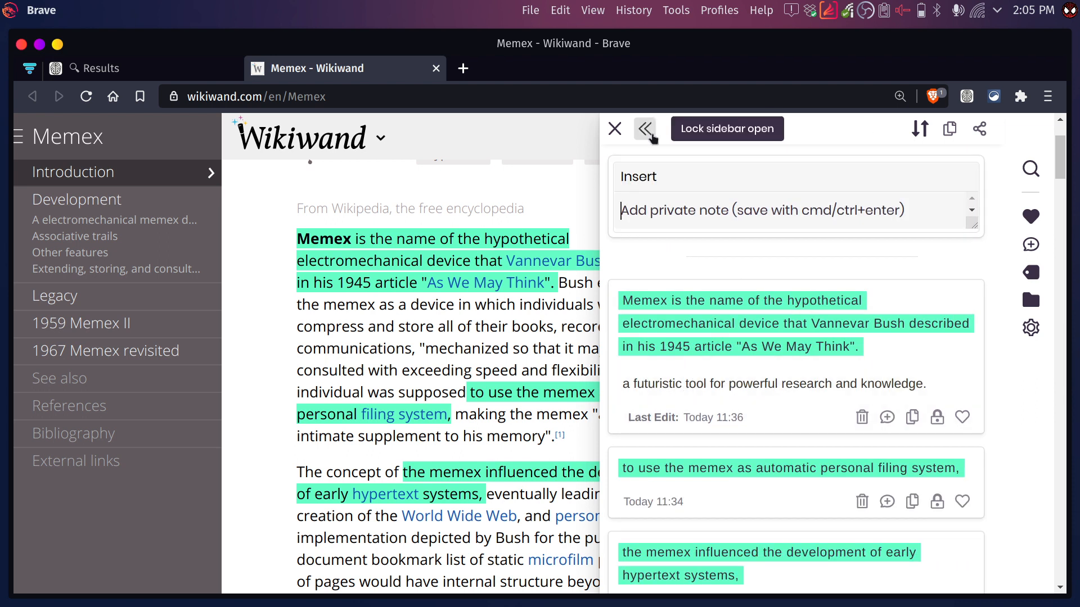
# Add the note 'here you can write' to the new highlight
pyautogui.click(614, 129)
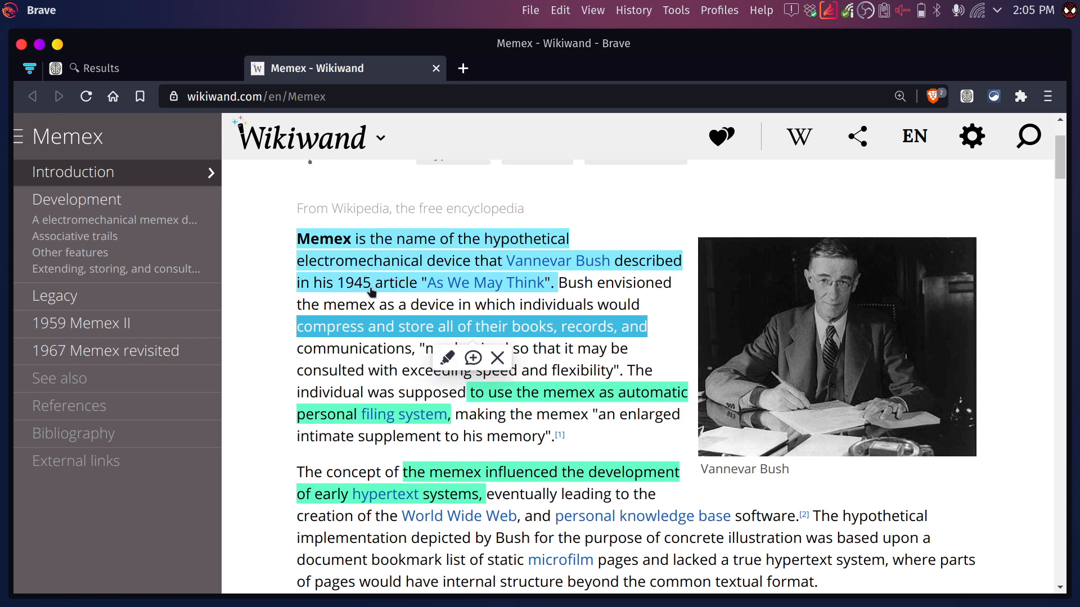
pyautogui.write('here you can write')
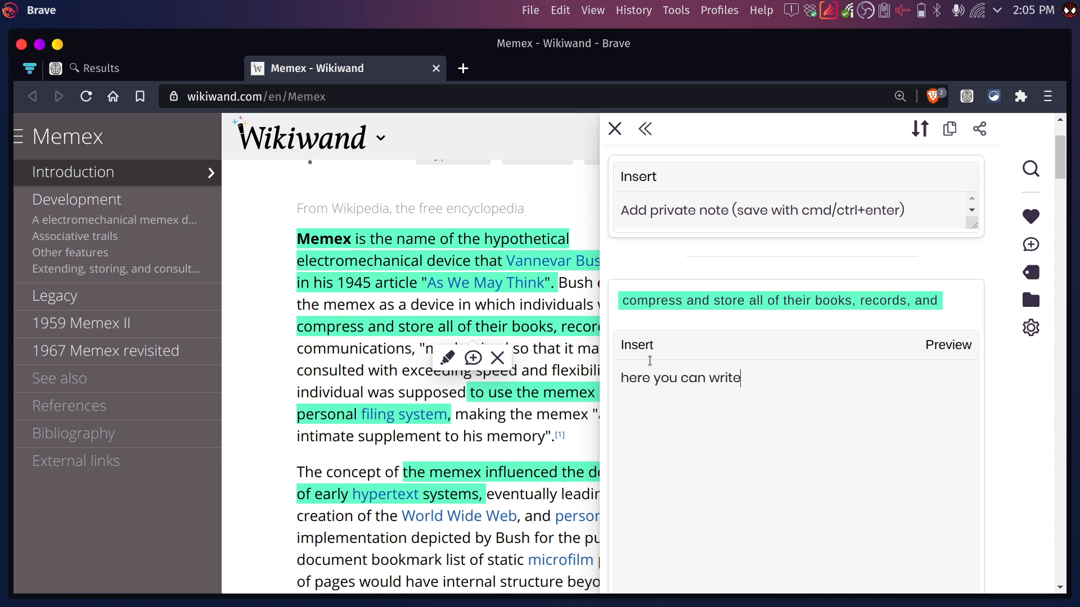
pyautogui.press('cmd+enter')
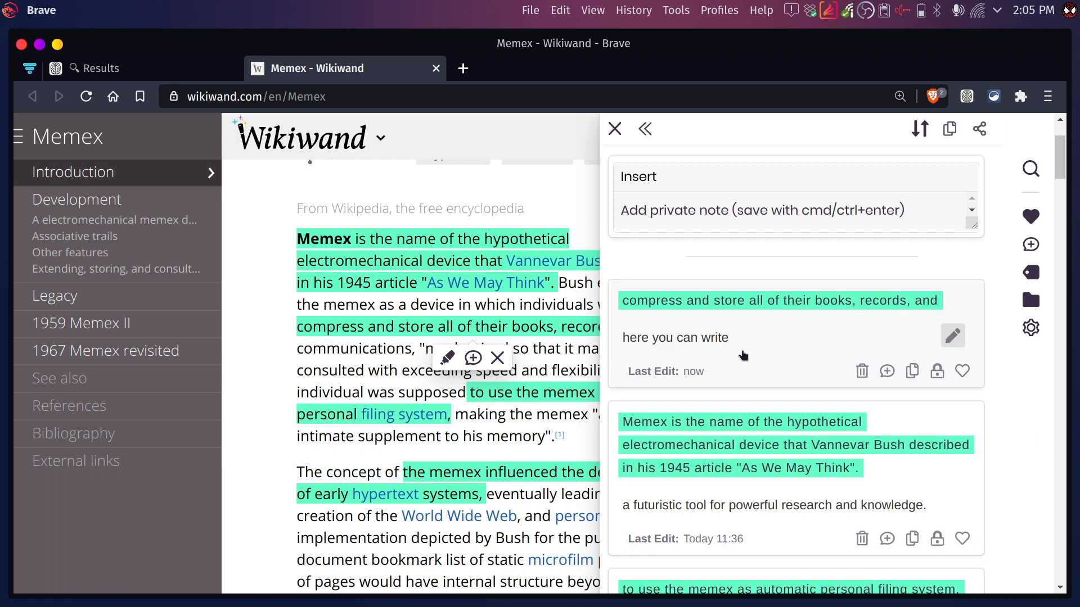
# Jump to the features-other-than-linking passage from its sidebar annotation
pyautogui.scroll(-3)
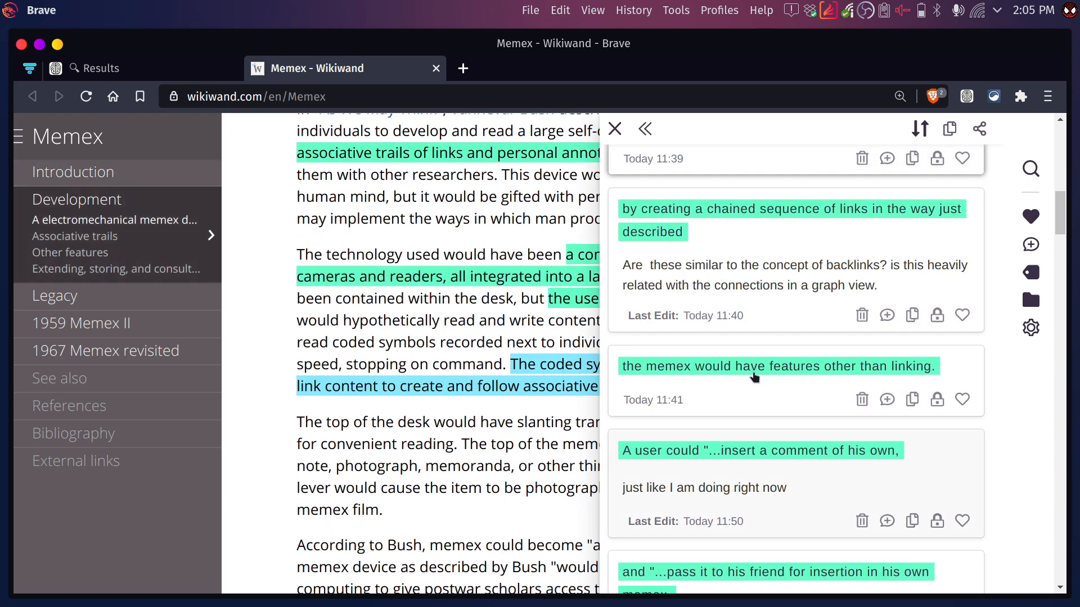
pyautogui.click(779, 365)
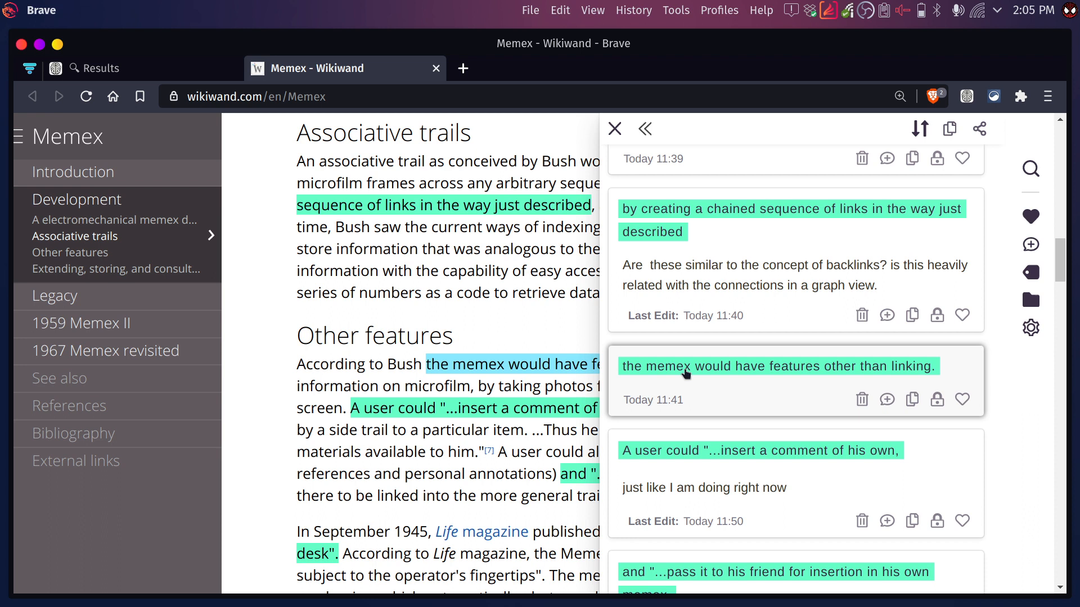
pyautogui.click(614, 129)
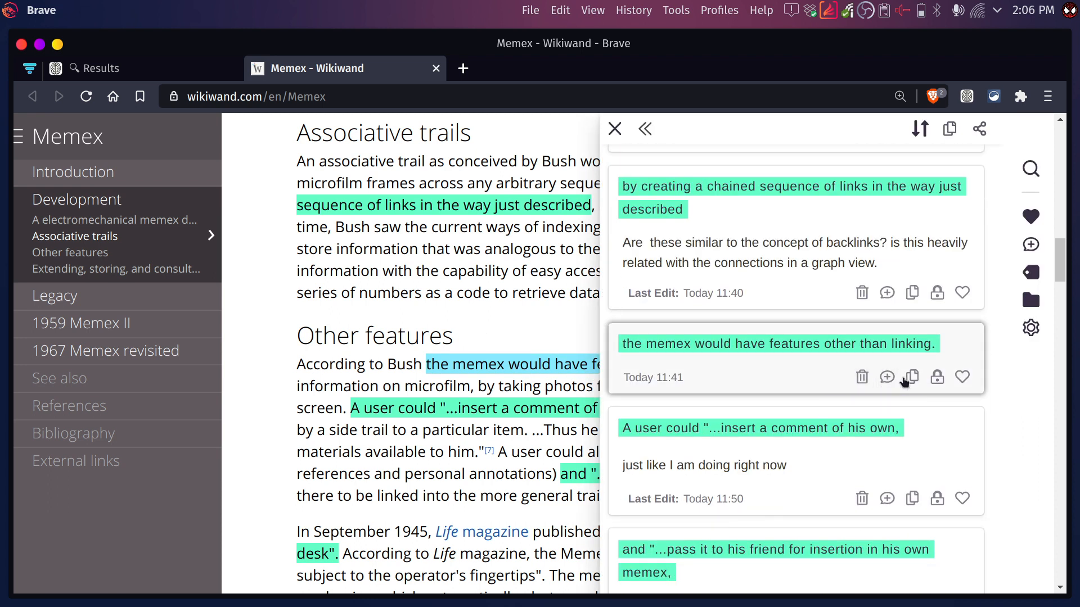
pyautogui.click(887, 377)
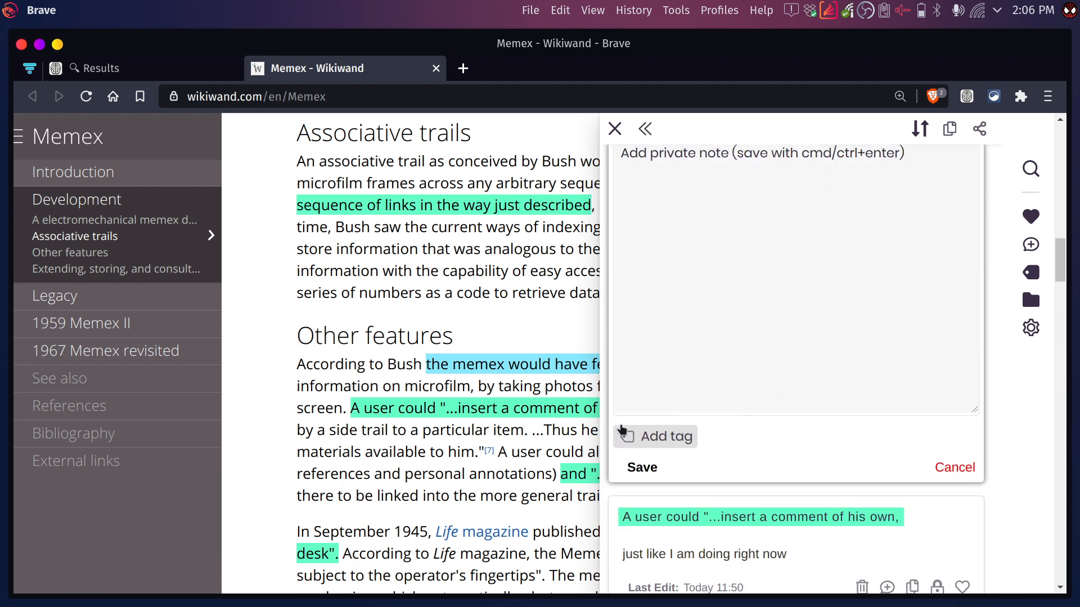
pyautogui.click(654, 436)
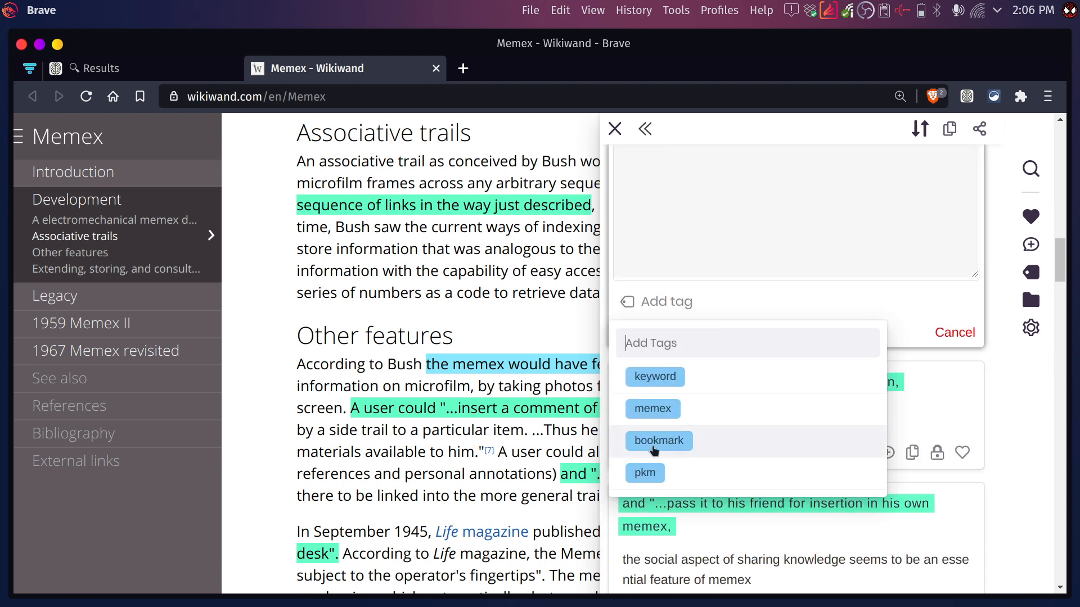
pyautogui.click(644, 473)
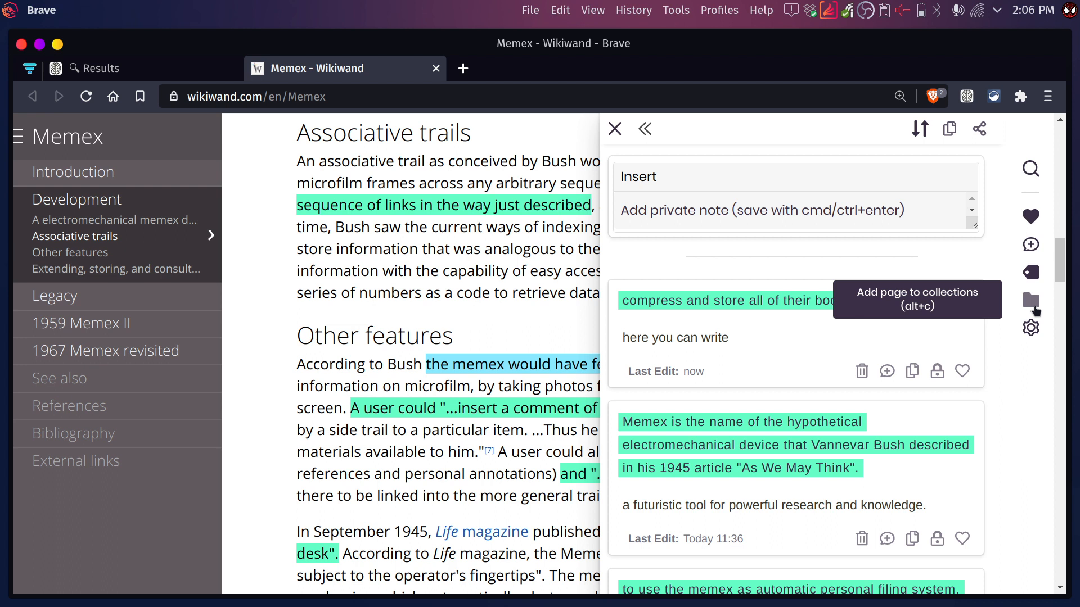
pyautogui.moveTo(951, 306)
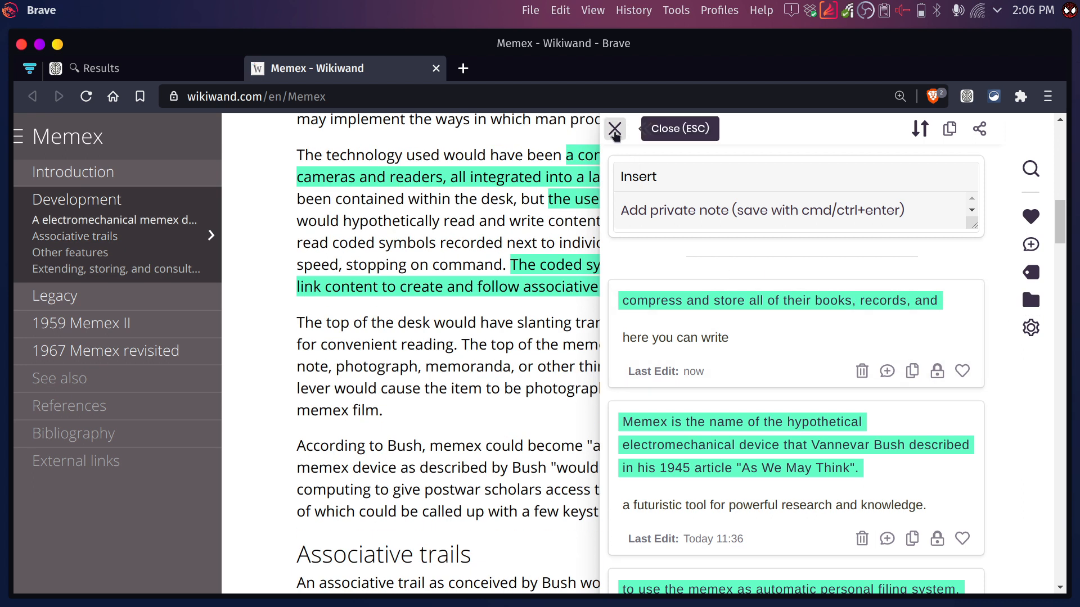
# Show yearly pricing for Explorer (free) and Thinker (30€), then select backup row text without annotating
pyautogui.click(614, 129)
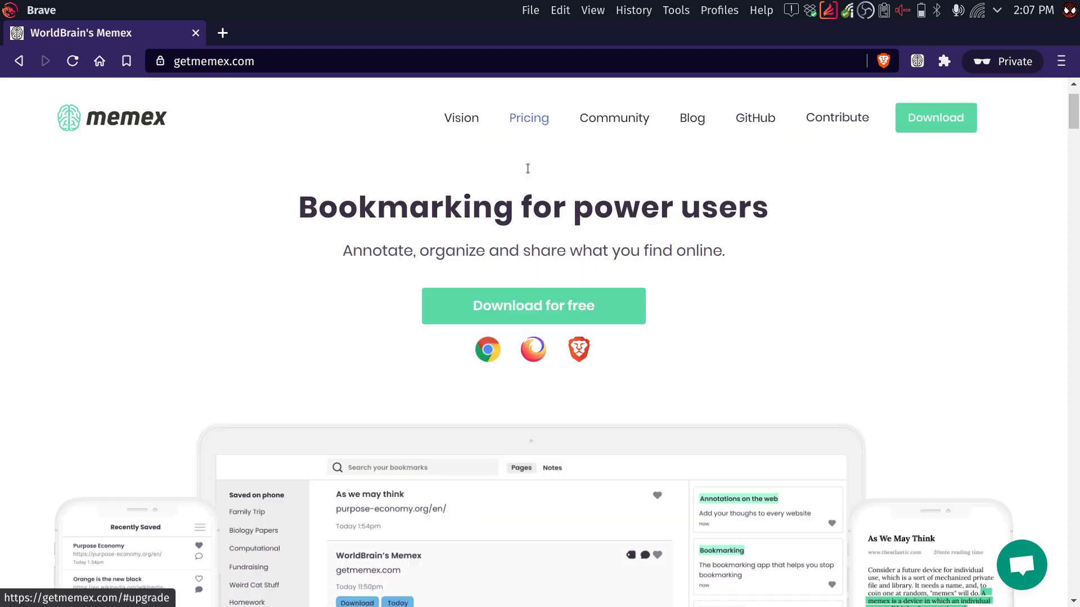
pyautogui.click(529, 118)
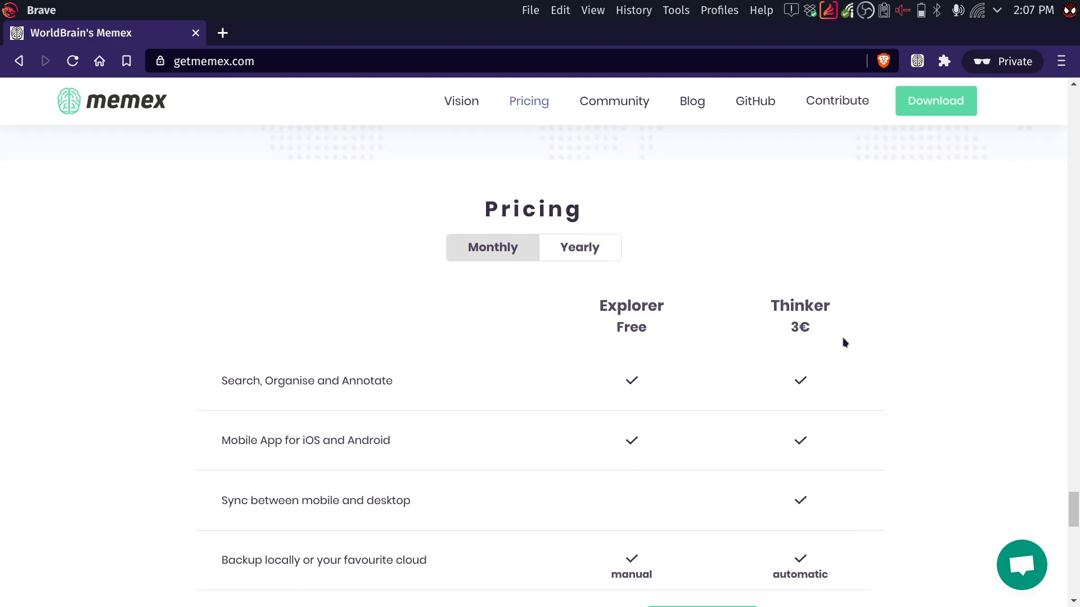
pyautogui.click(579, 248)
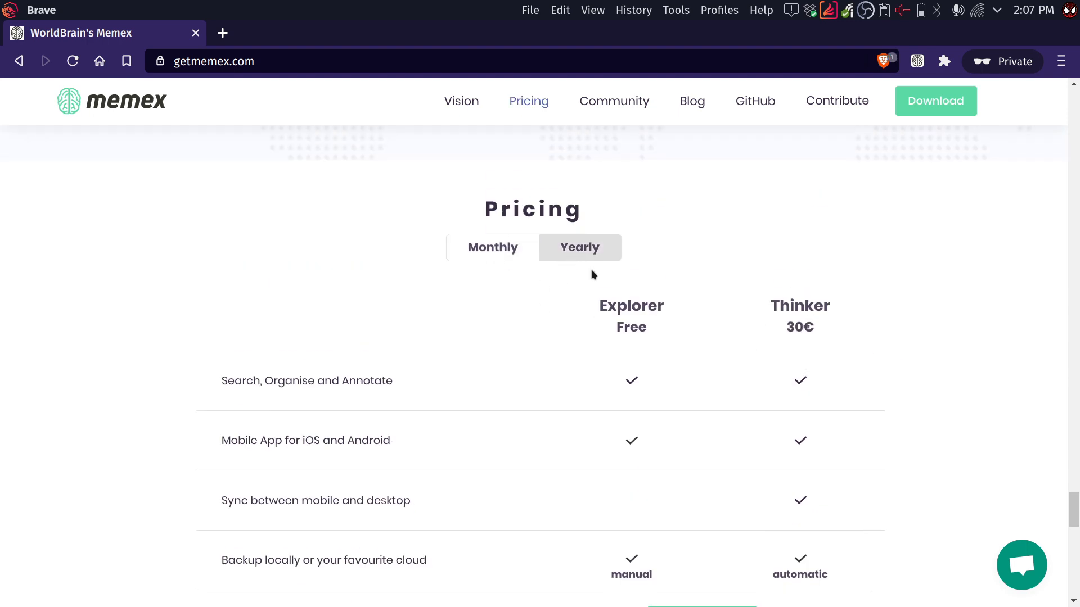
pyautogui.scroll(-3)
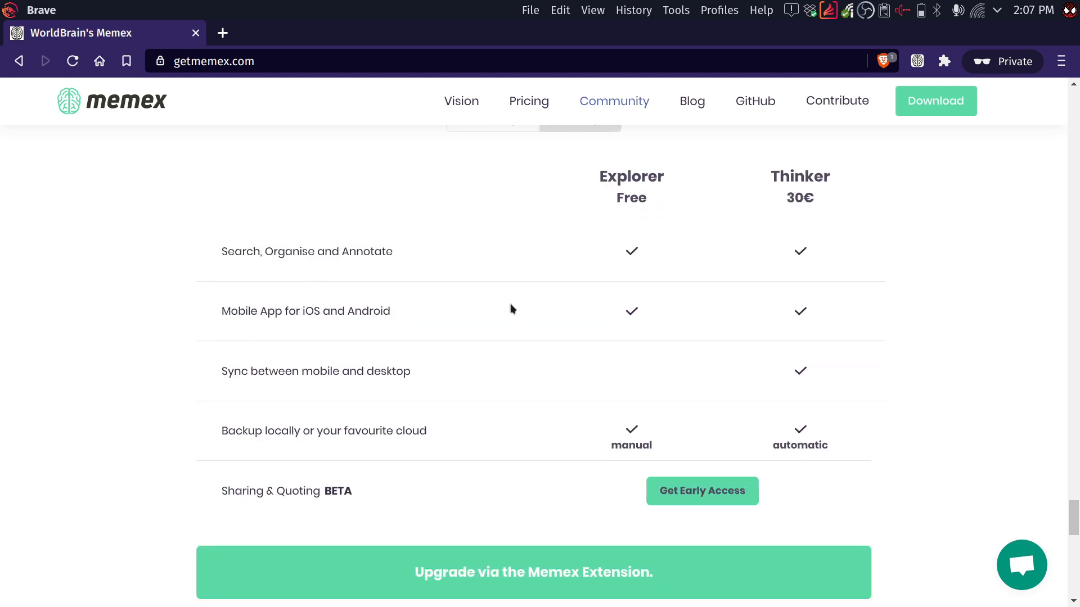
pyautogui.moveTo(432, 368)
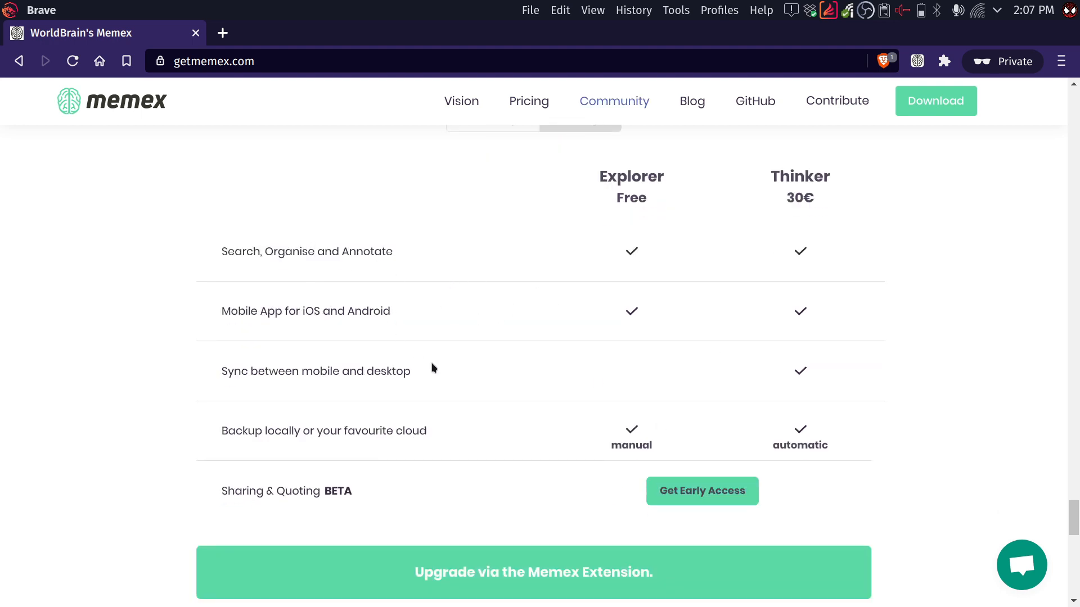
pyautogui.moveTo(435, 266)
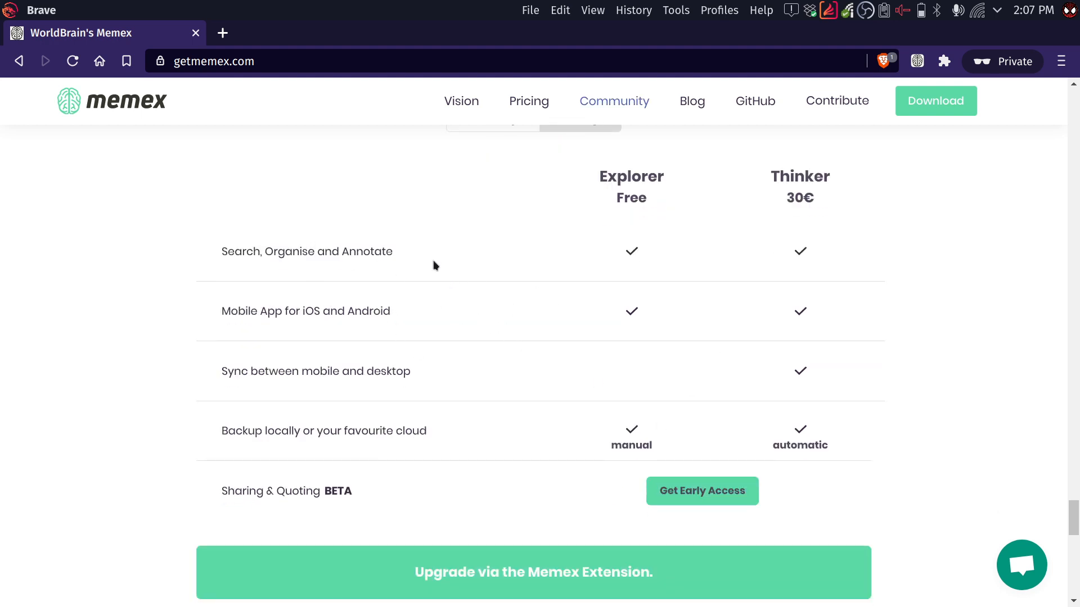
pyautogui.moveTo(562, 426)
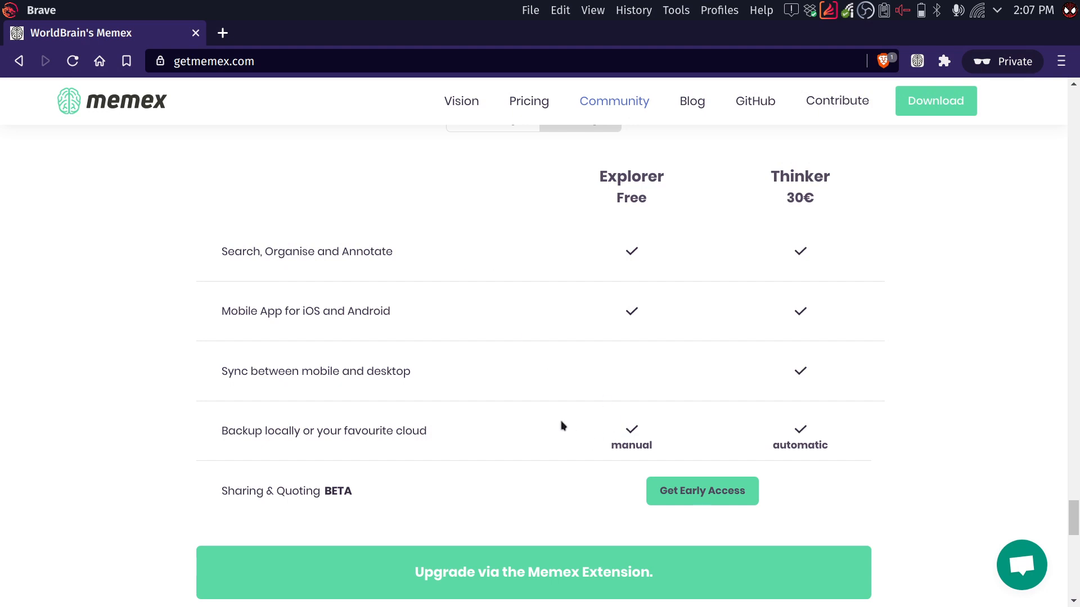
pyautogui.doubleClick(323, 430)
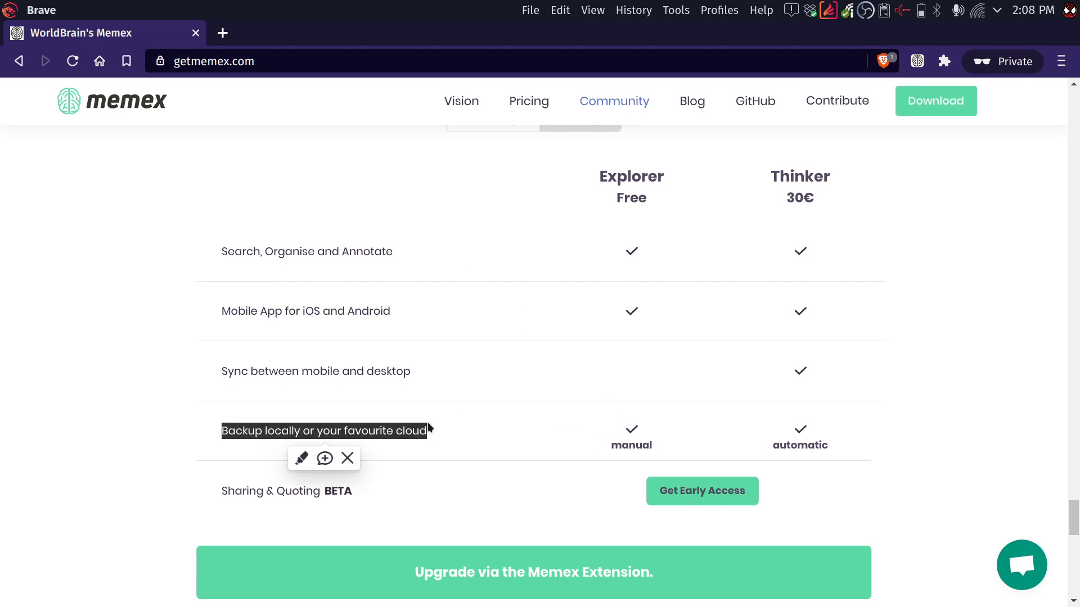
pyautogui.click(518, 451)
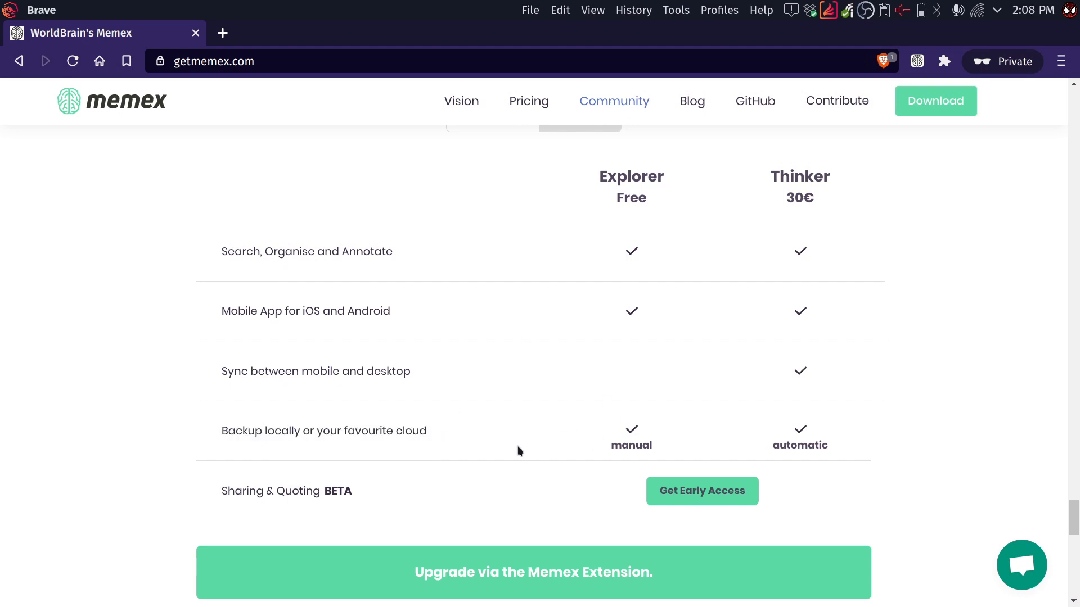
pyautogui.moveTo(561, 465)
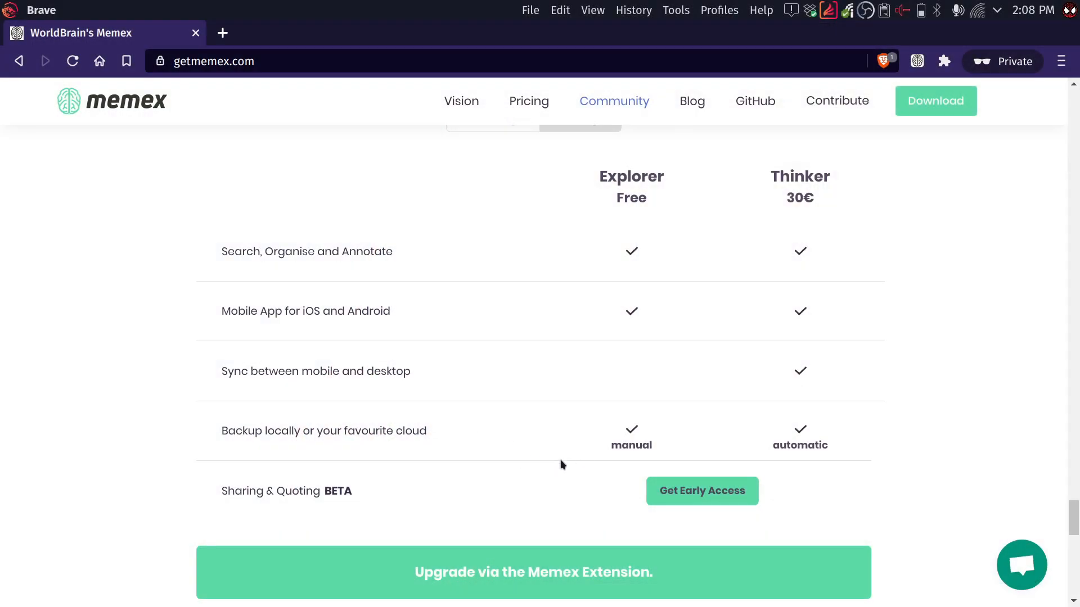
pyautogui.moveTo(563, 453)
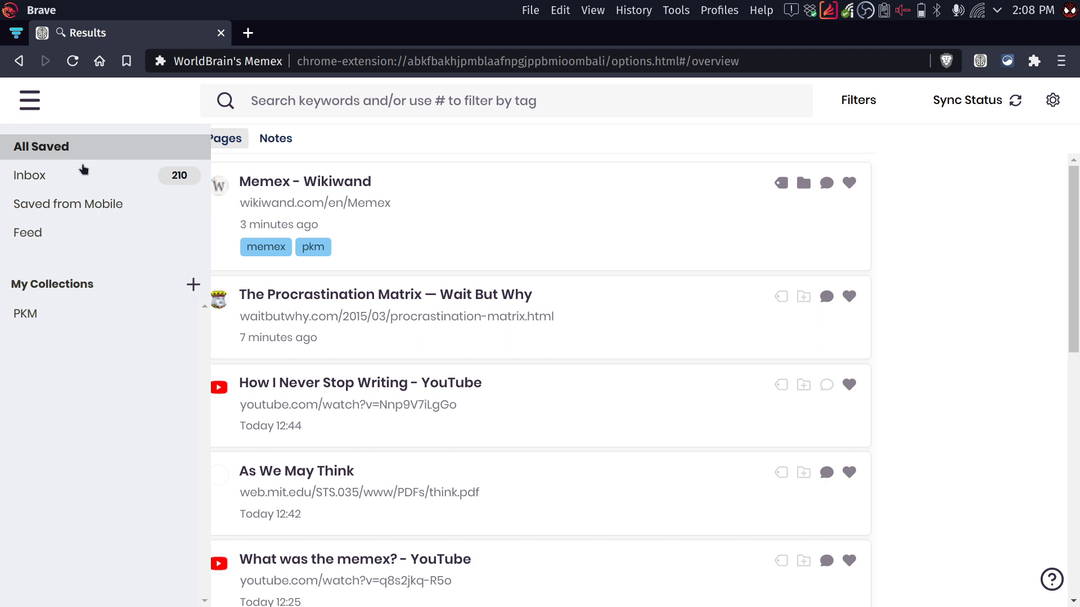
pyautogui.moveTo(74, 190)
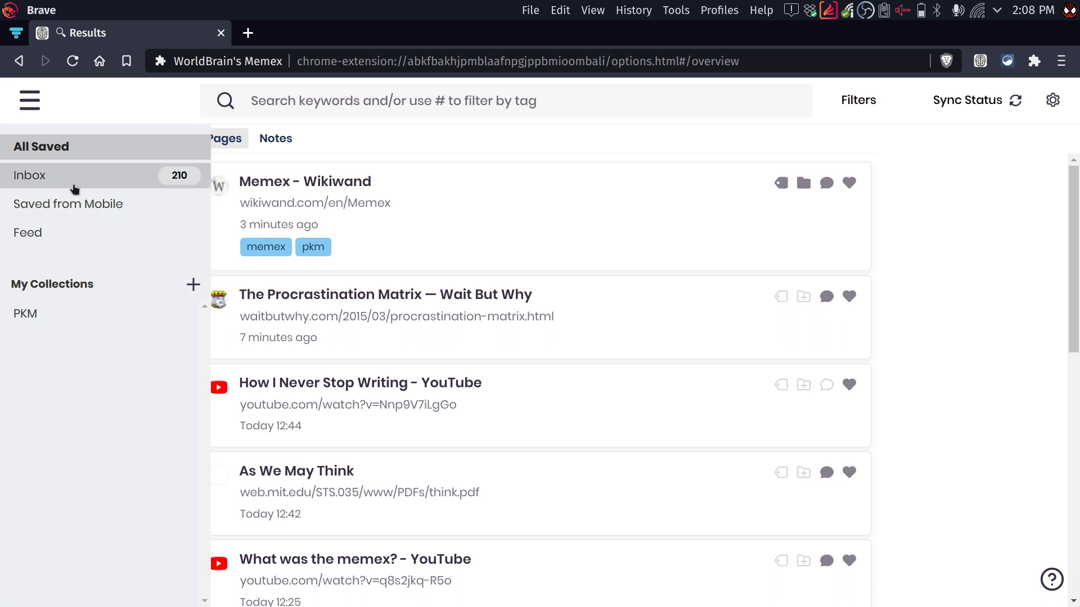
pyautogui.moveTo(53, 242)
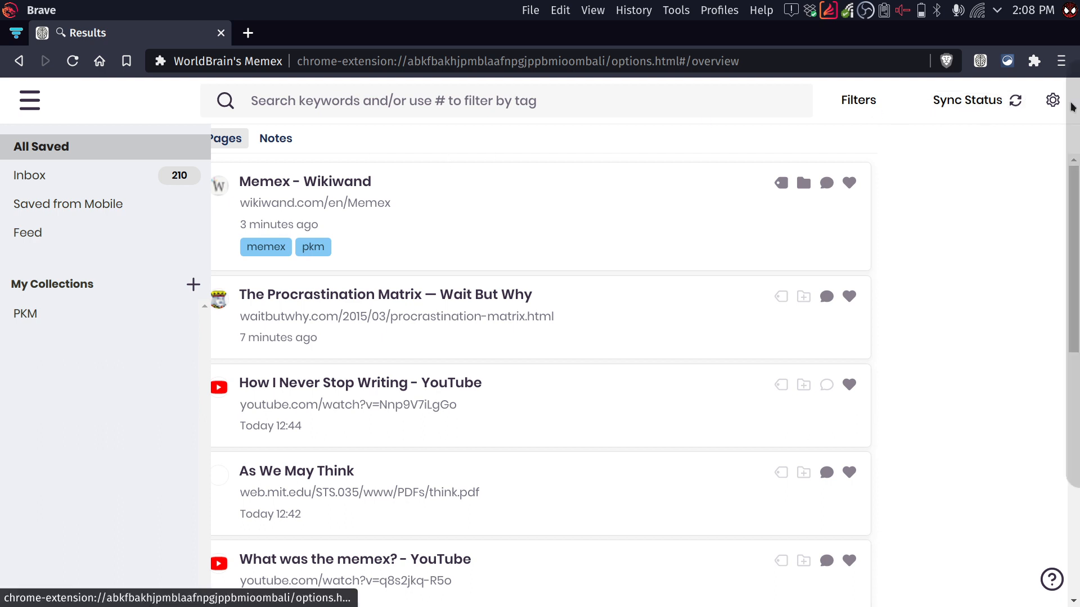
# Run a manual Memex backup to Google Drive from the Backup & Restore settings
pyautogui.click(1053, 100)
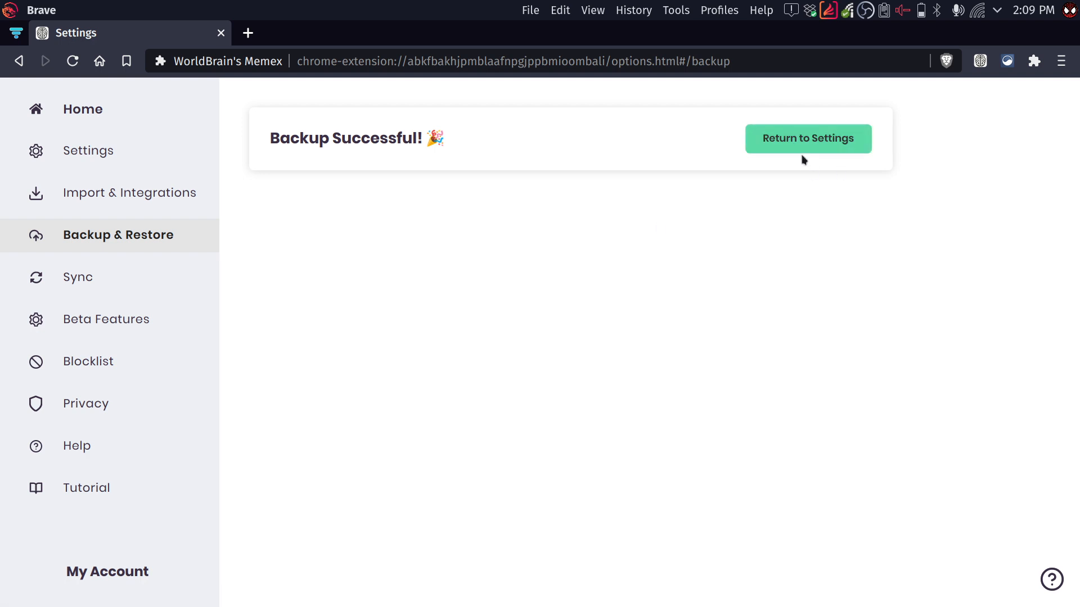
pyautogui.moveTo(749, 185)
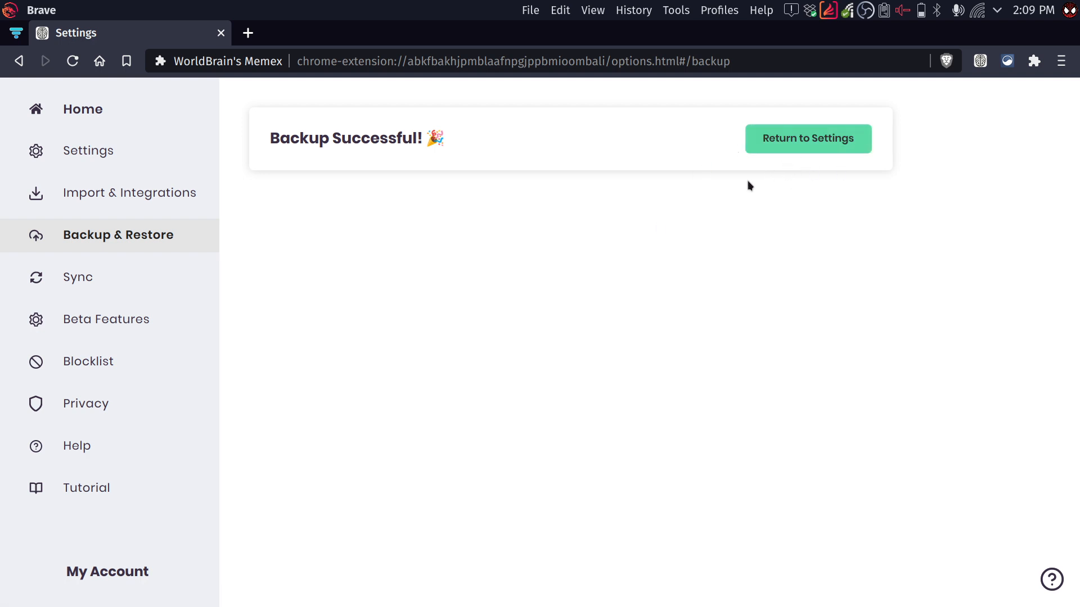
pyautogui.click(808, 139)
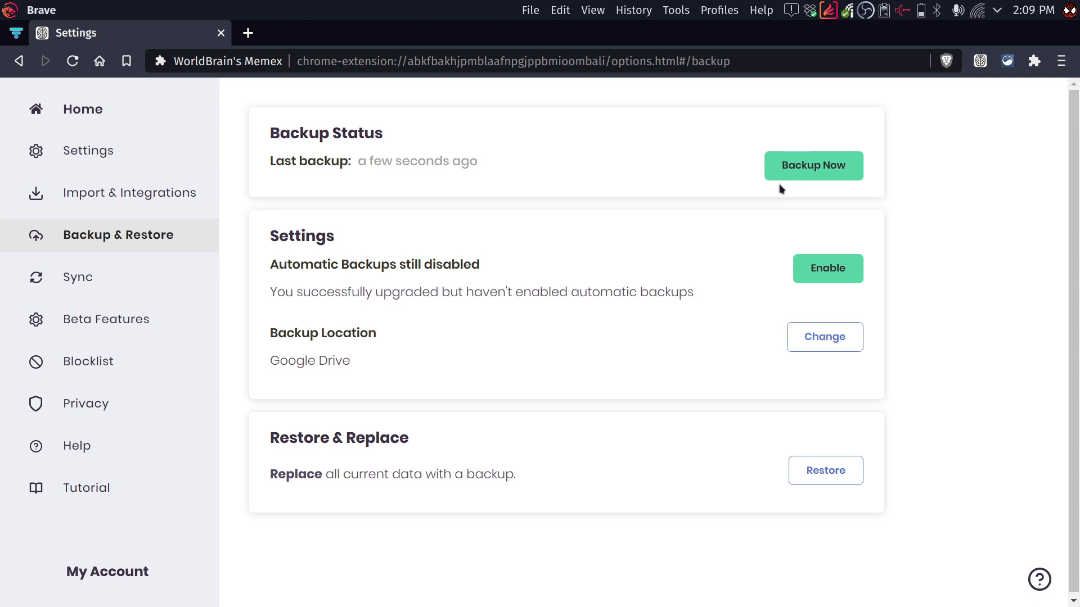
pyautogui.moveTo(573, 283)
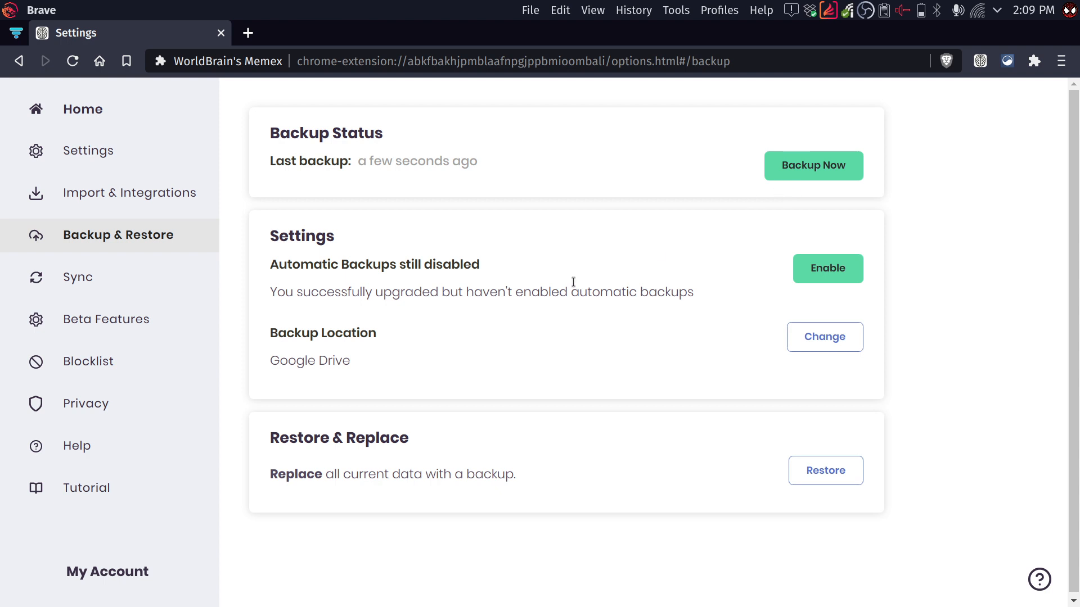
pyautogui.moveTo(549, 341)
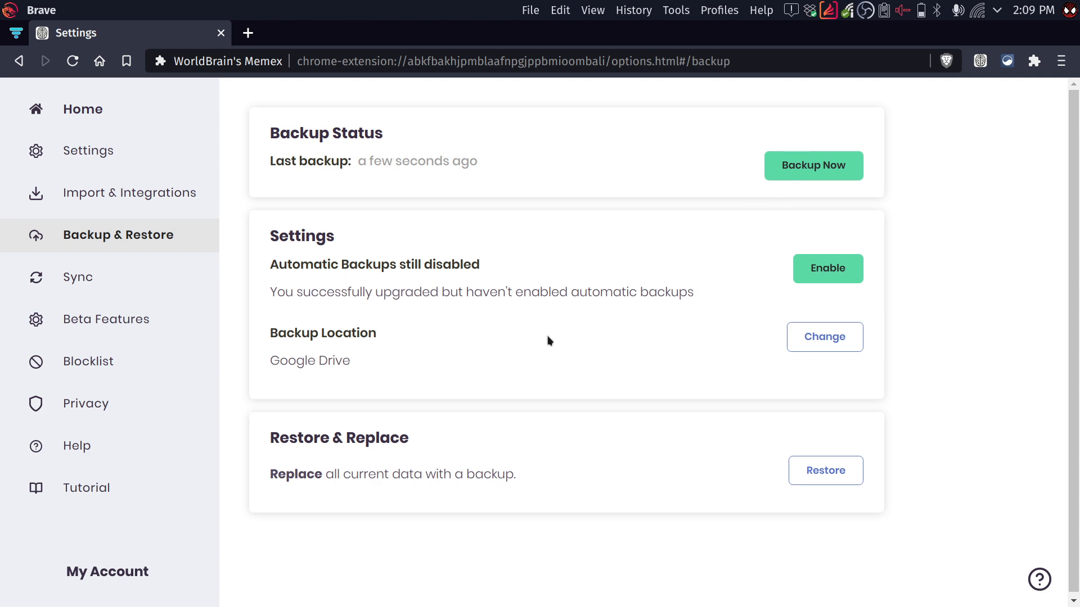
pyautogui.moveTo(813, 165)
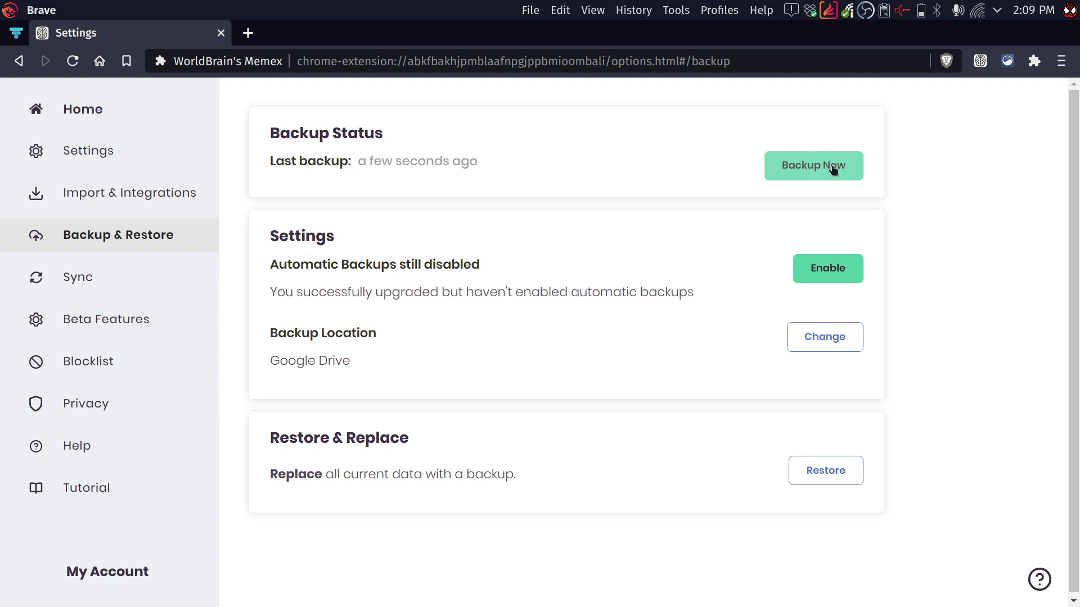
pyautogui.click(813, 165)
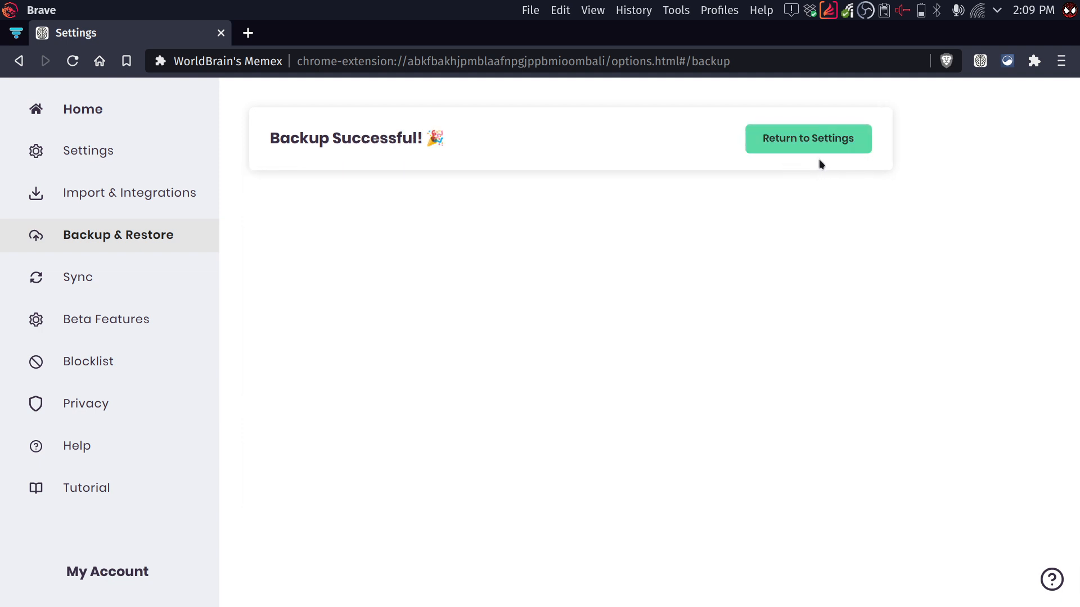
pyautogui.moveTo(826, 183)
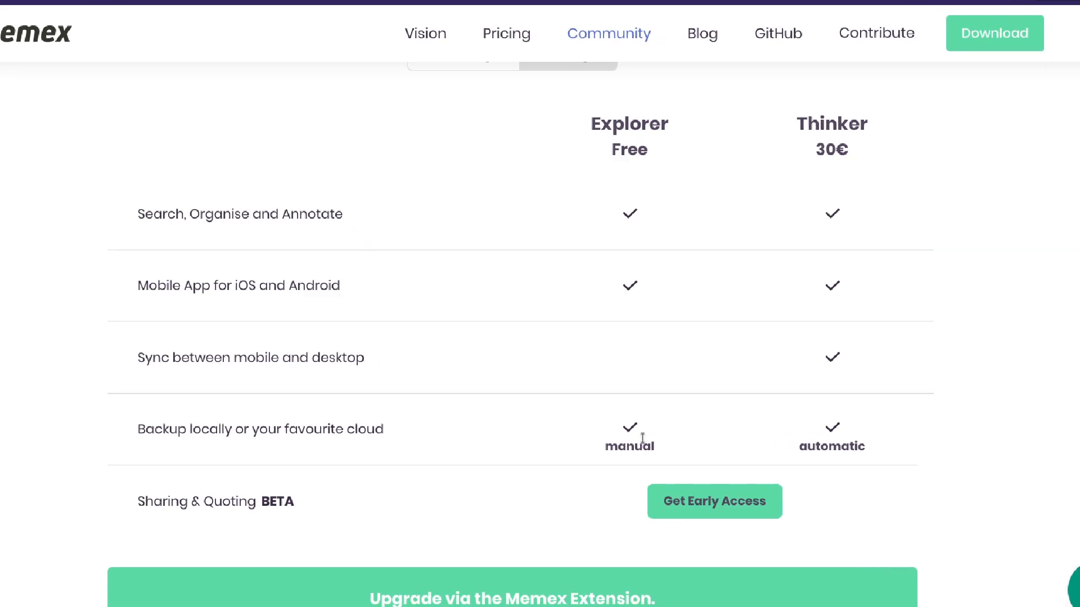
# Review the pricing table's backup row: manual backups for Explorer, automatic for Thinker
pyautogui.scroll(-3)
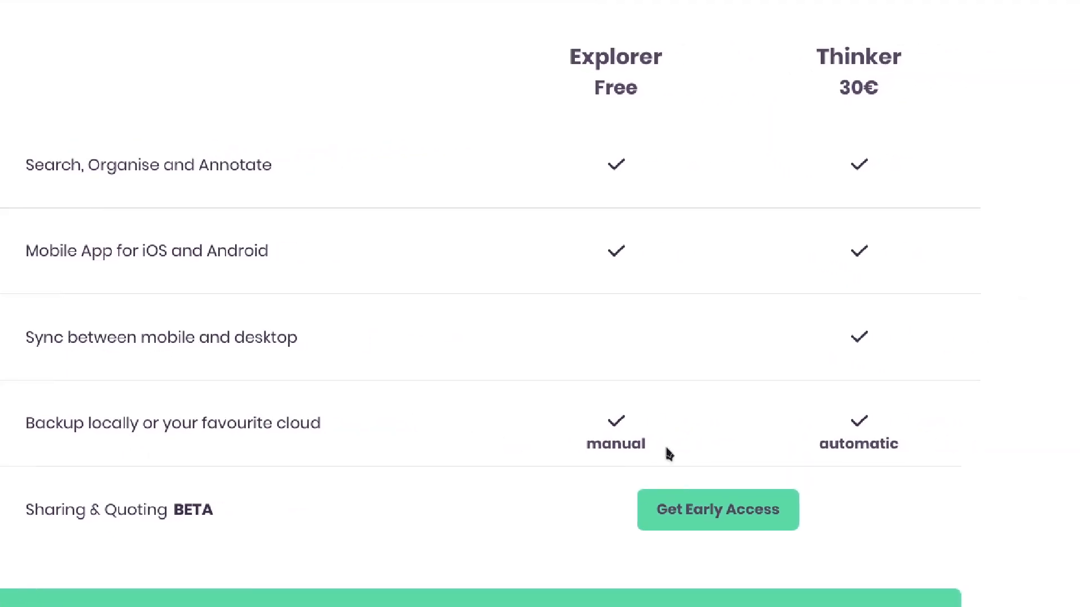
pyautogui.doubleClick(615, 444)
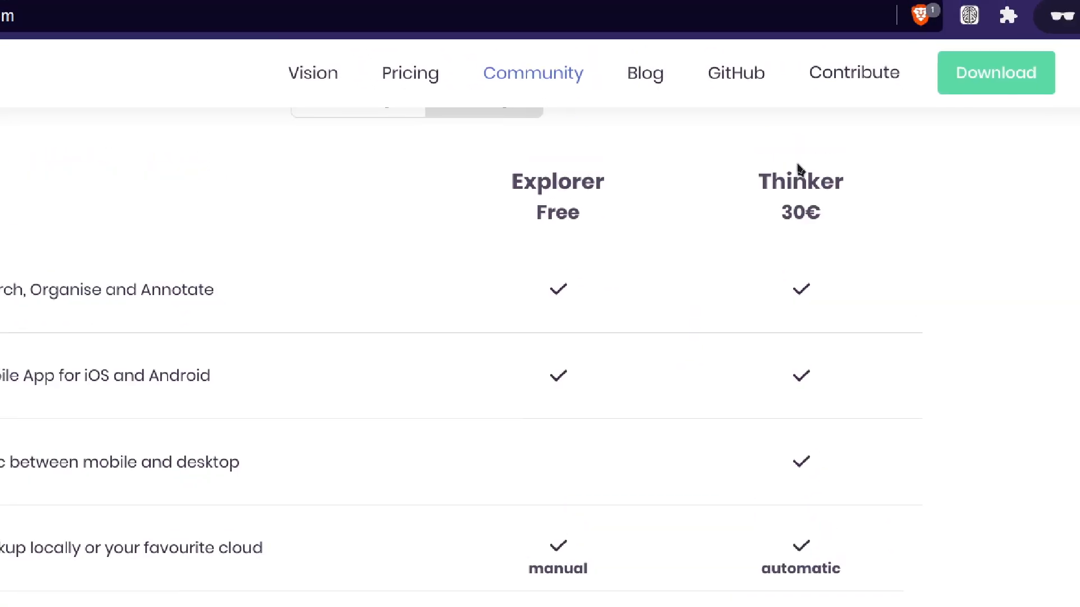
pyautogui.scroll(-3)
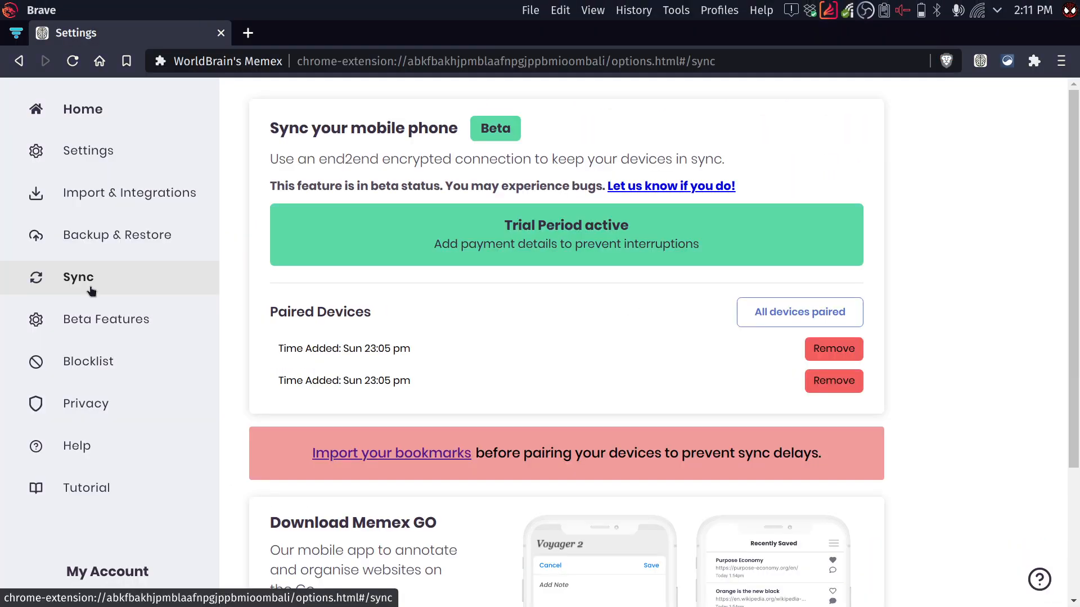
pyautogui.moveTo(332, 319)
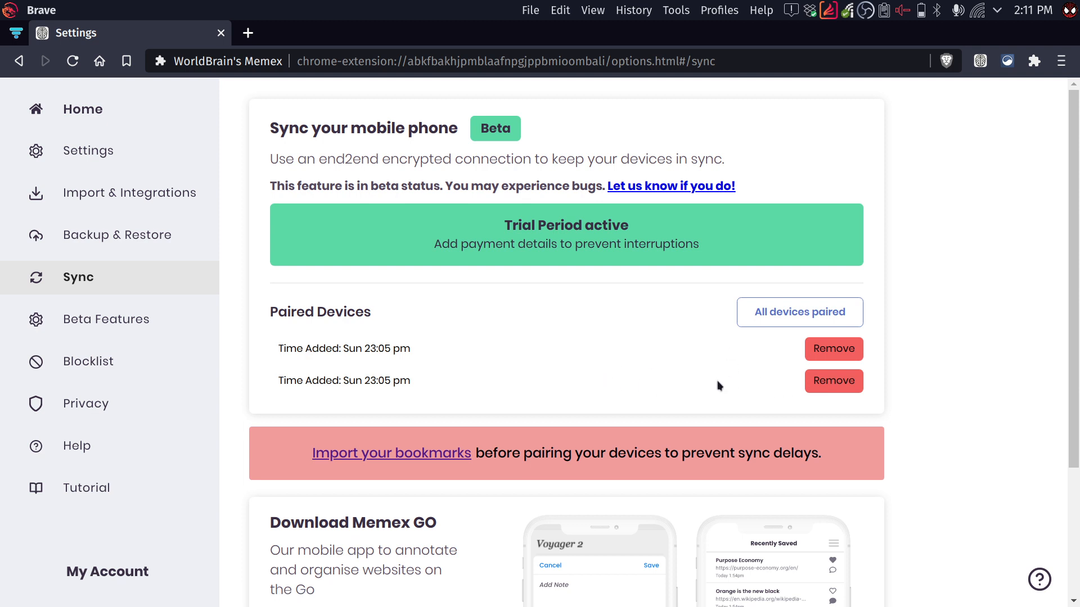
pyautogui.moveTo(736, 392)
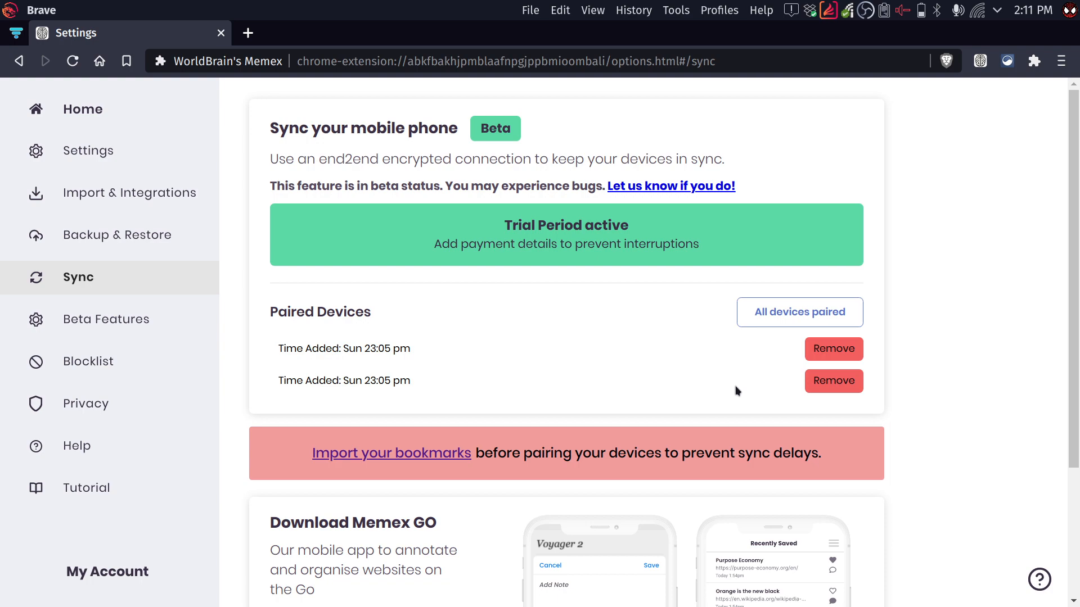
pyautogui.moveTo(573, 372)
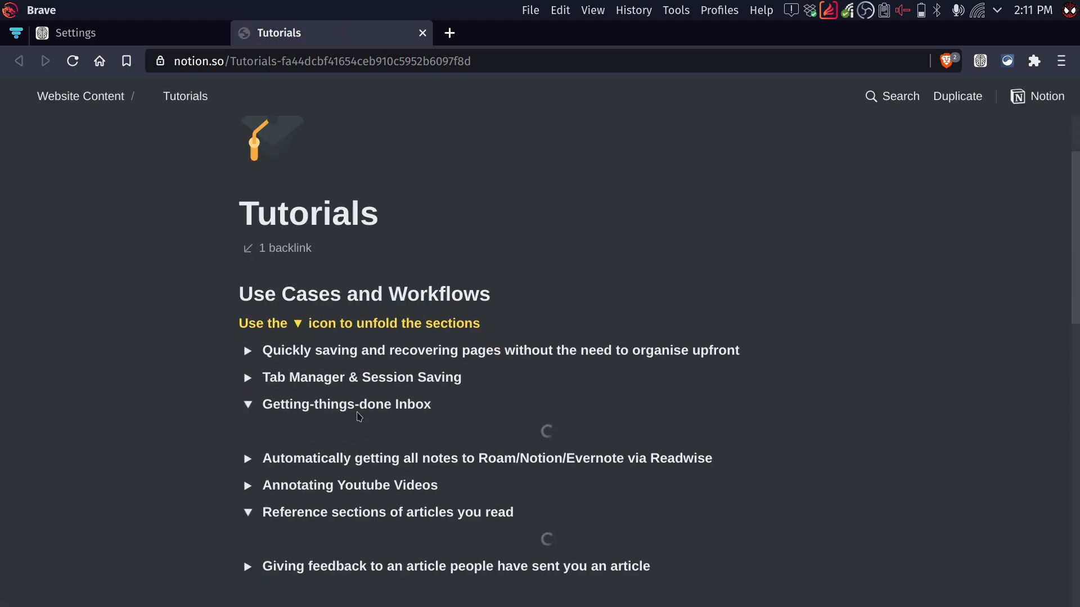
# Scroll the Notion Tutorials page down through the workflows to the FAQs and In the making sections
pyautogui.scroll(-3)
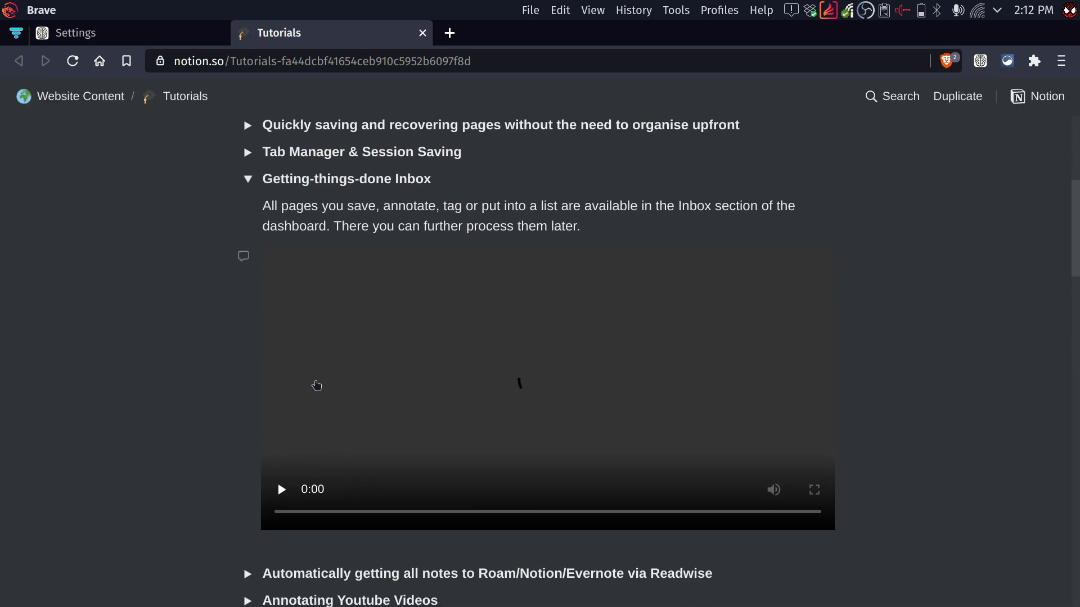
pyautogui.scroll(-3)
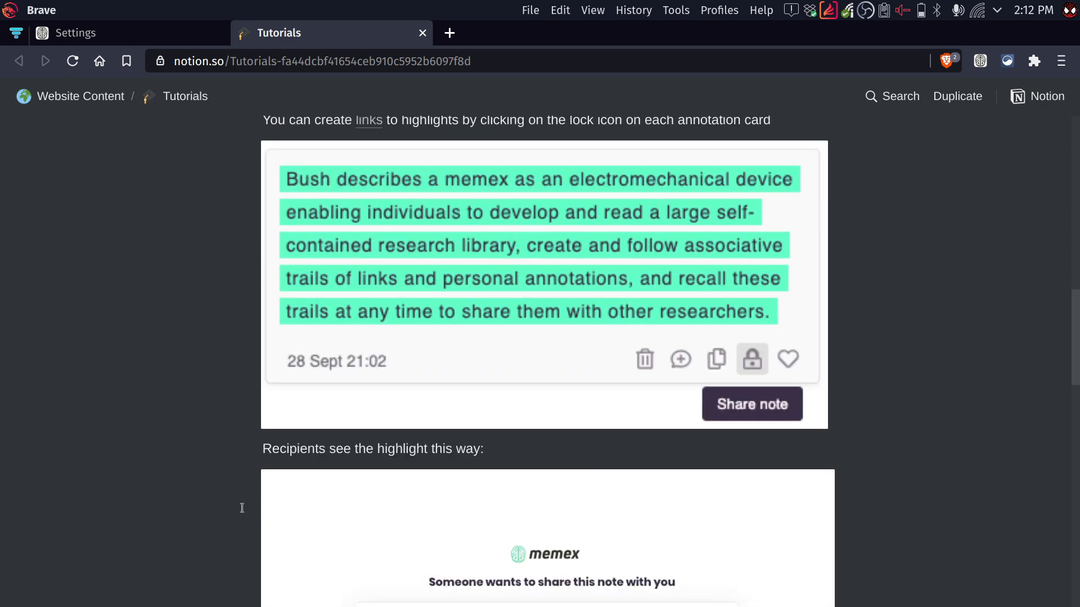
pyautogui.scroll(-3)
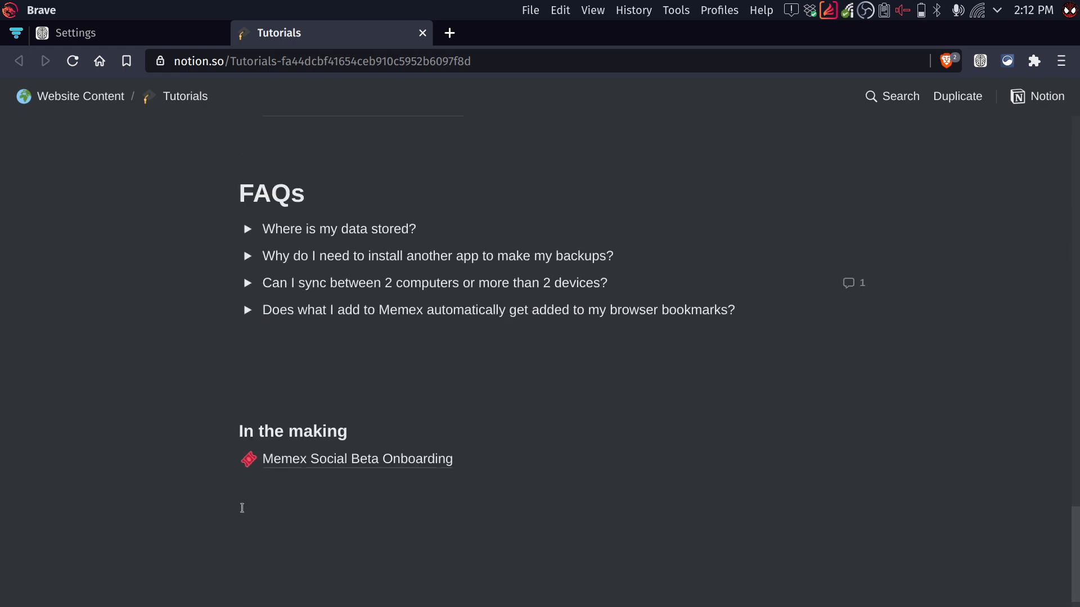